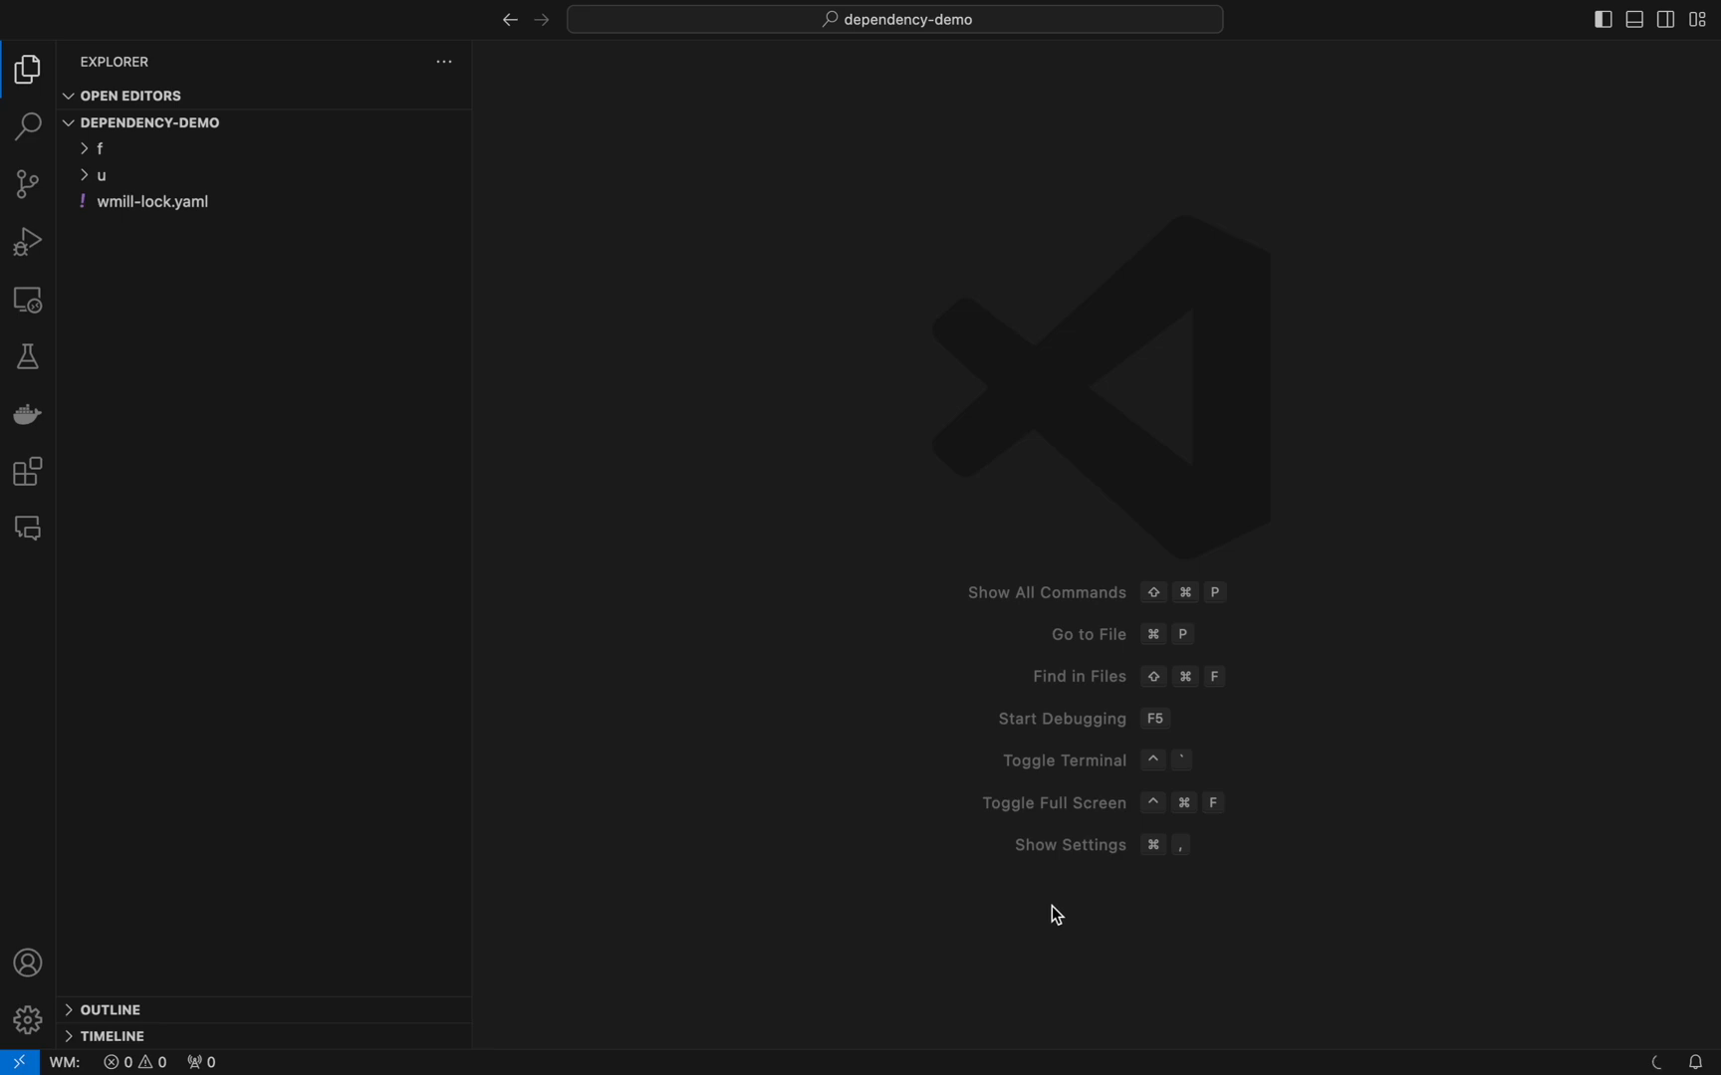
{"action": "mouse_move", "coordinate": [305, 358]}
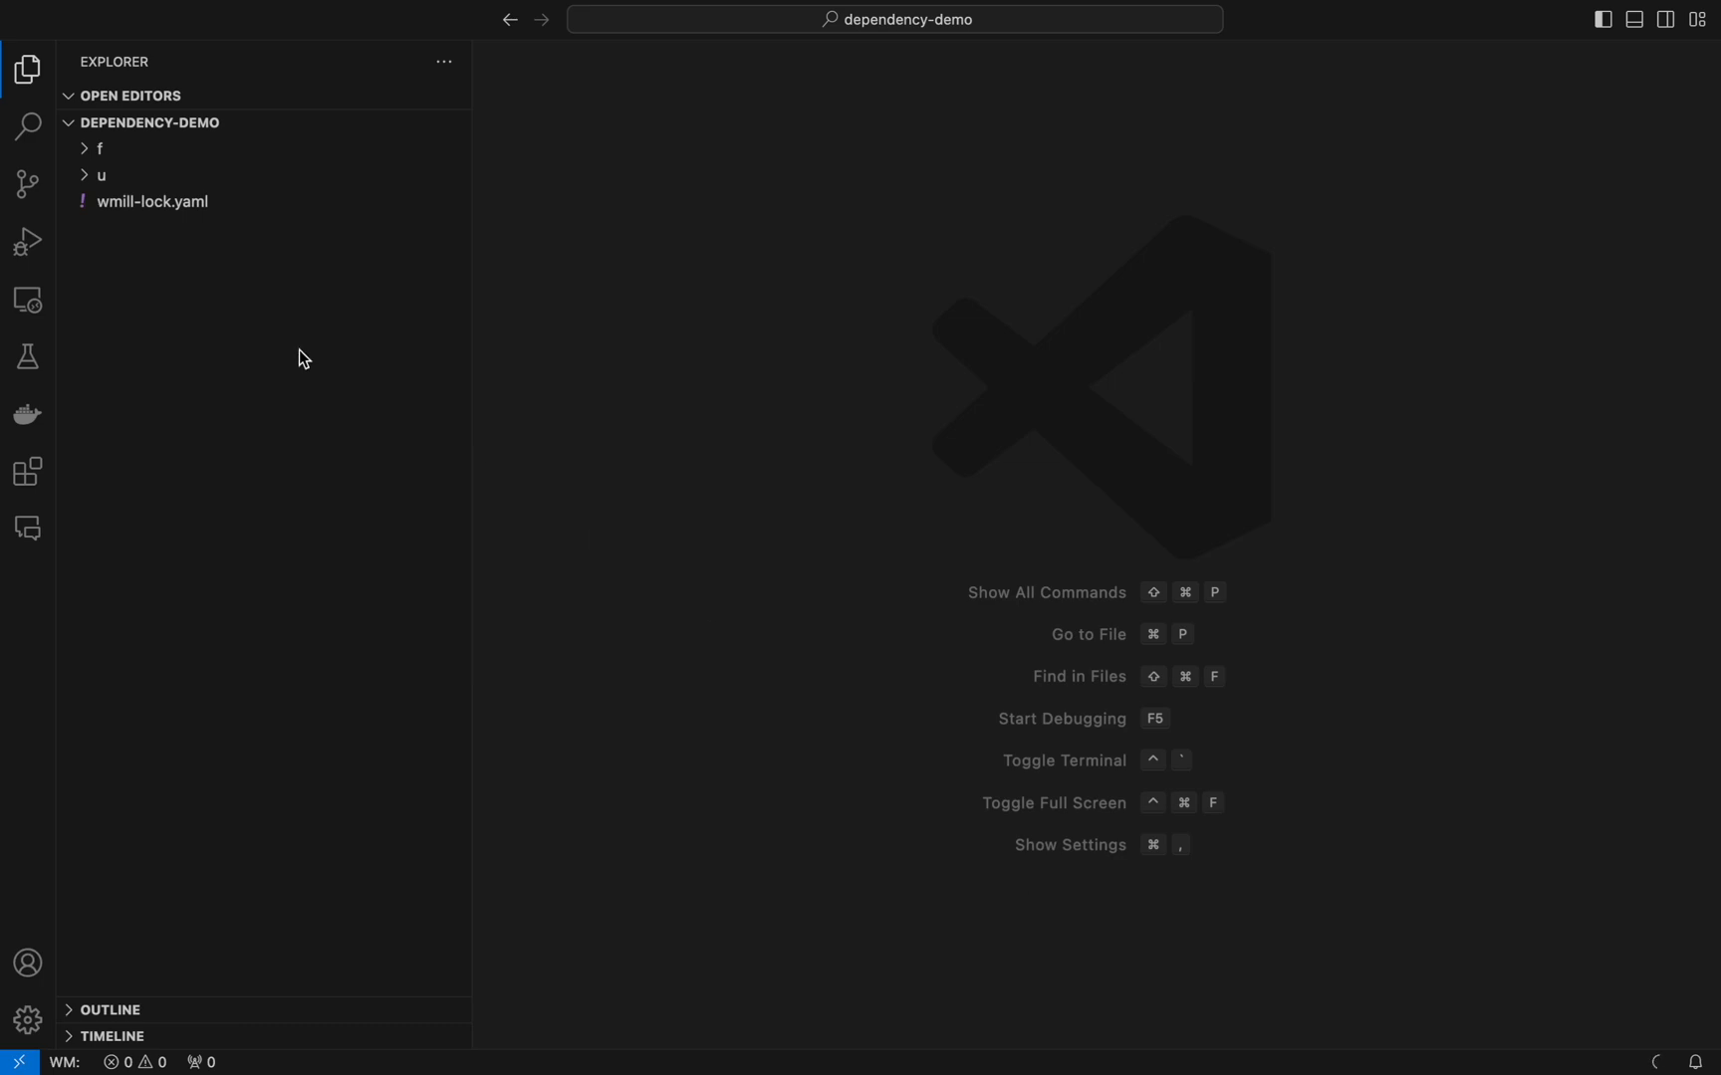
Step: Open u/henri's lodash_version.bun.ts with the Windmill run panel alongside
{"action": "left_click", "coordinate": [102, 175]}
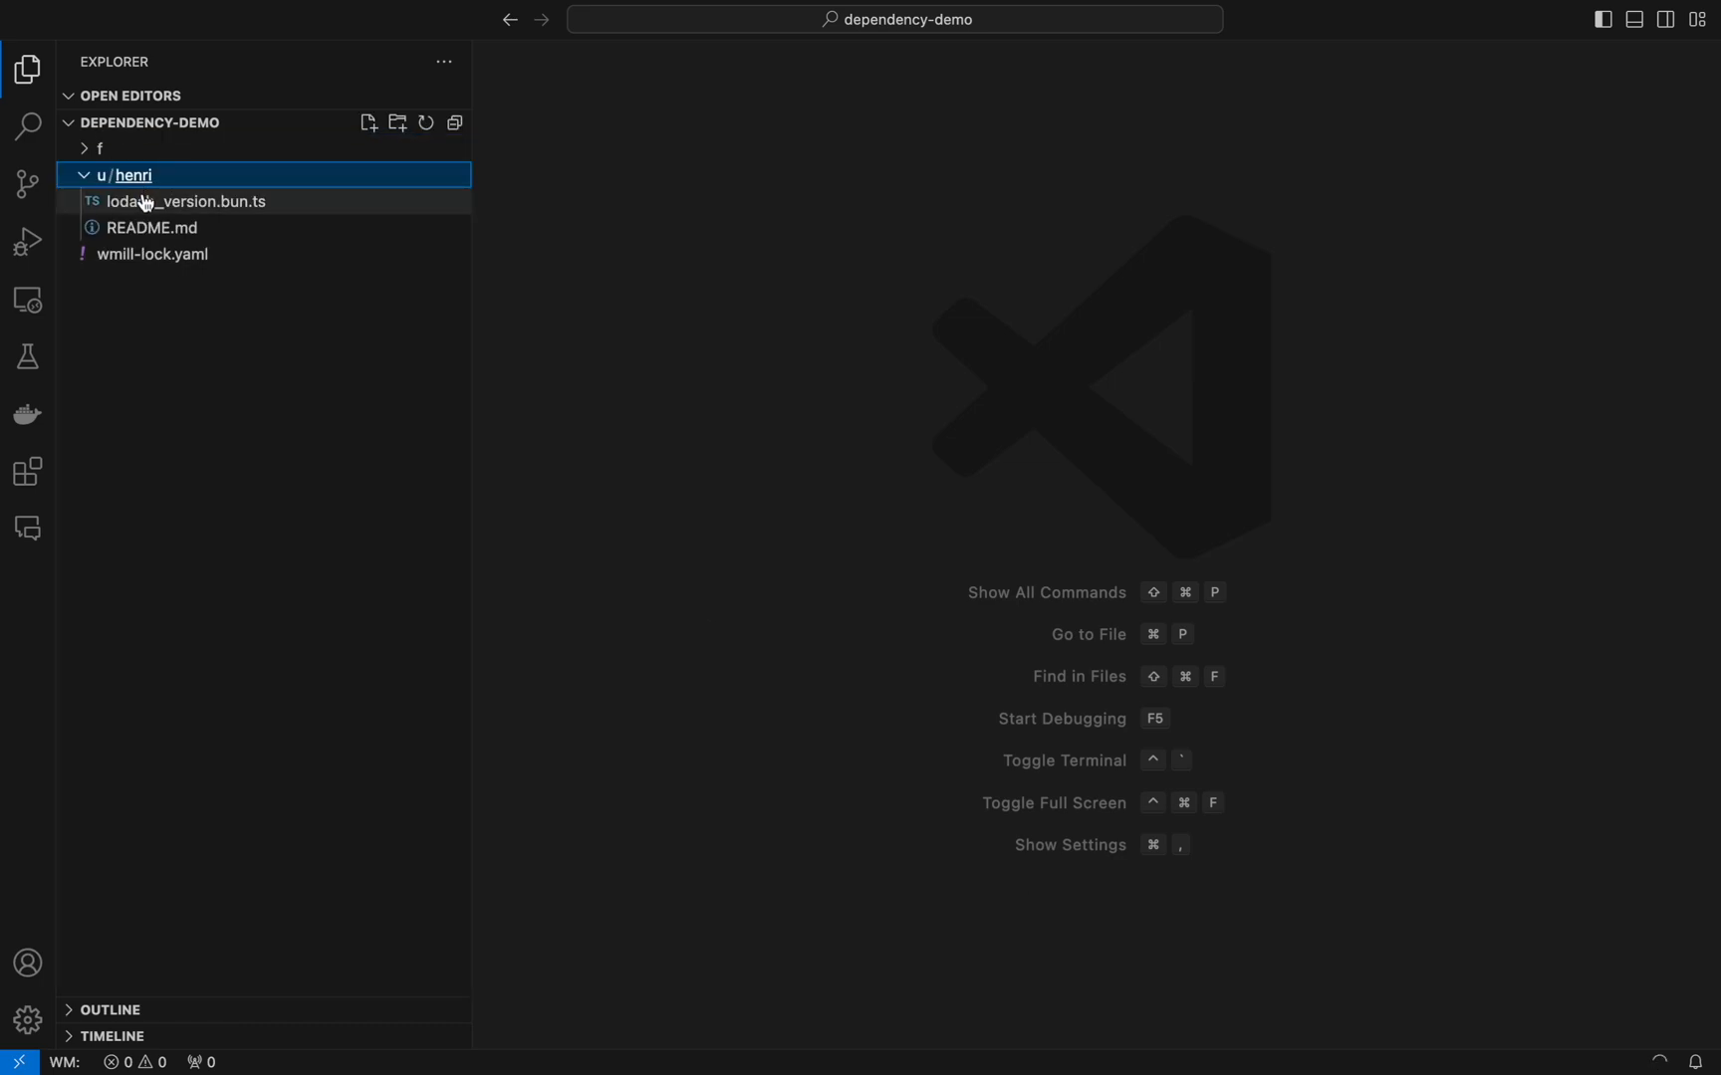
{"action": "left_click", "coordinate": [188, 201]}
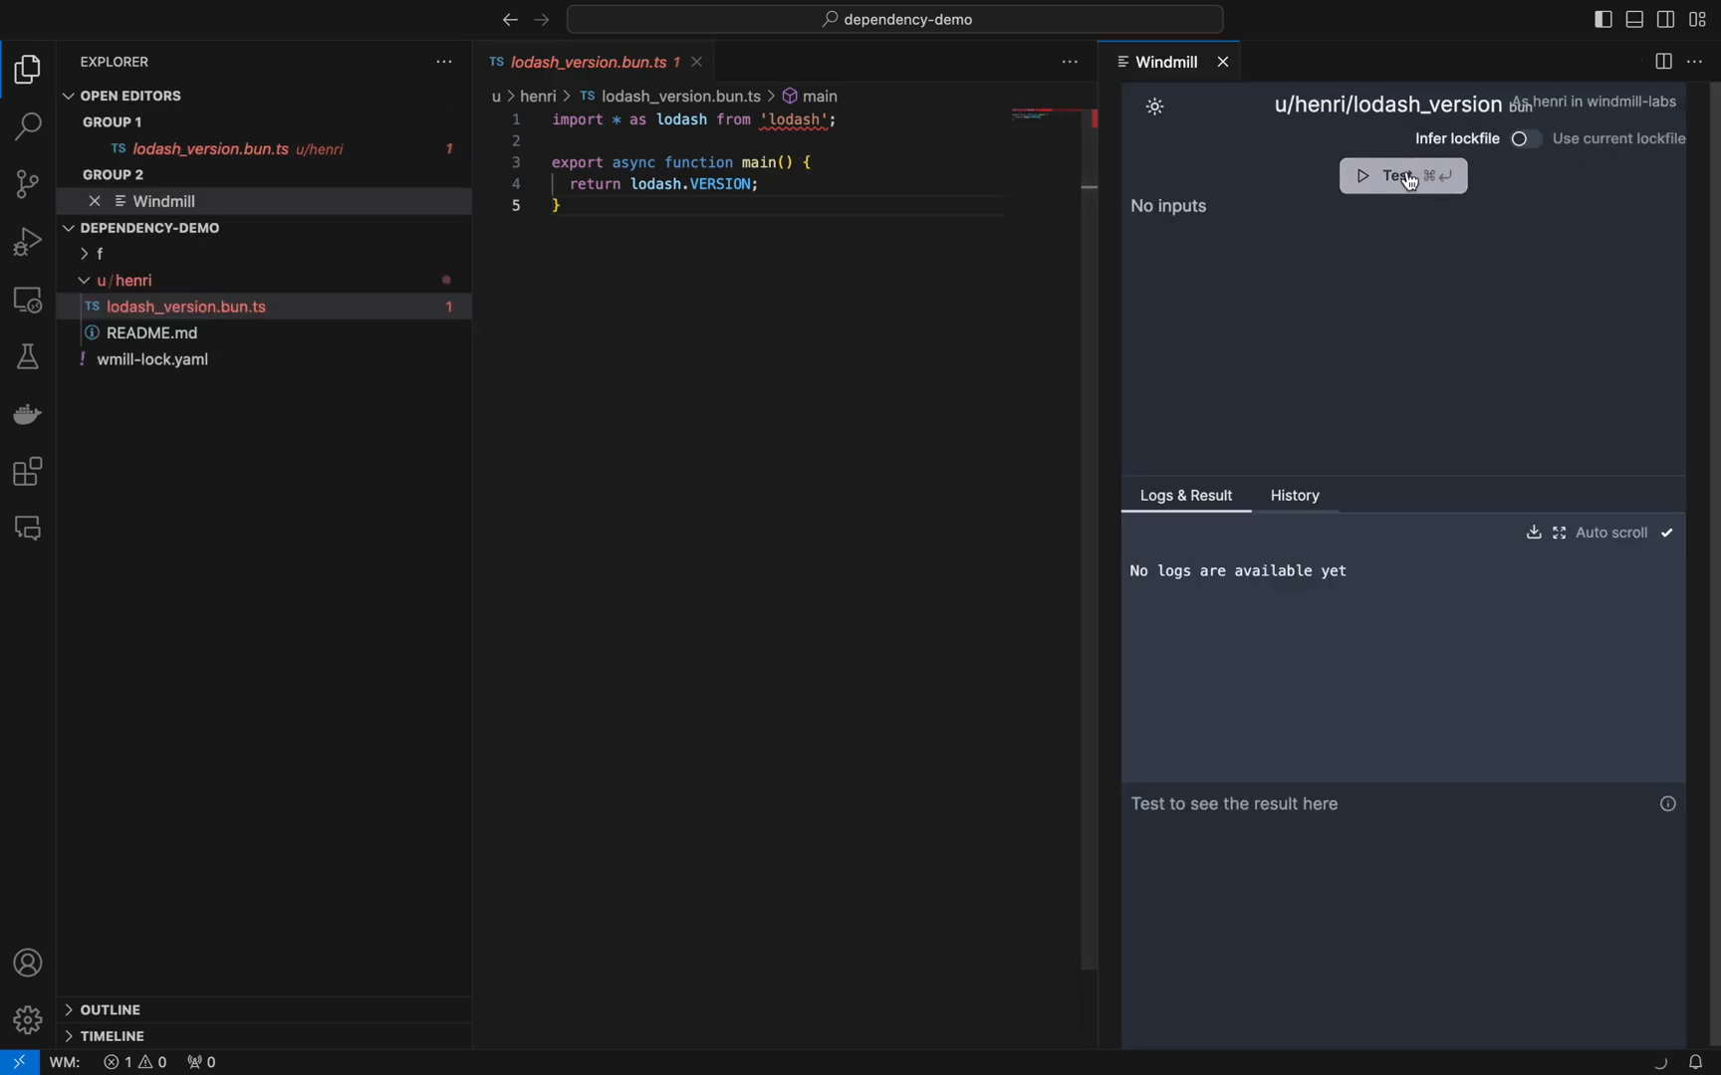
Step: Pin the lodash import version, rerun the test to compare the resolved version, then close the run panel
{"action": "left_click", "coordinate": [1402, 175]}
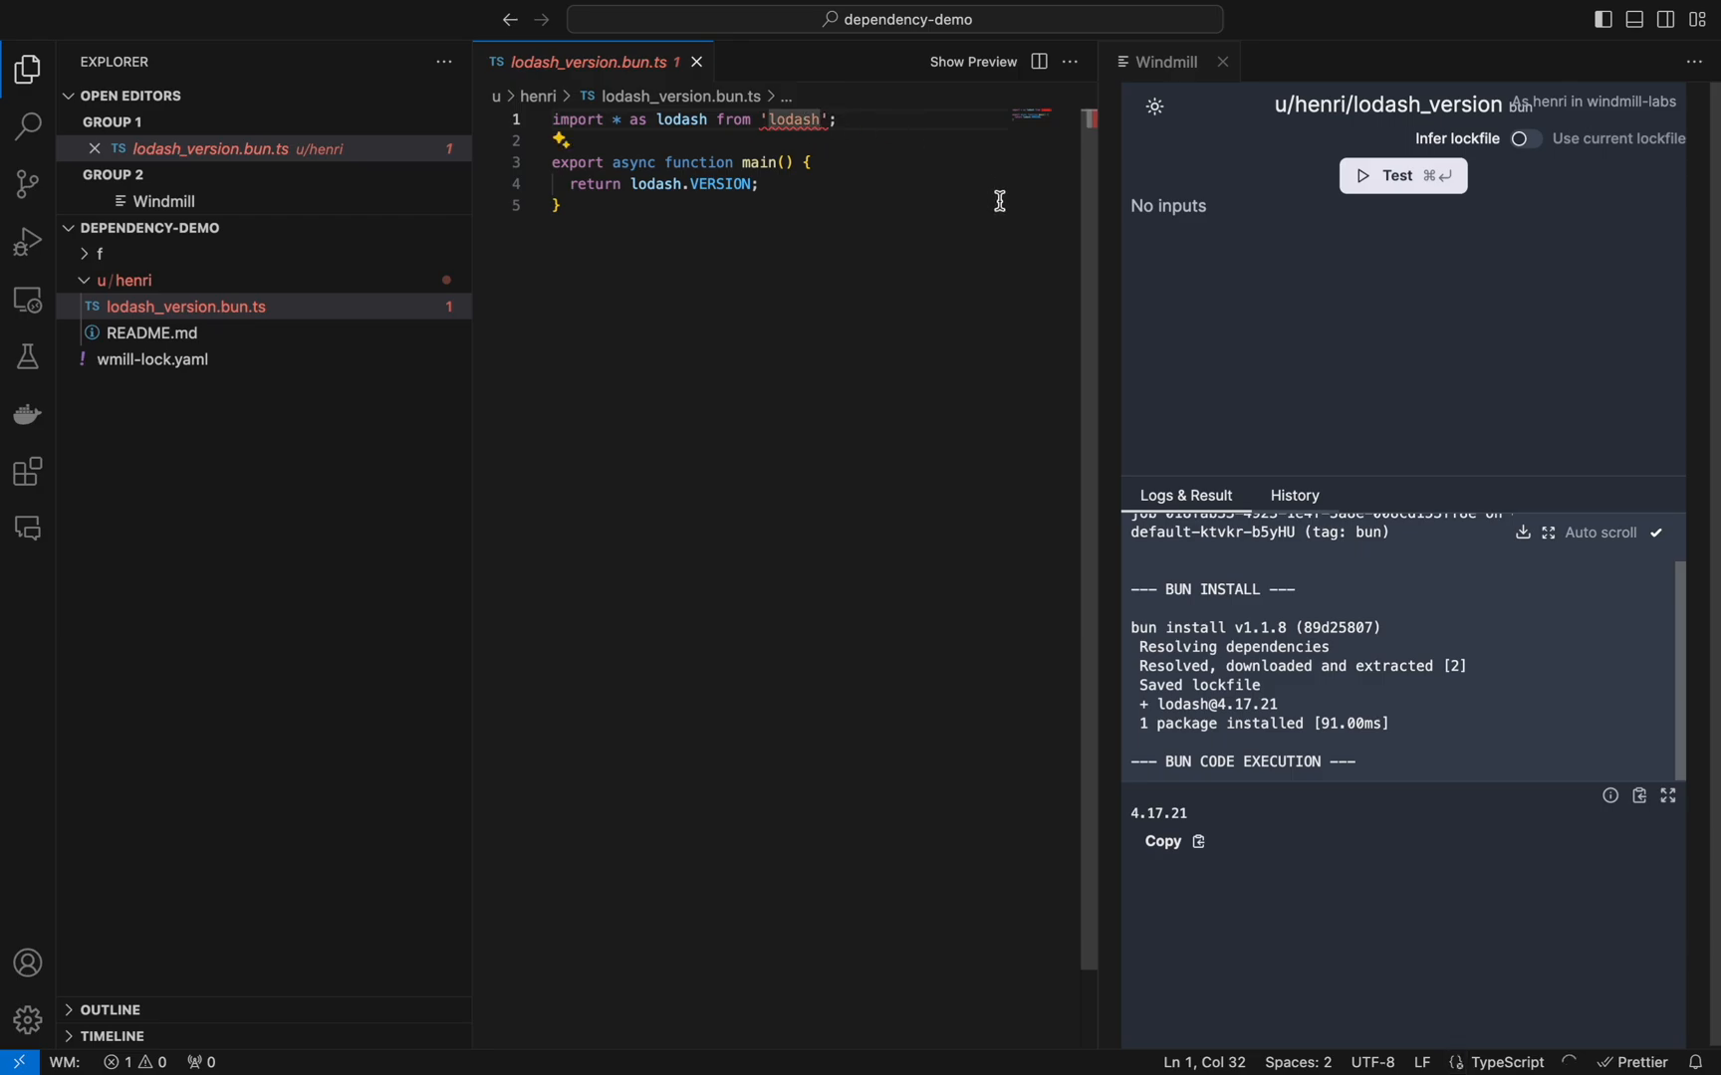
{"action": "type", "text": "@4.17.21"}
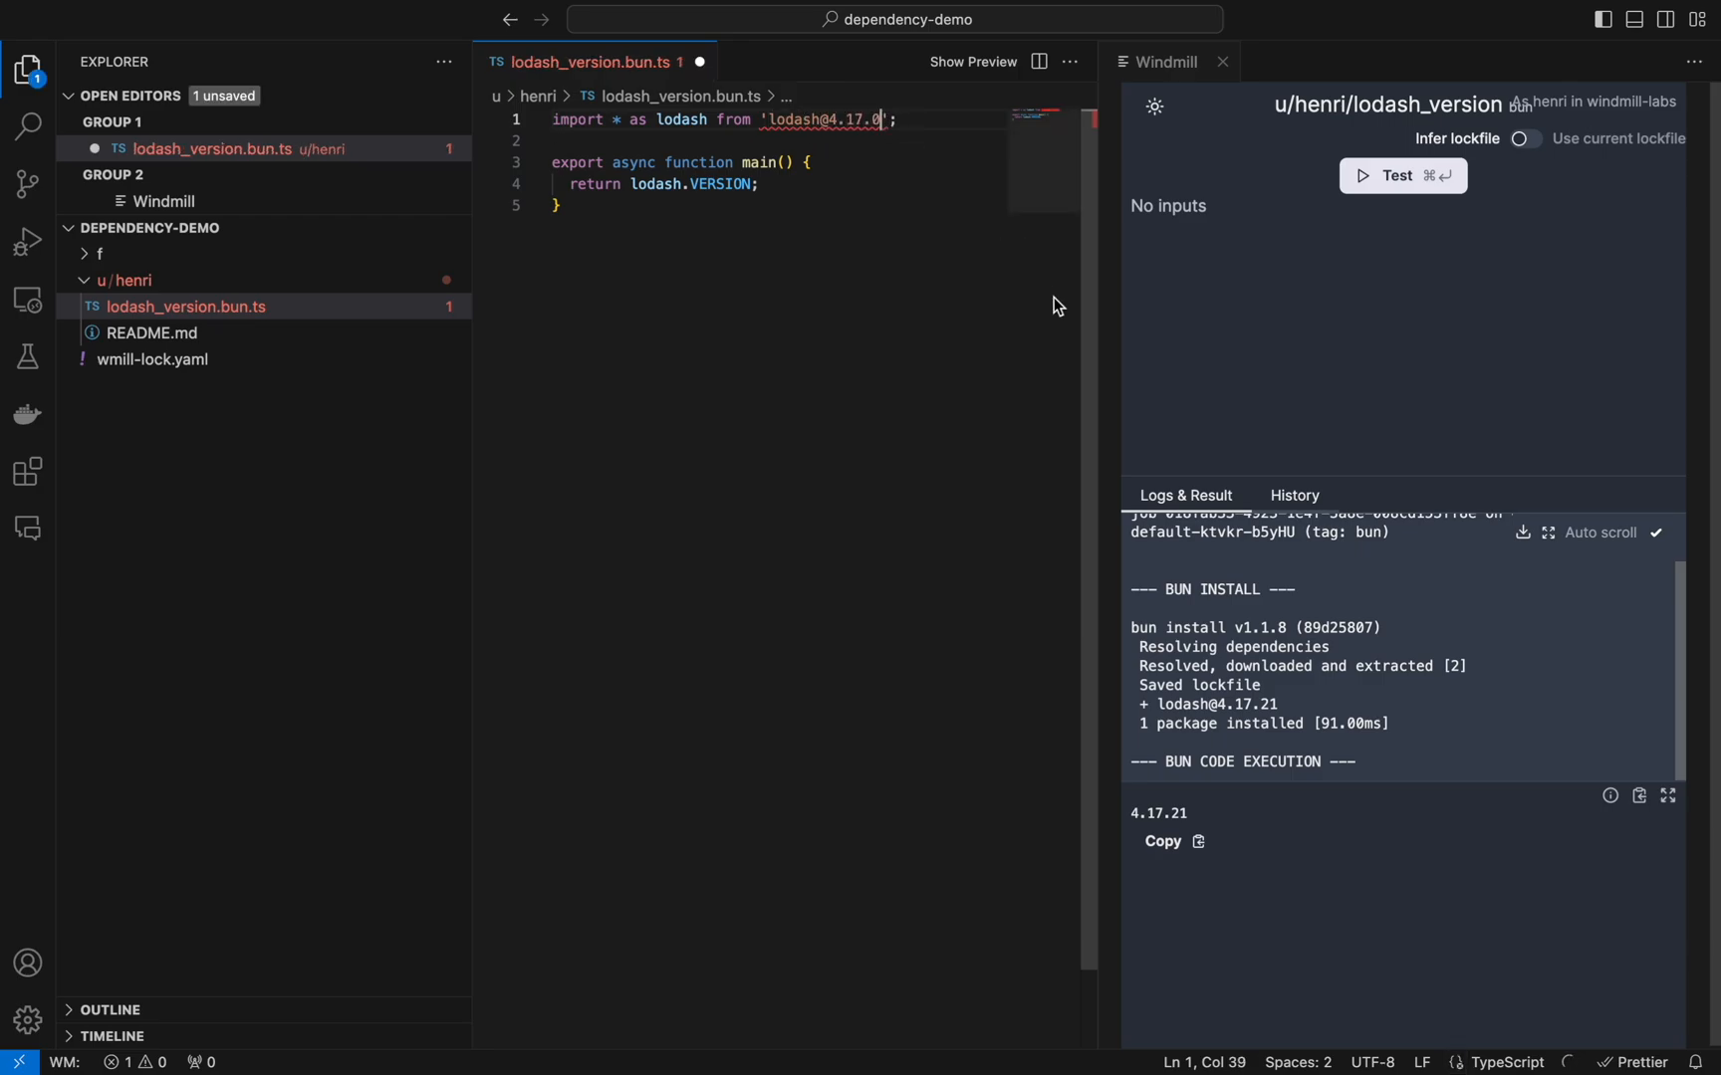
{"action": "left_click", "coordinate": [1402, 176]}
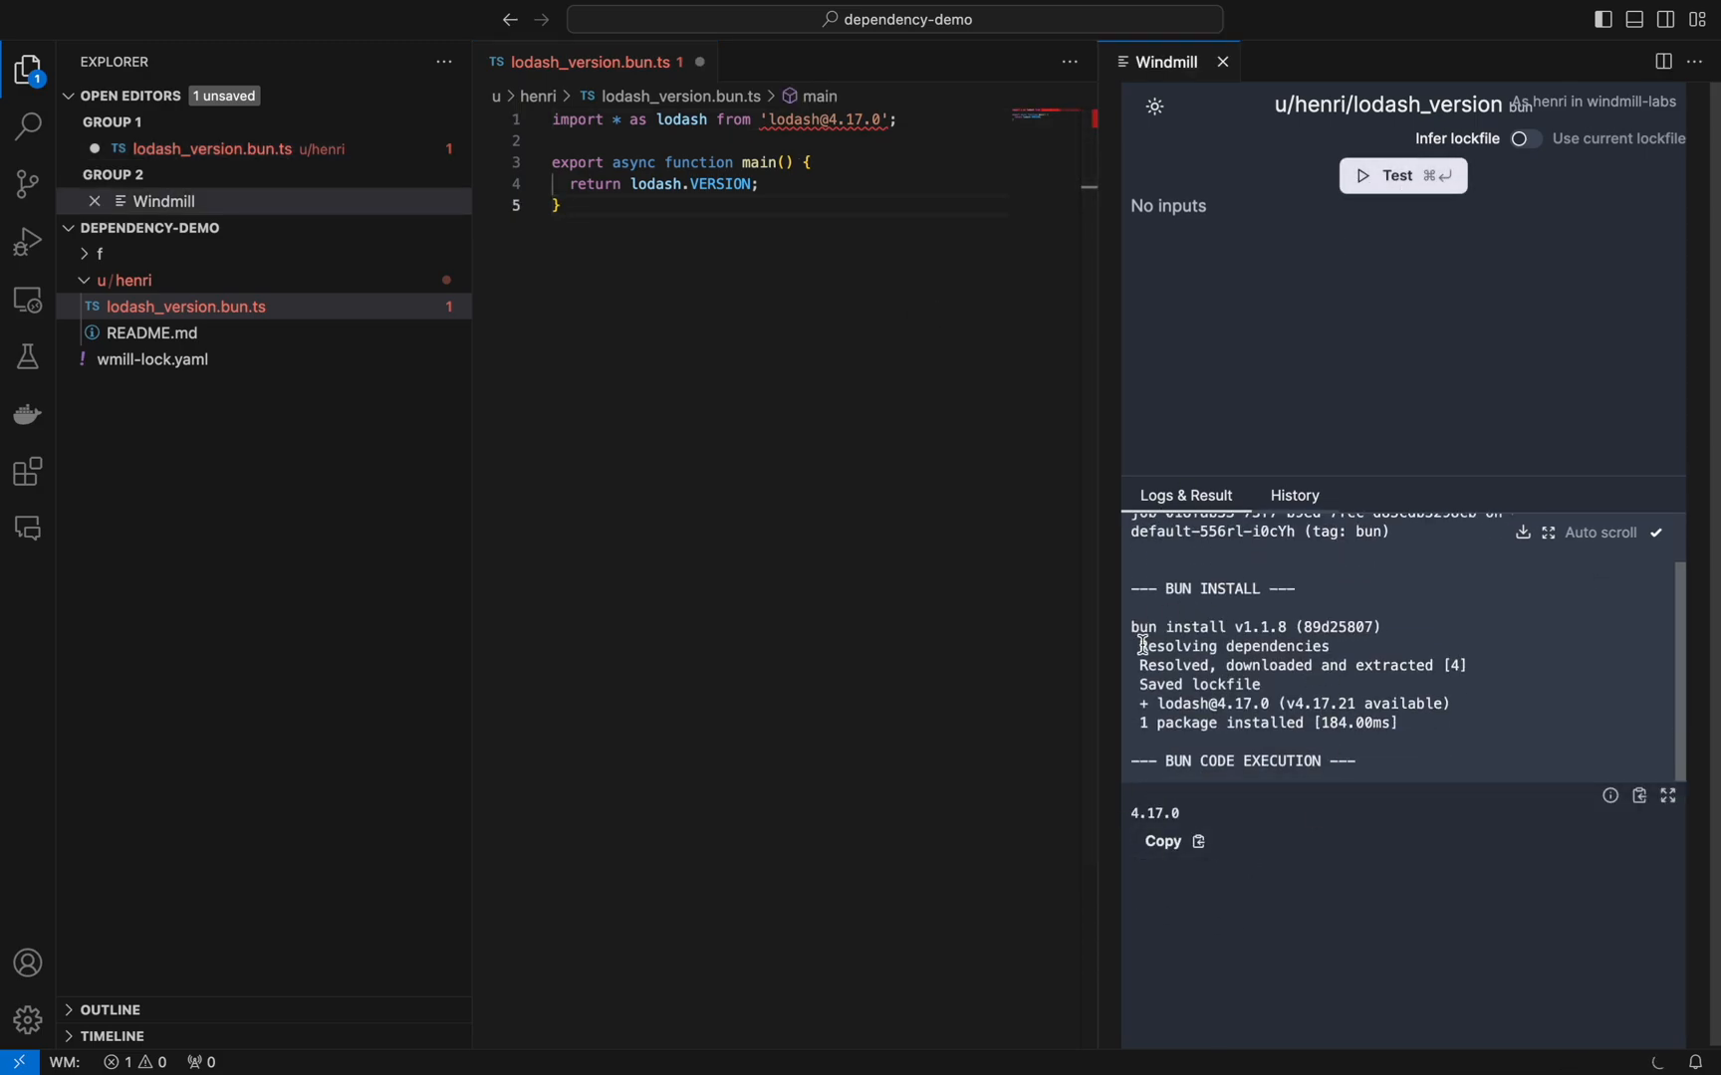
{"action": "double_click", "coordinate": [1231, 647]}
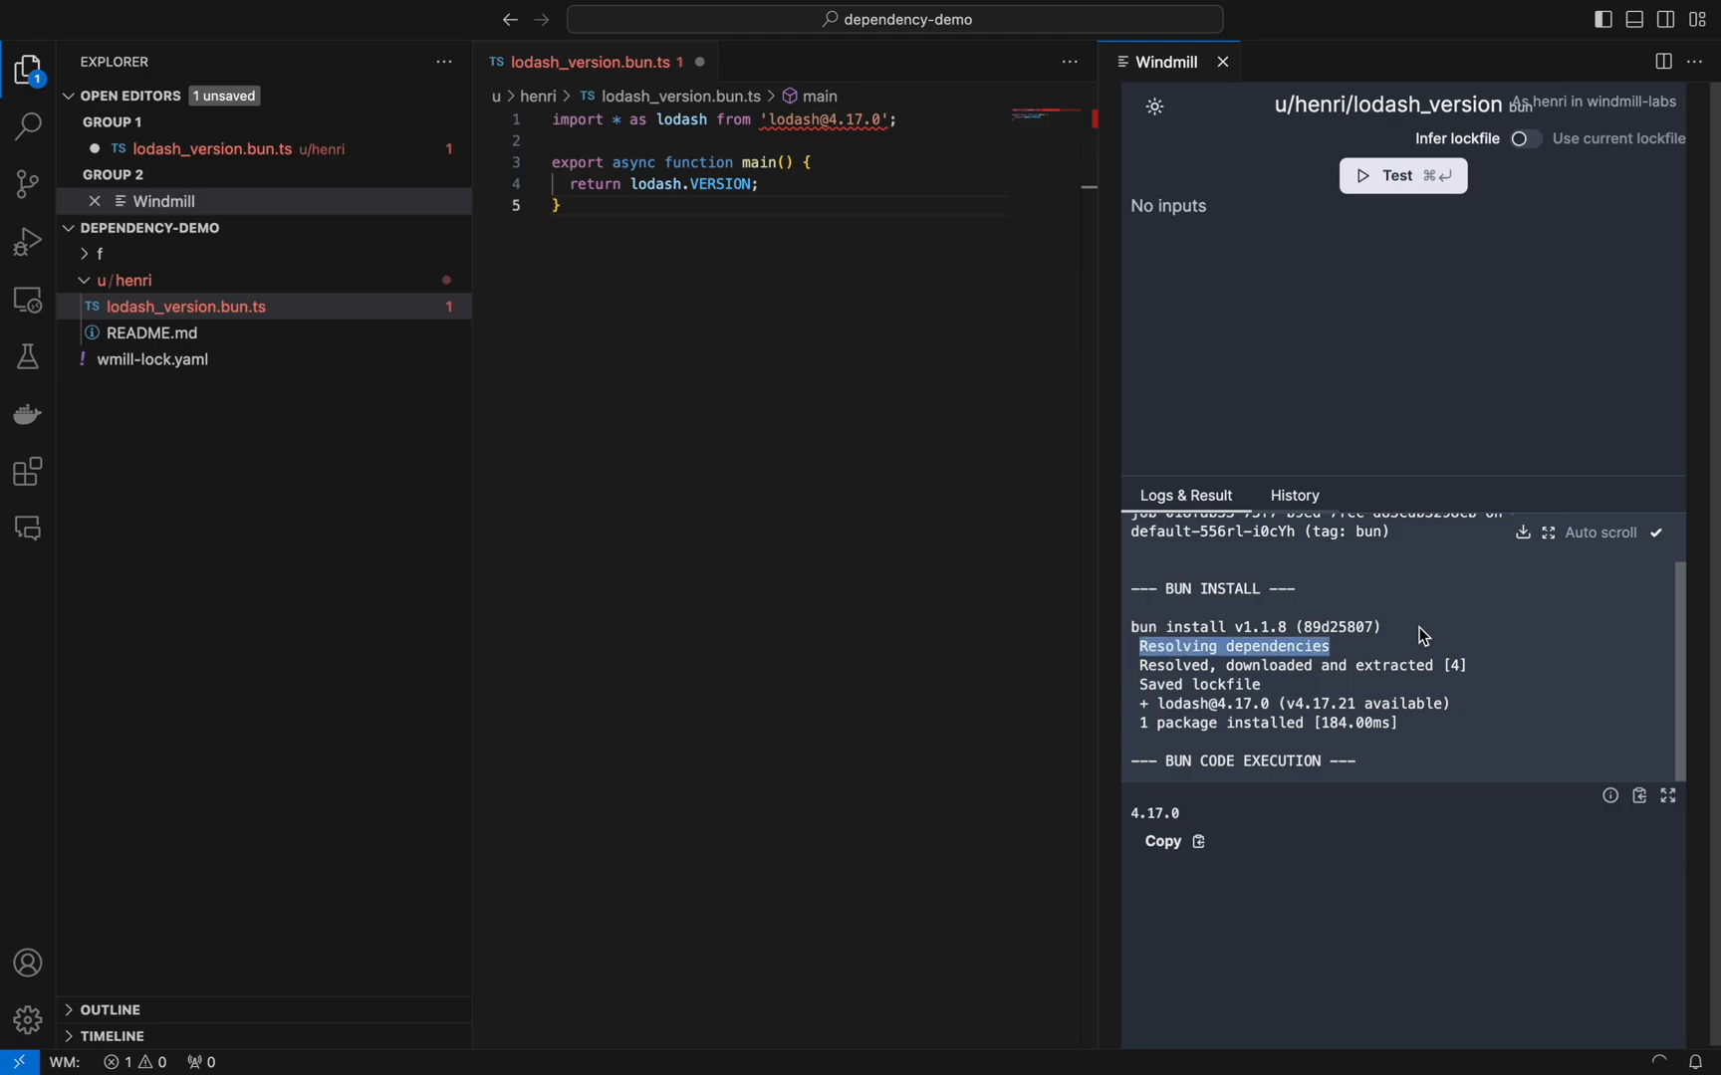
{"action": "left_click", "coordinate": [1221, 62]}
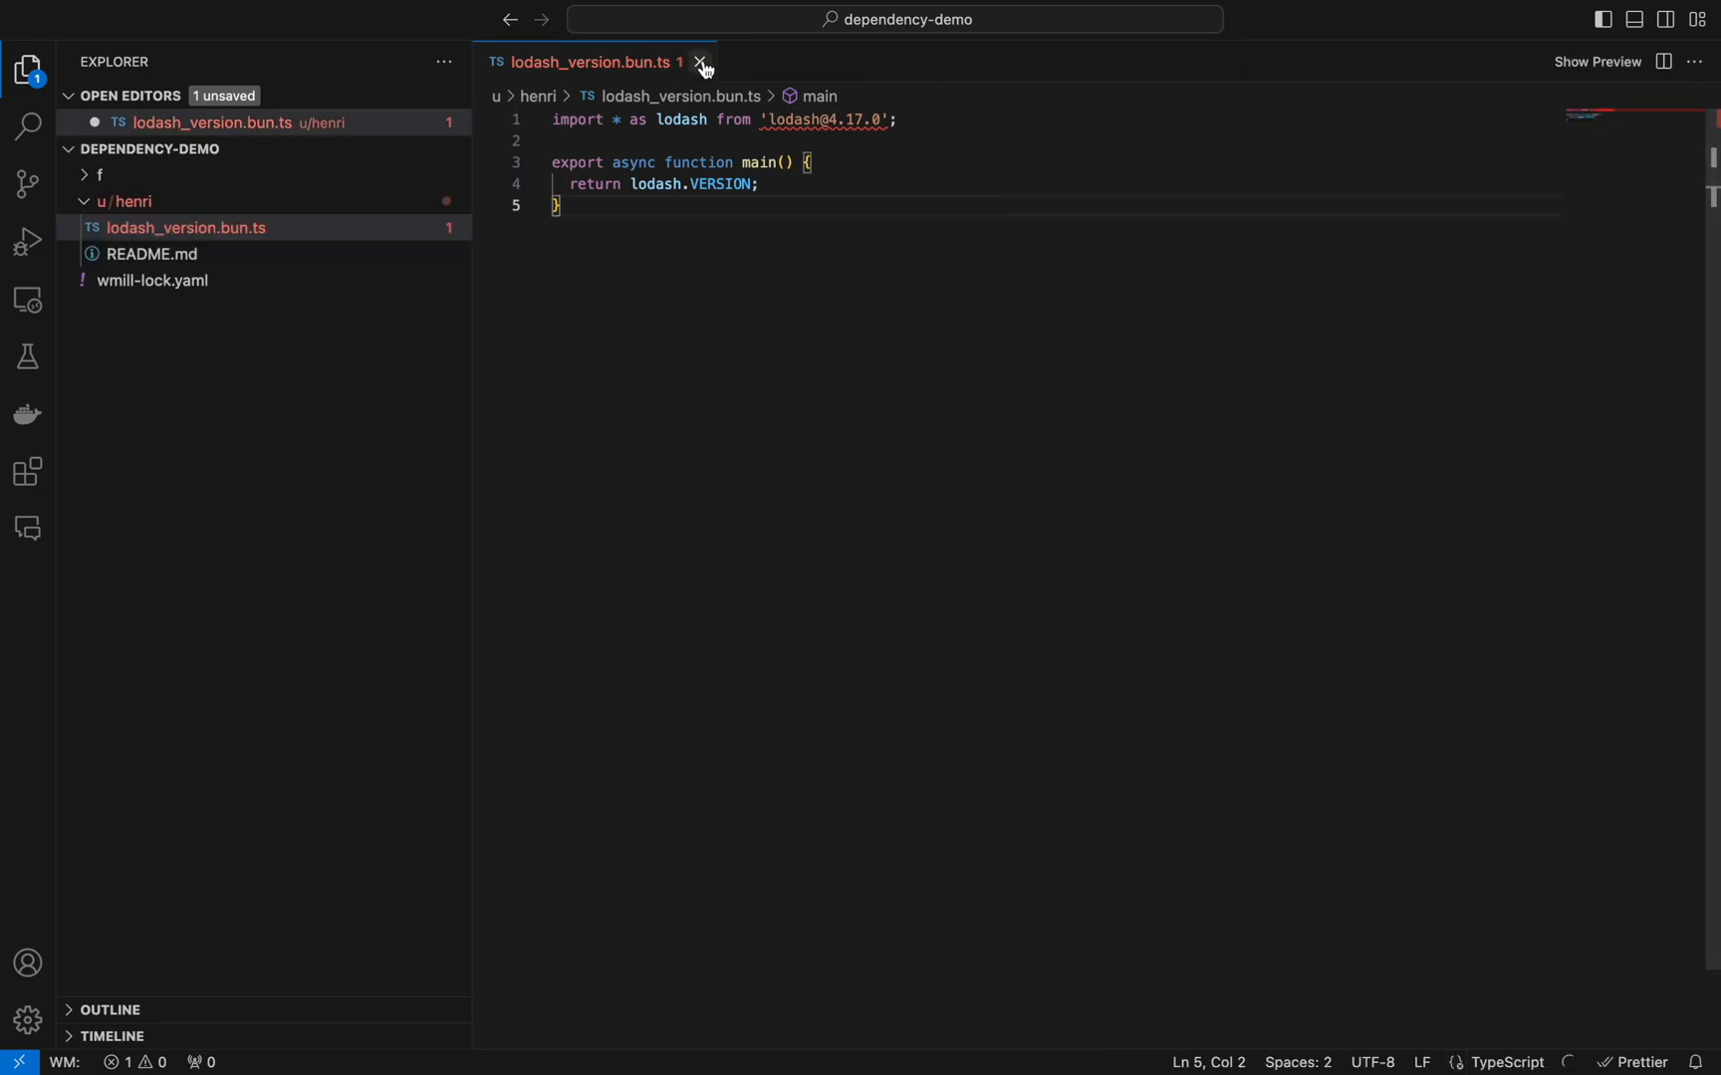
Step: Discard the edited script and inspect folder1's lodash_version script and package.json pinning lodash 4.17.13
{"action": "left_click", "coordinate": [701, 62]}
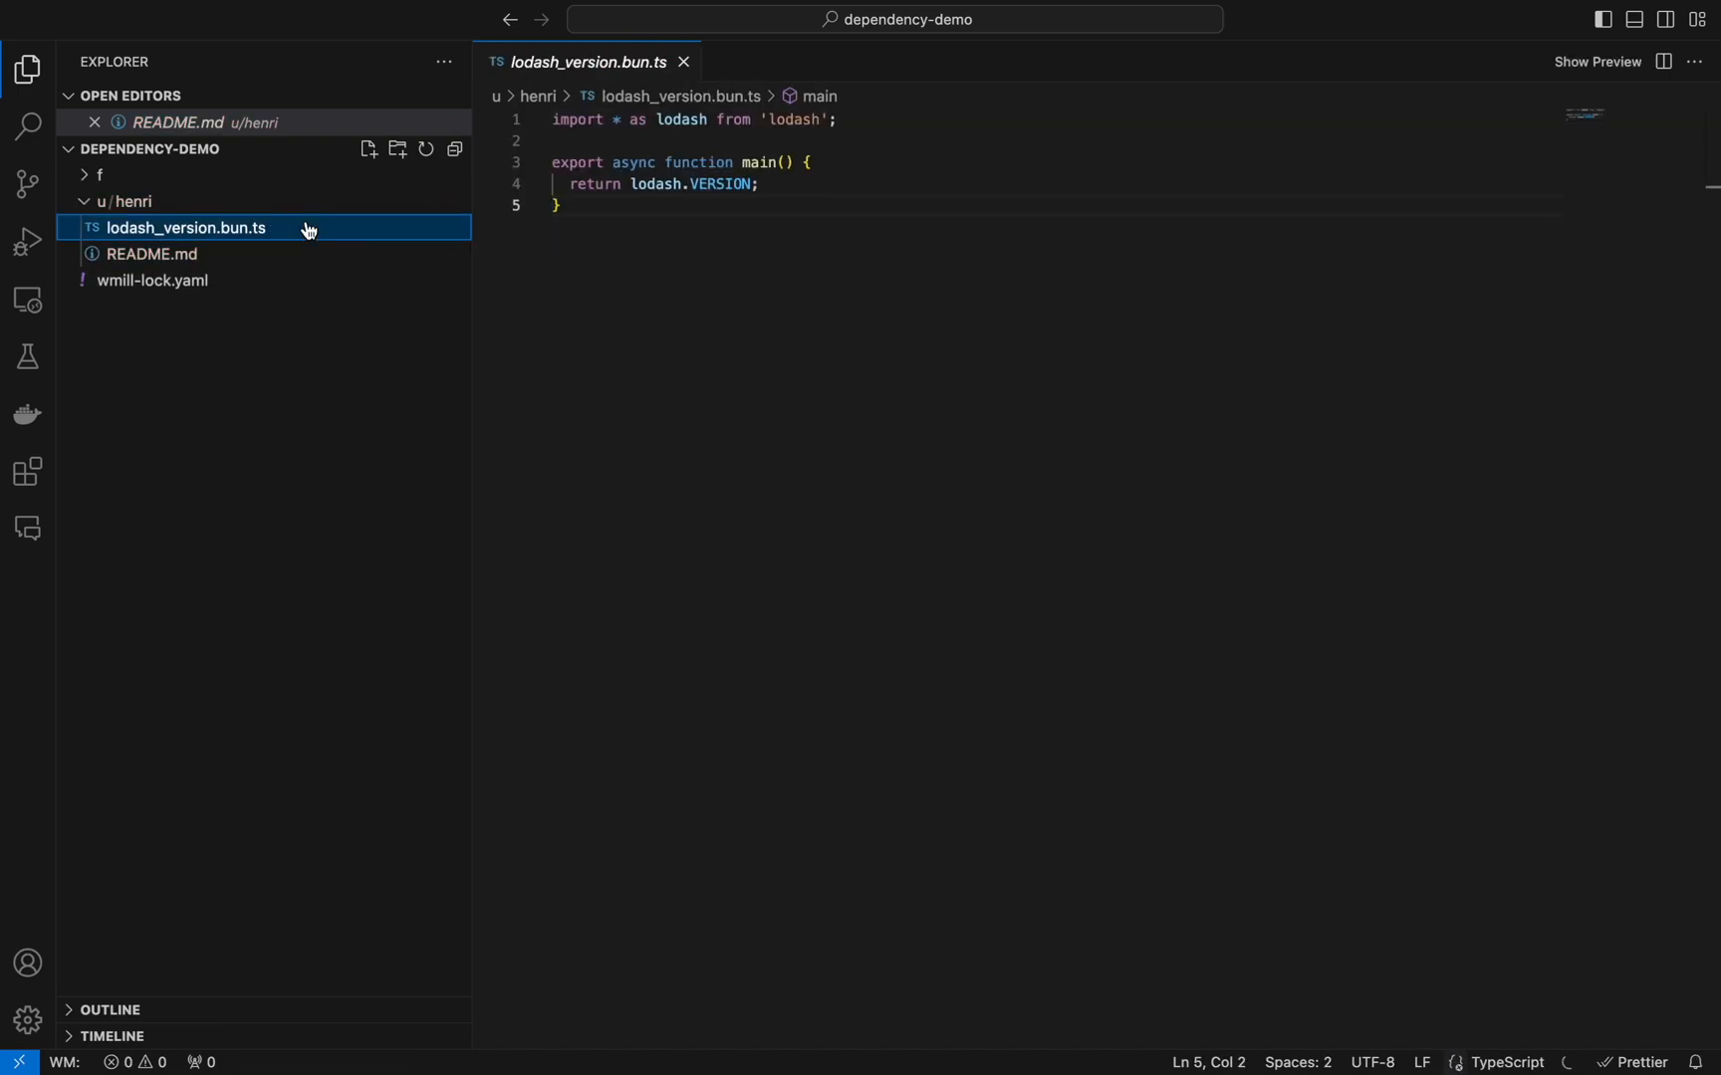
{"action": "left_click", "coordinate": [99, 176]}
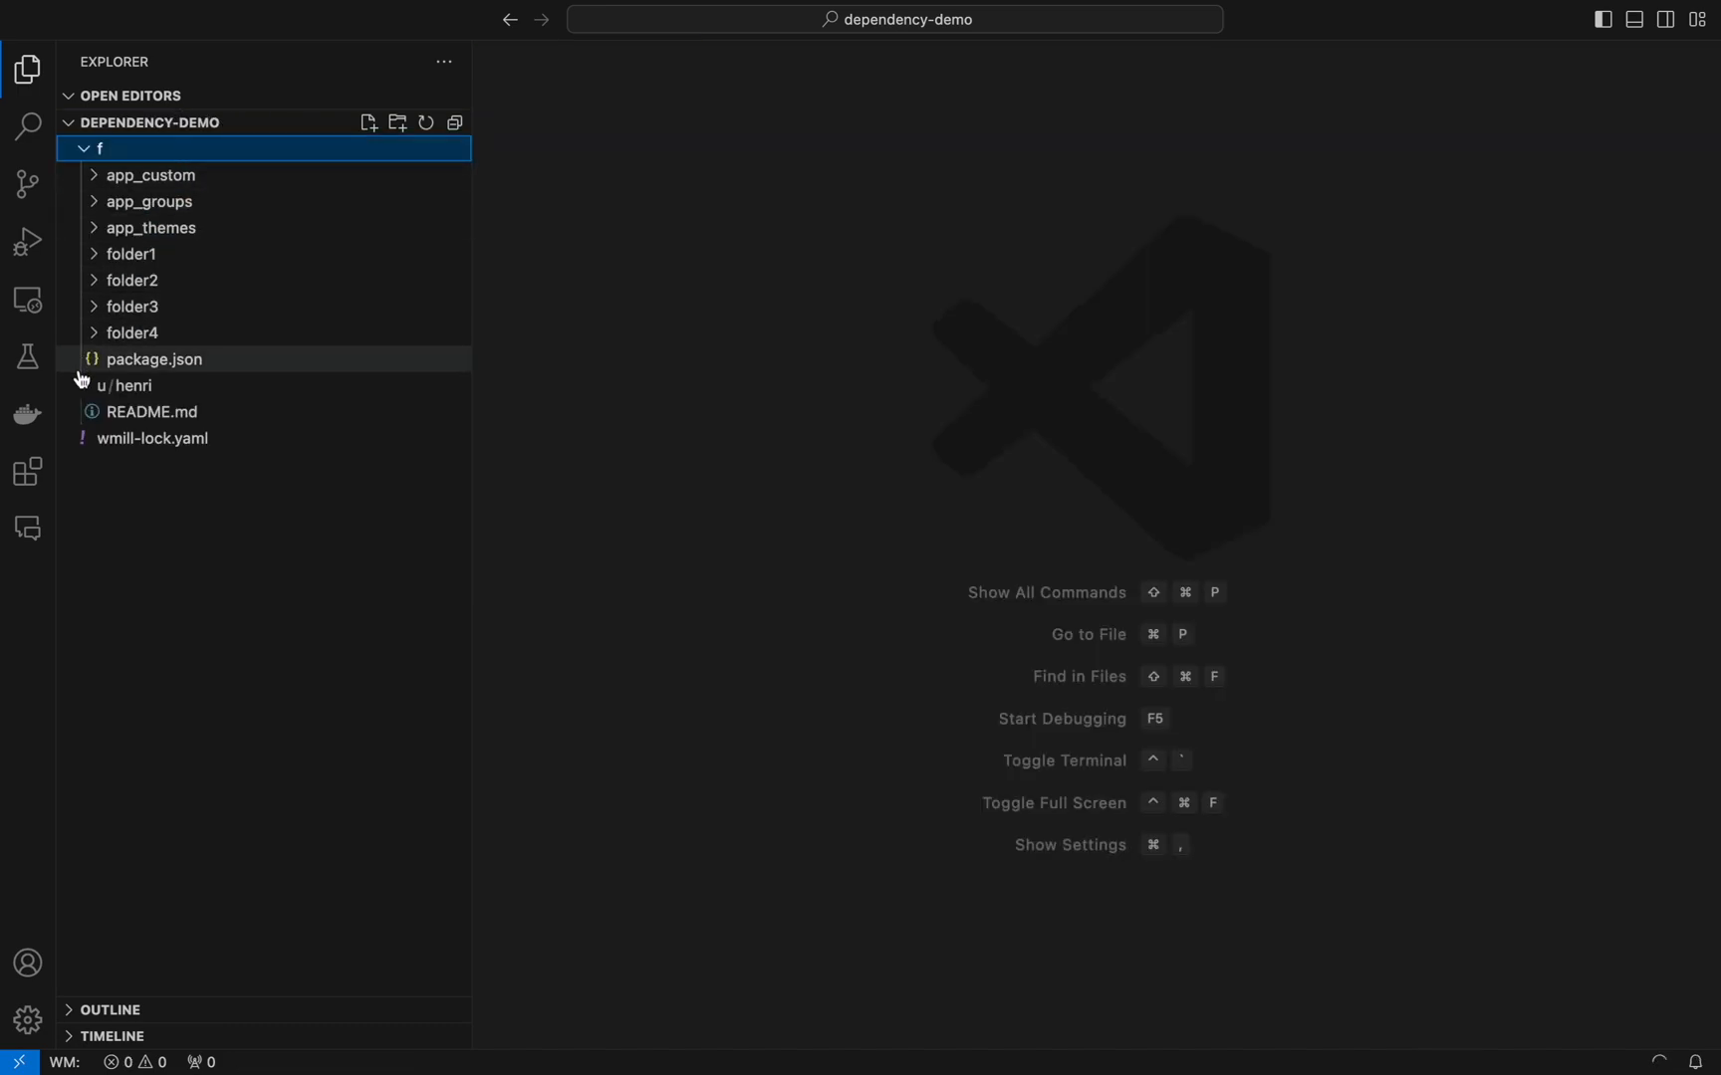
{"action": "left_click", "coordinate": [132, 253]}
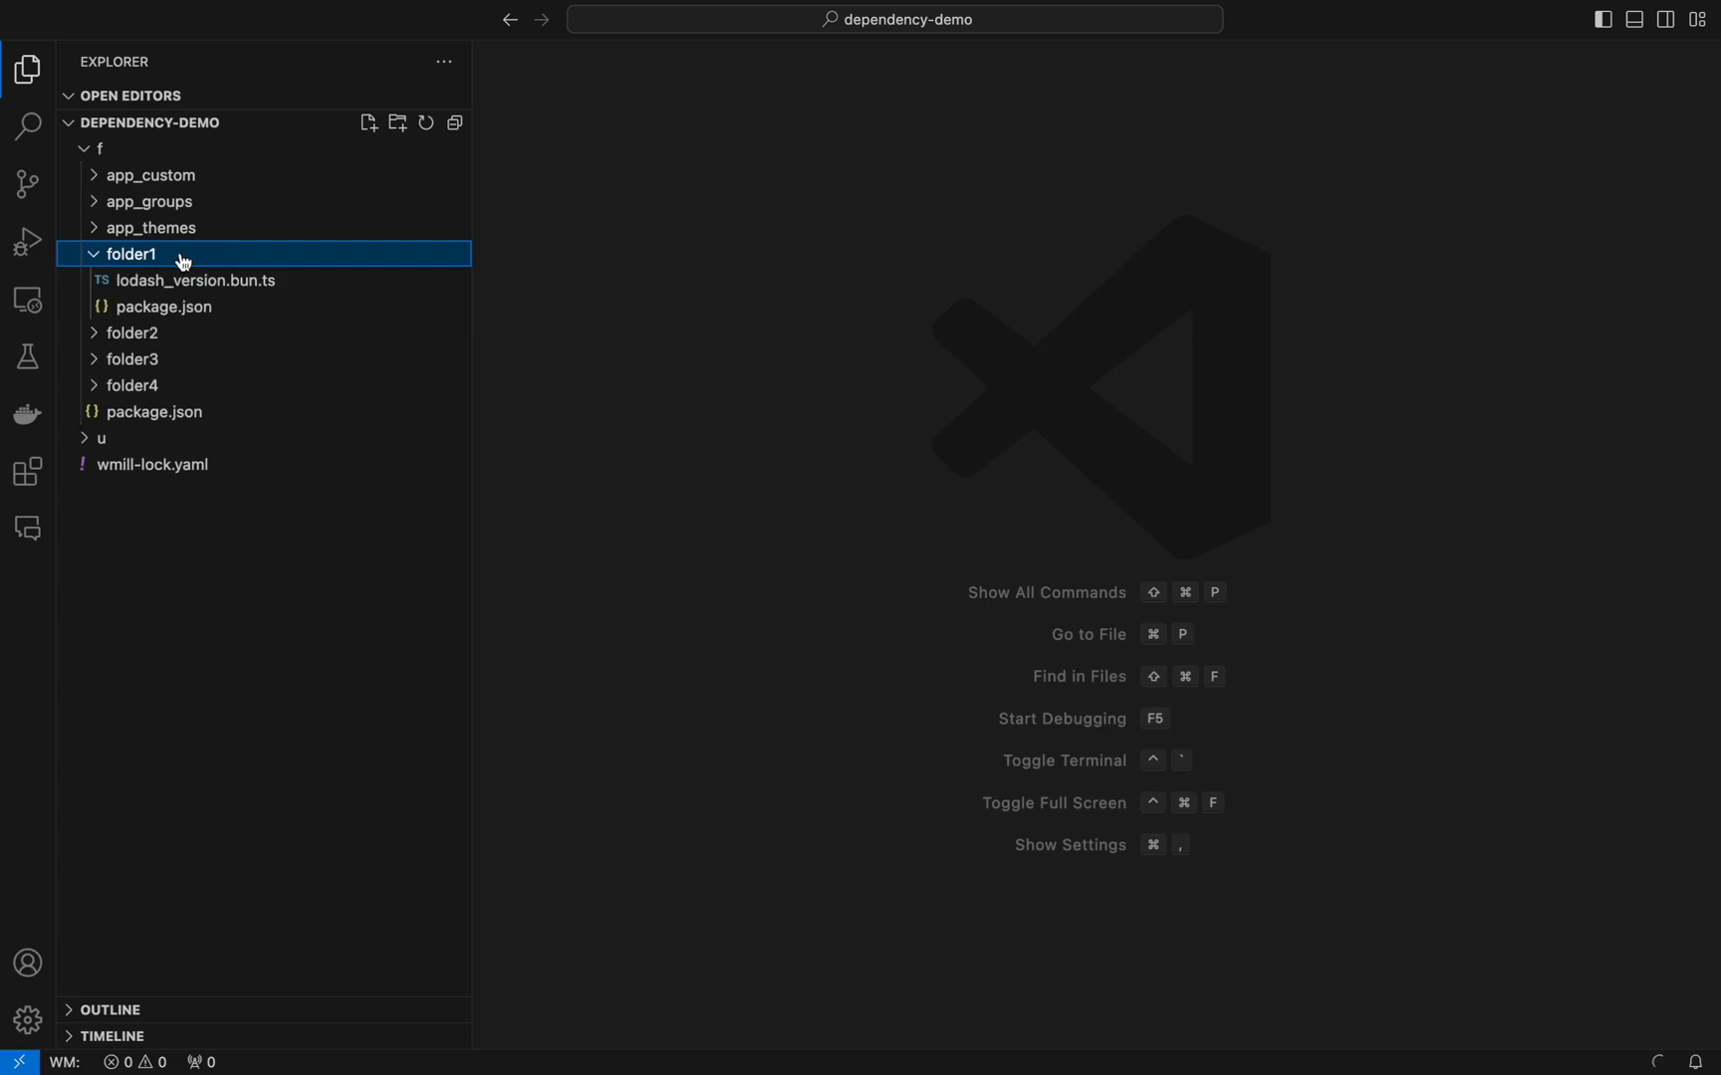
{"action": "left_click", "coordinate": [191, 281]}
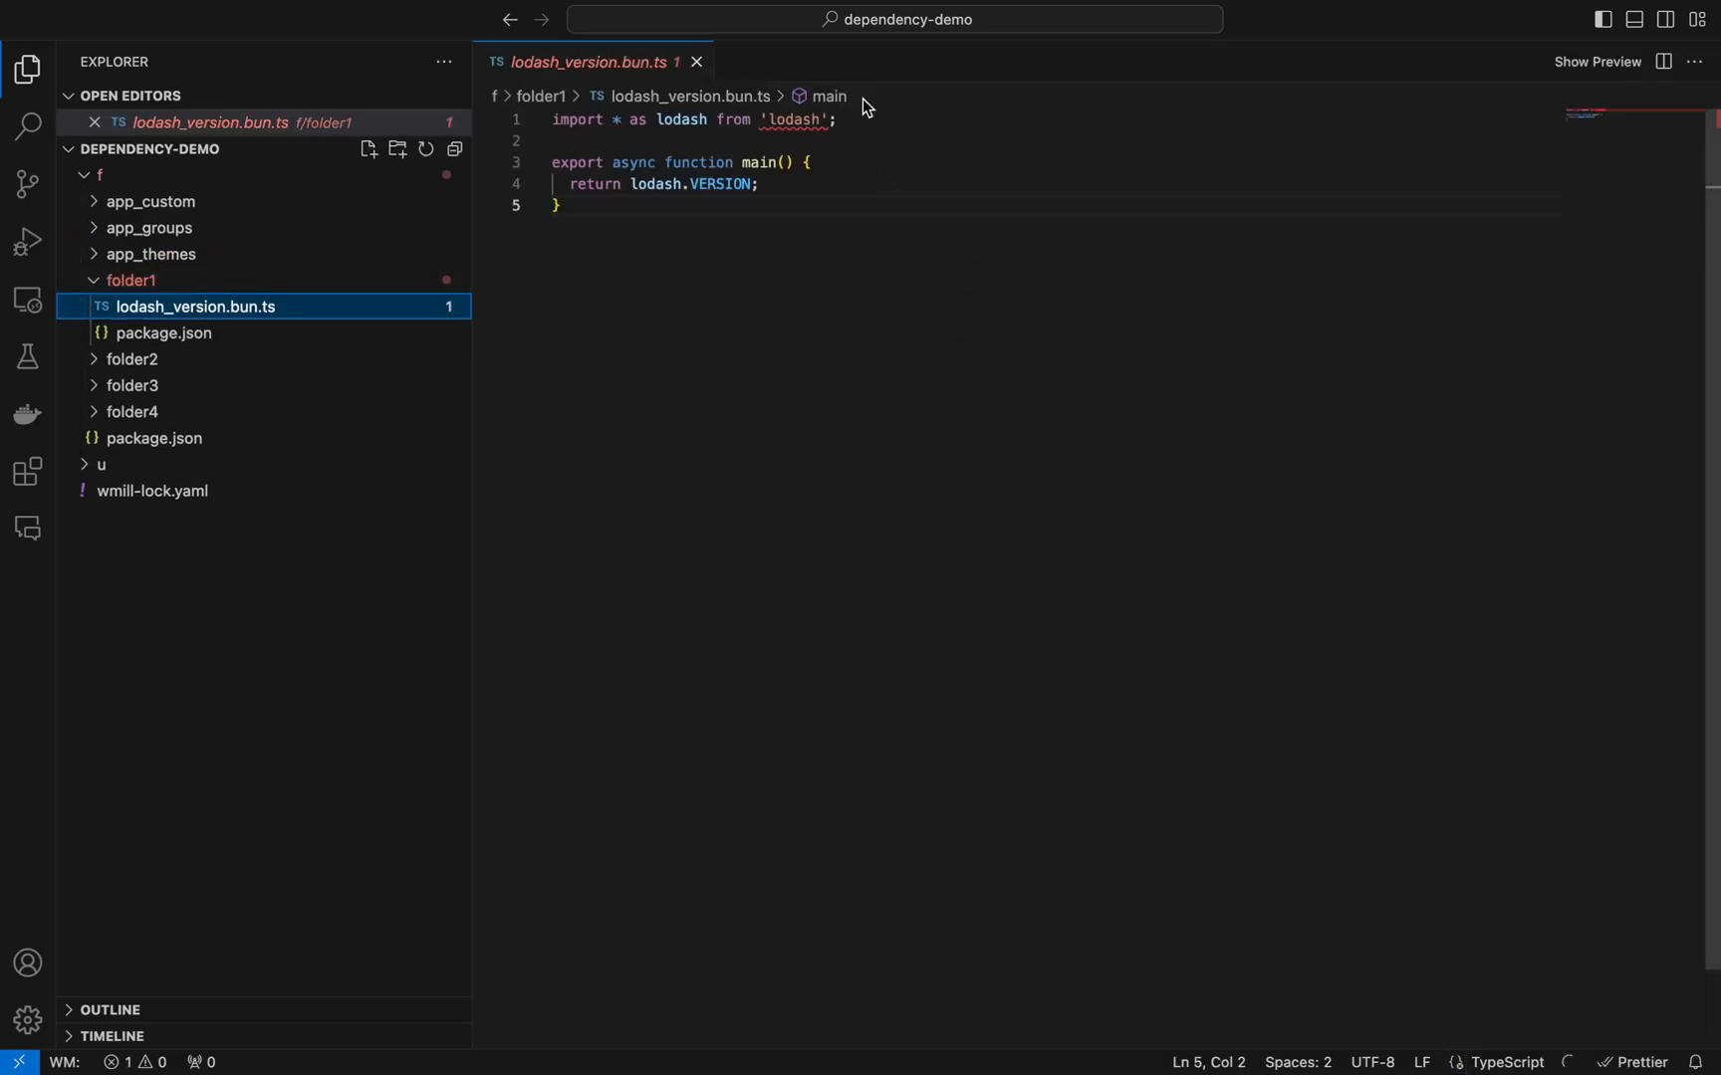
{"action": "left_click", "coordinate": [163, 332]}
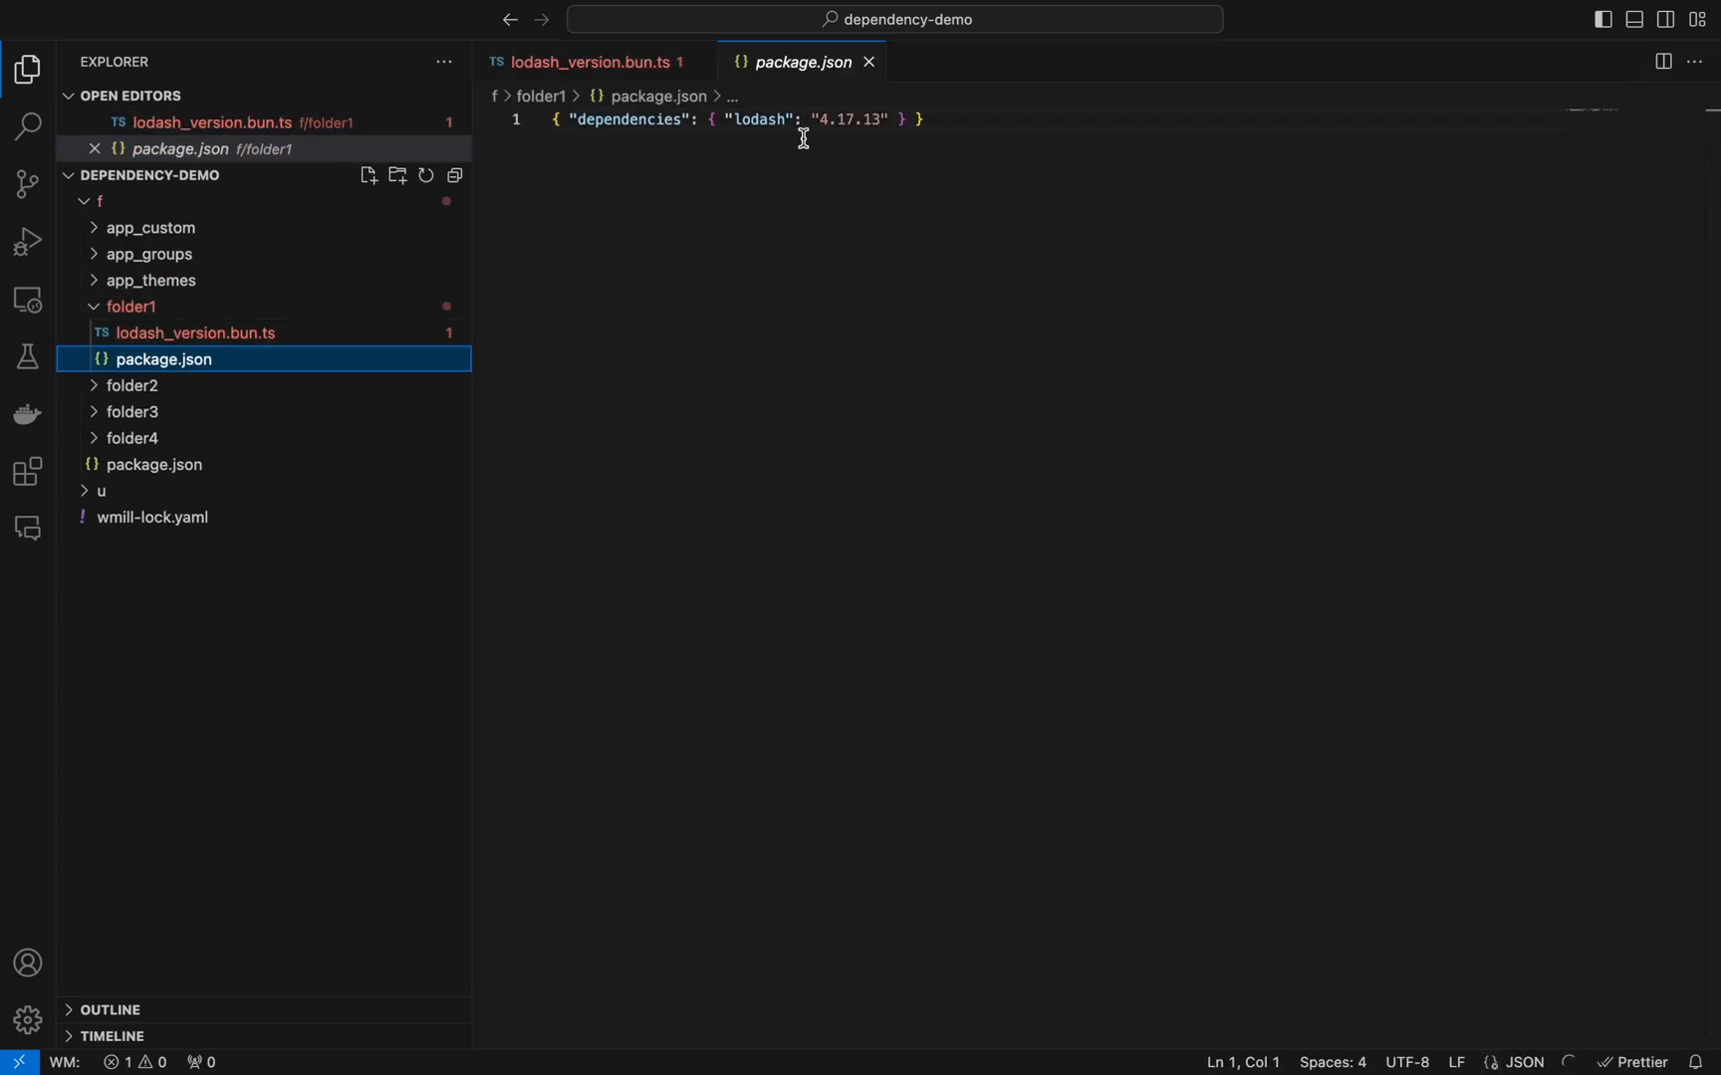
Step: Inspect folder2's package.json pinning lodash 4.17.14, then folder4's nltk.py and requirements.txt pinning nltk 3.7.0
{"action": "left_click", "coordinate": [134, 385]}
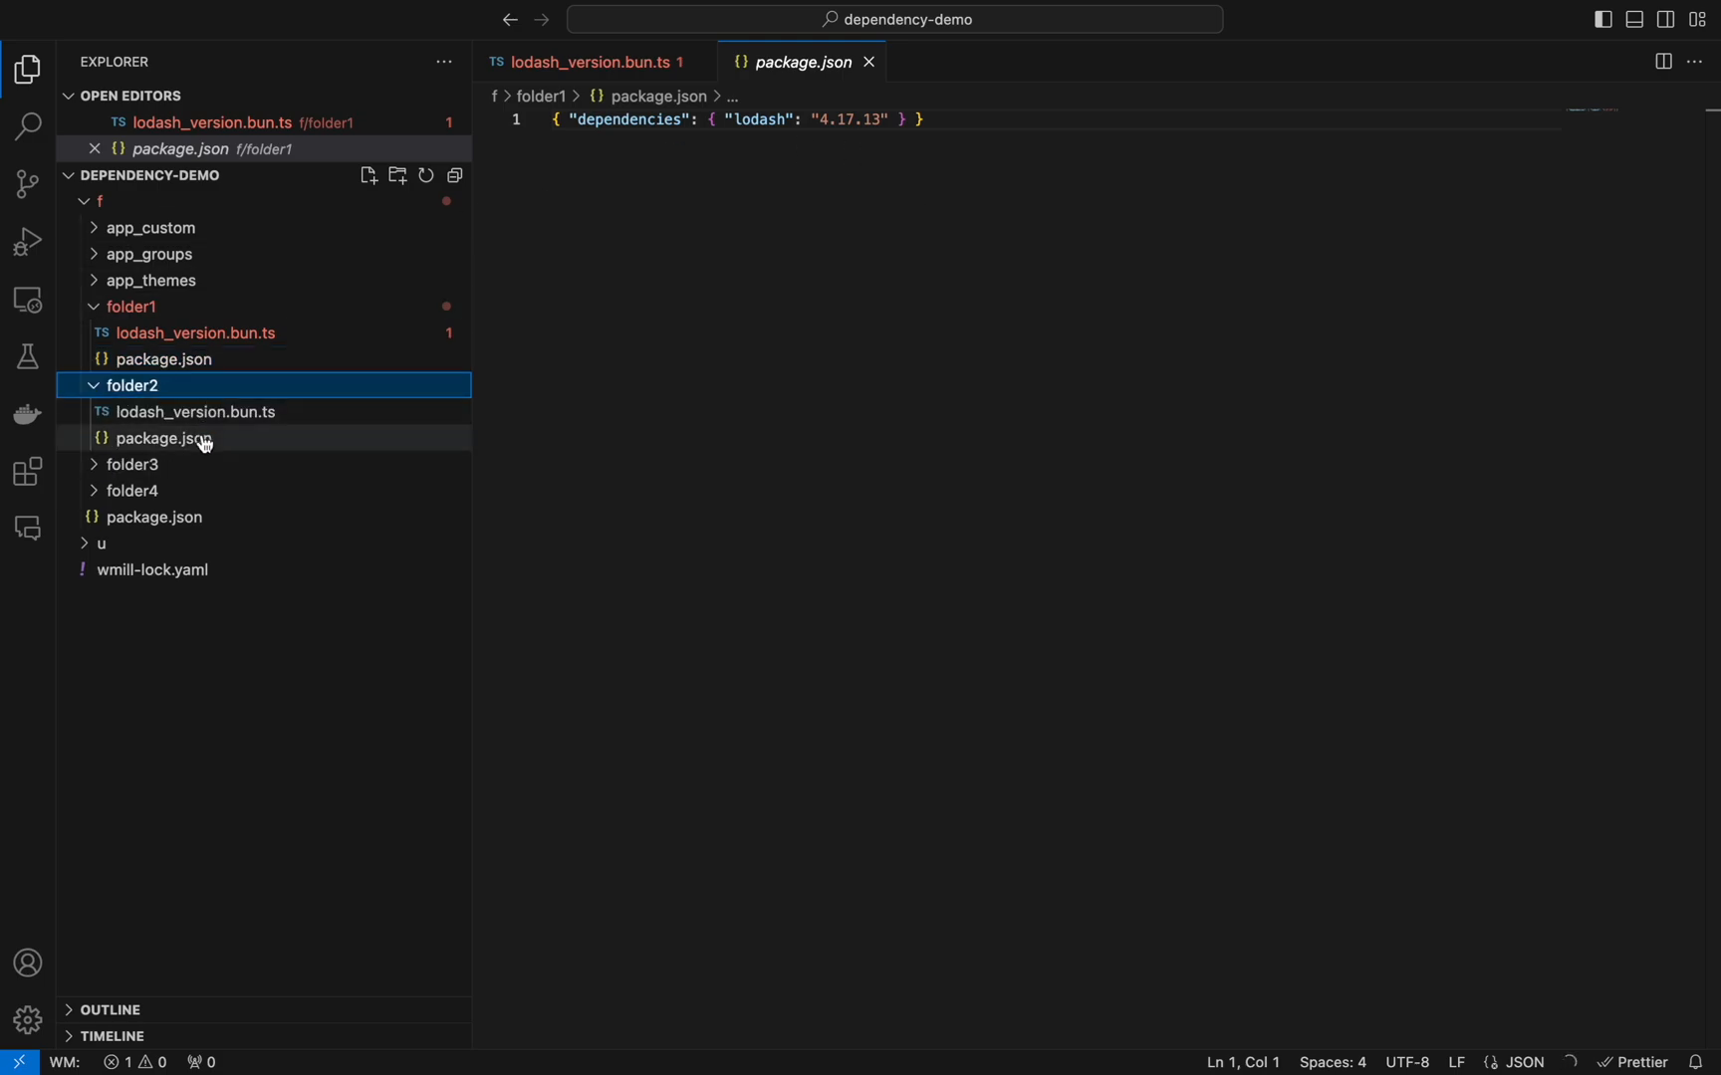
{"action": "left_click", "coordinate": [131, 464]}
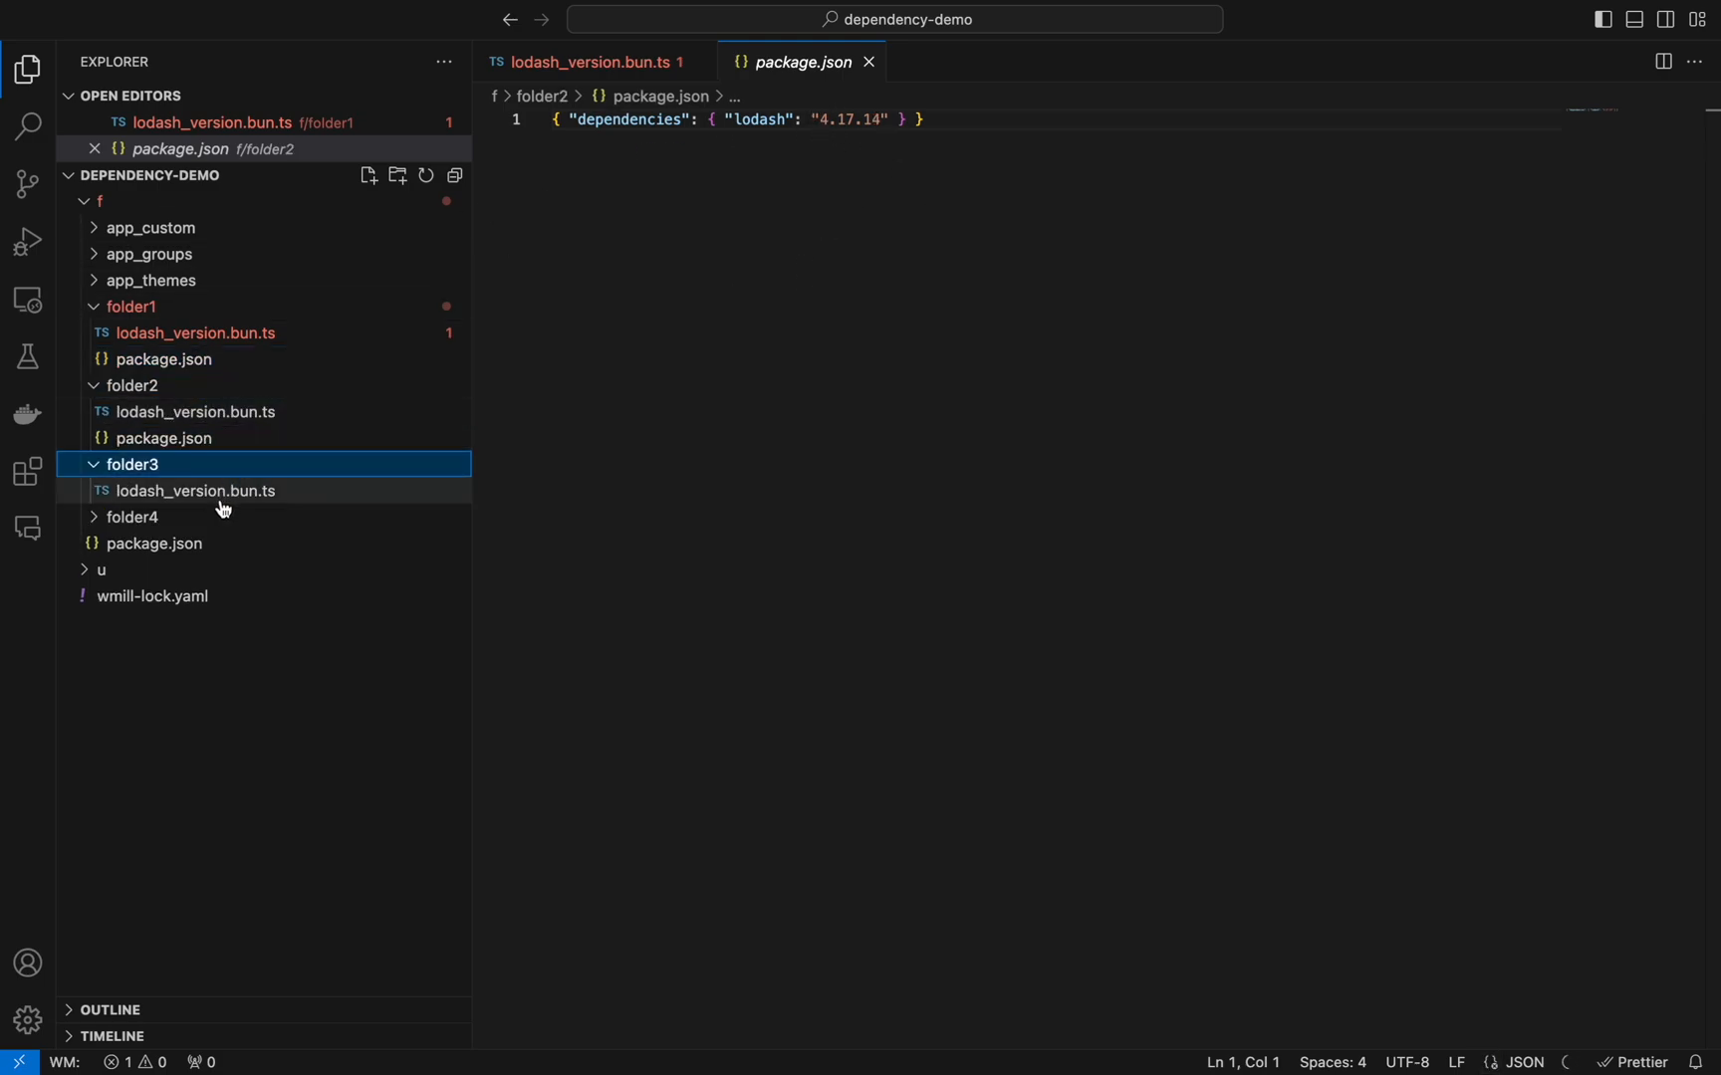
{"action": "left_click", "coordinate": [132, 464]}
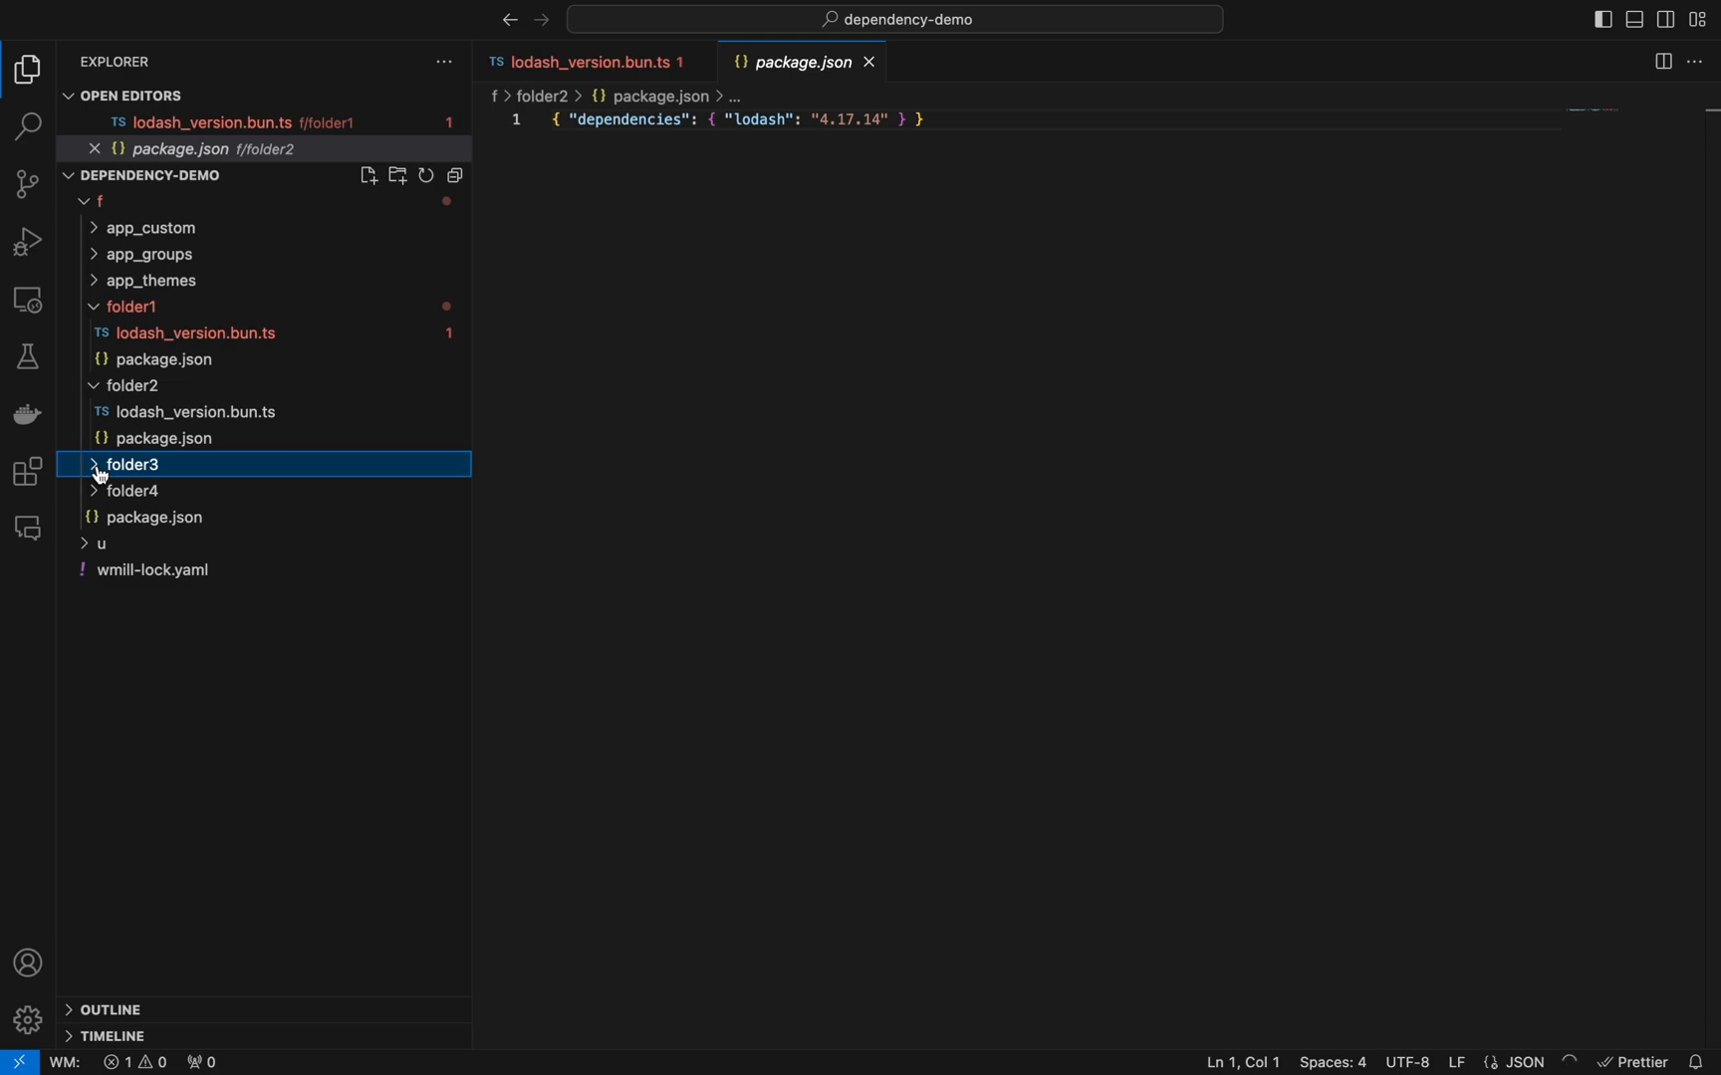
{"action": "left_click", "coordinate": [162, 518]}
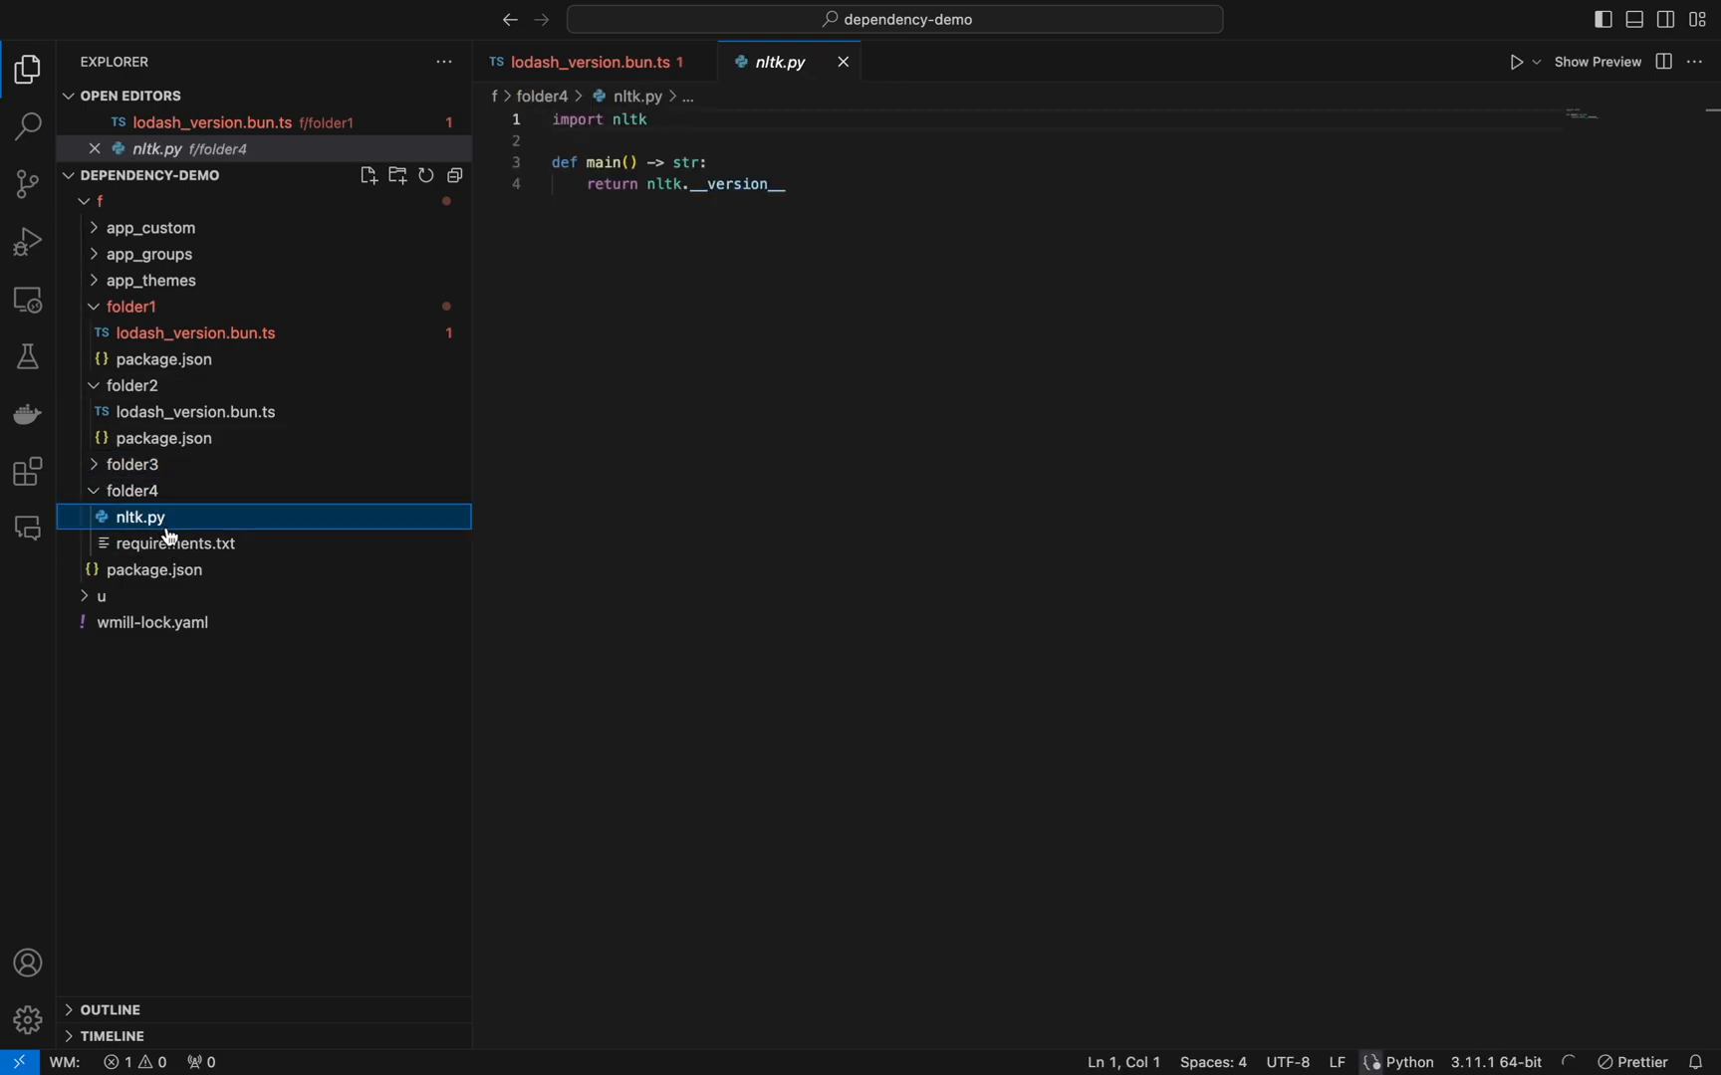
{"action": "left_click", "coordinate": [177, 544]}
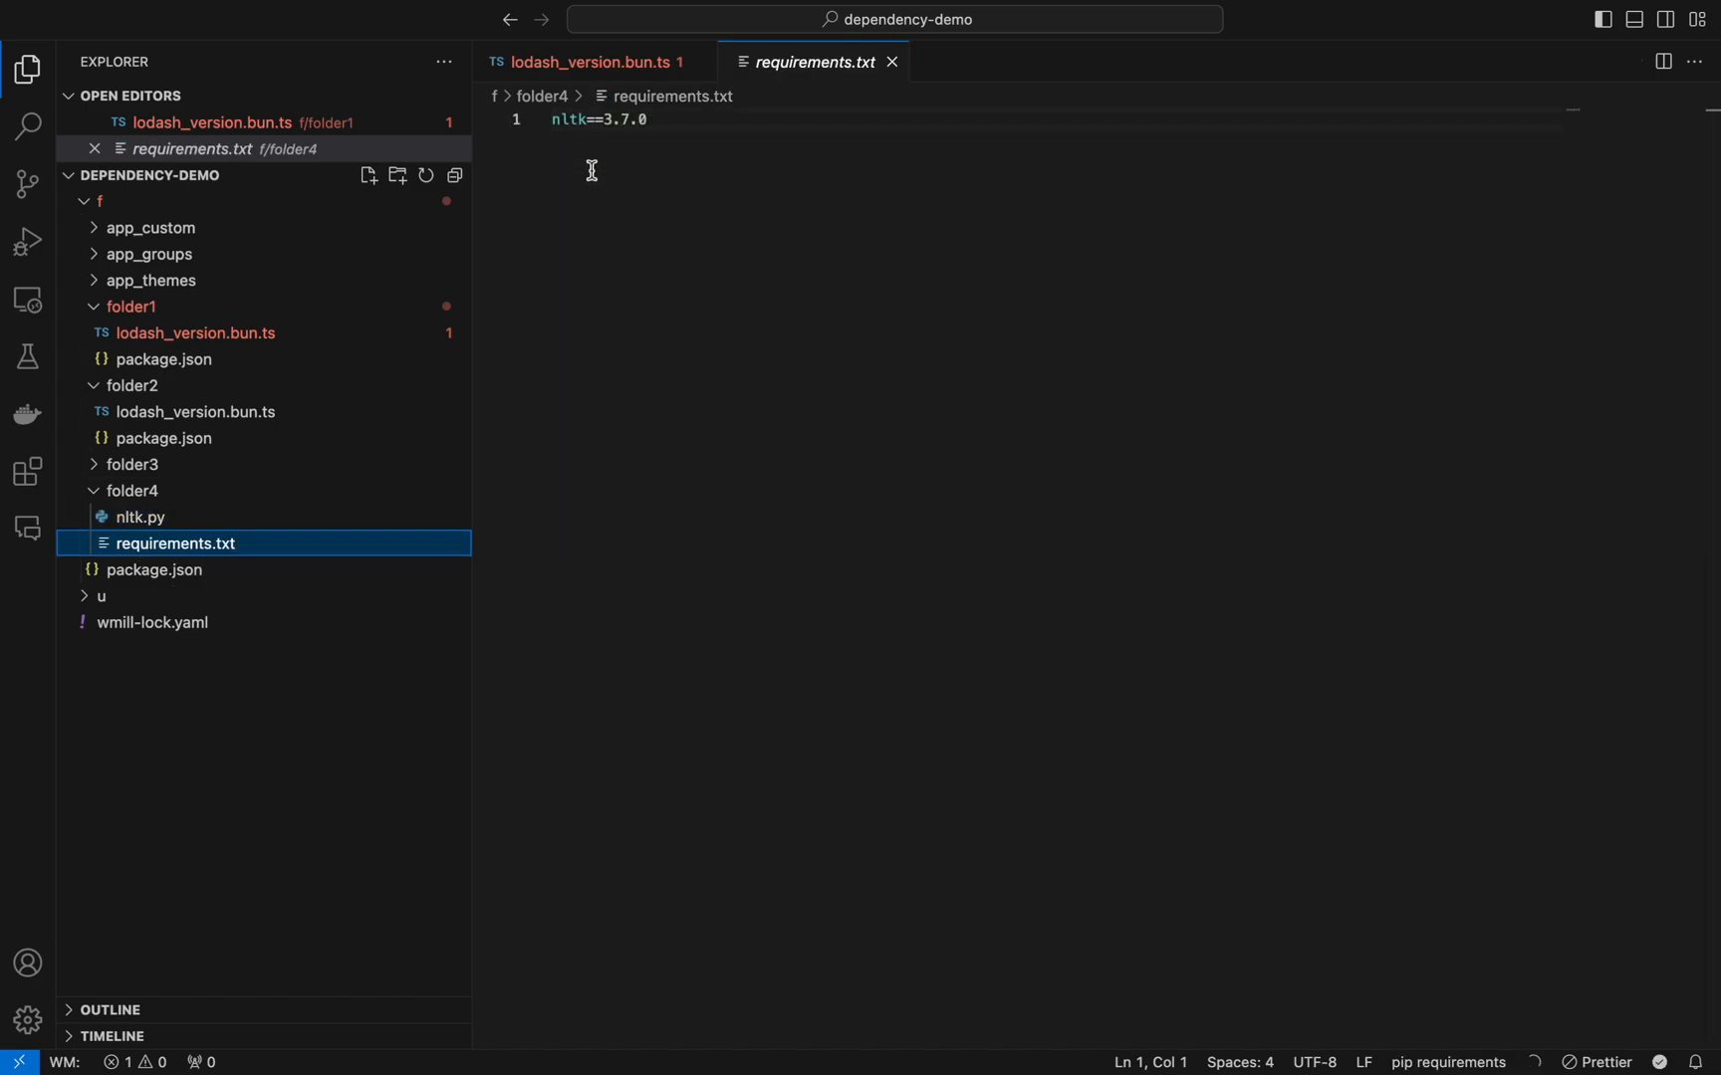
{"action": "mouse_move", "coordinate": [864, 83]}
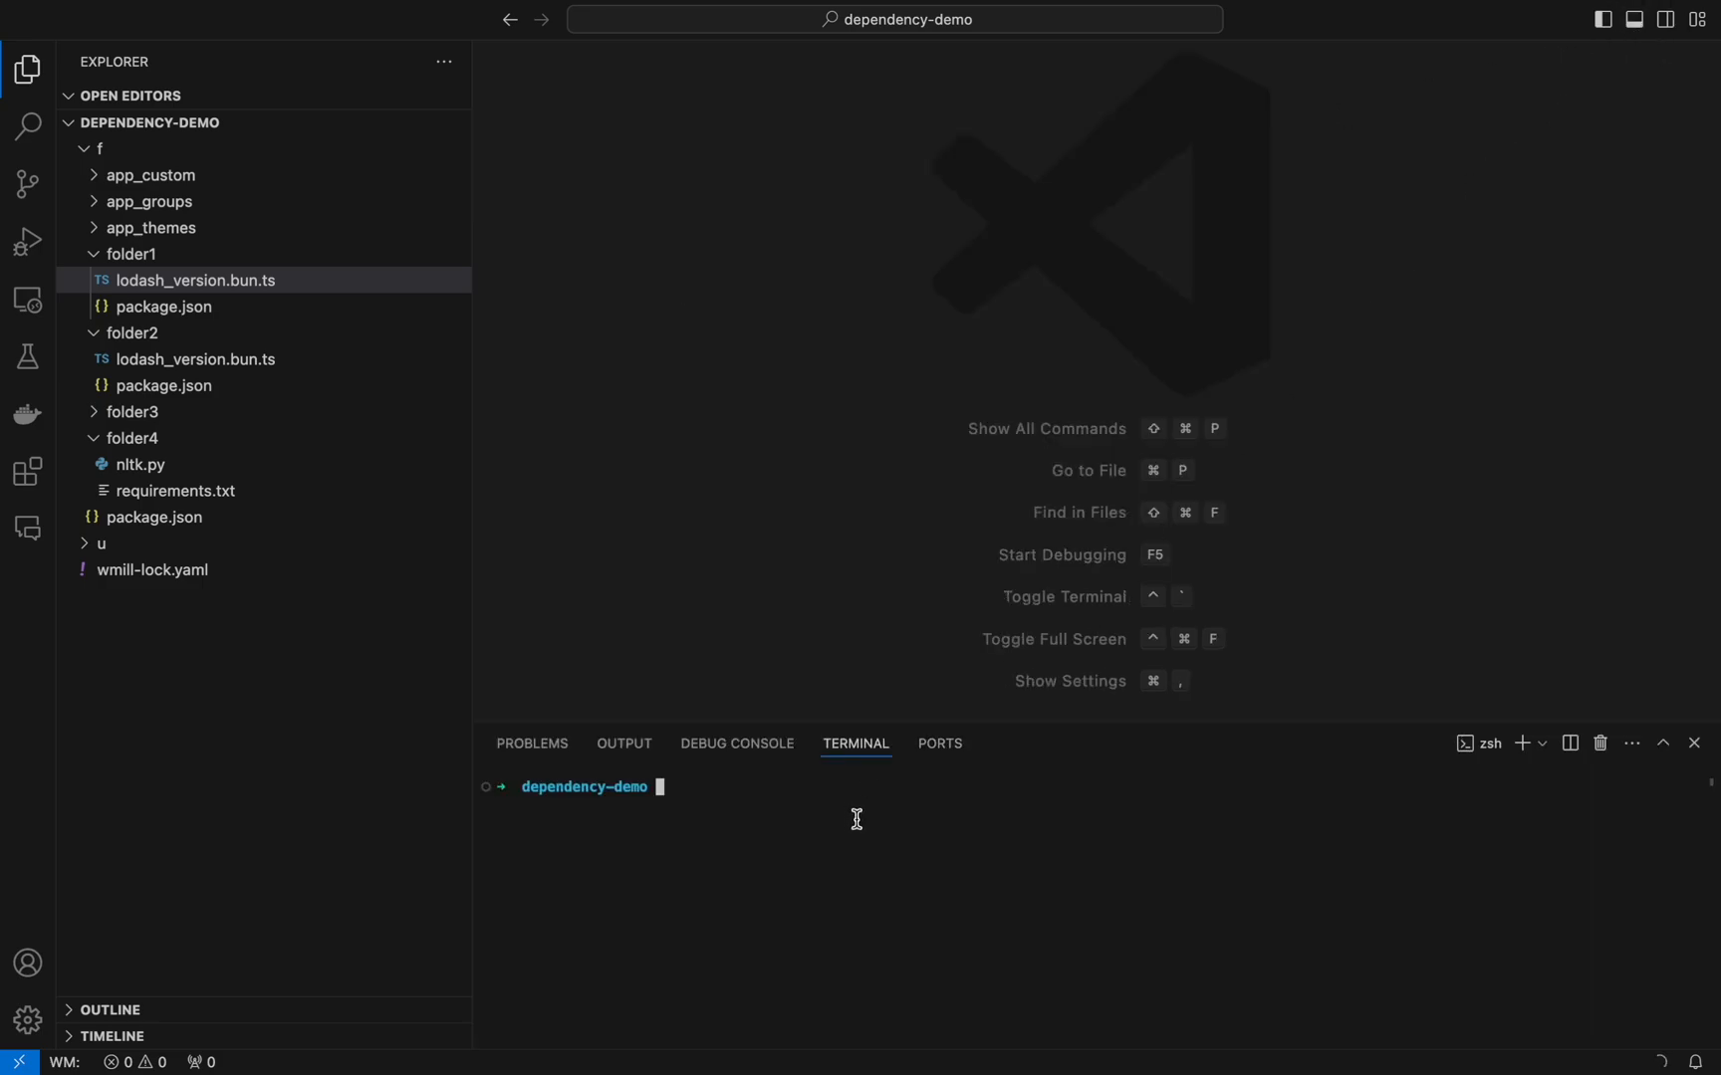
{"action": "mouse_move", "coordinate": [733, 791]}
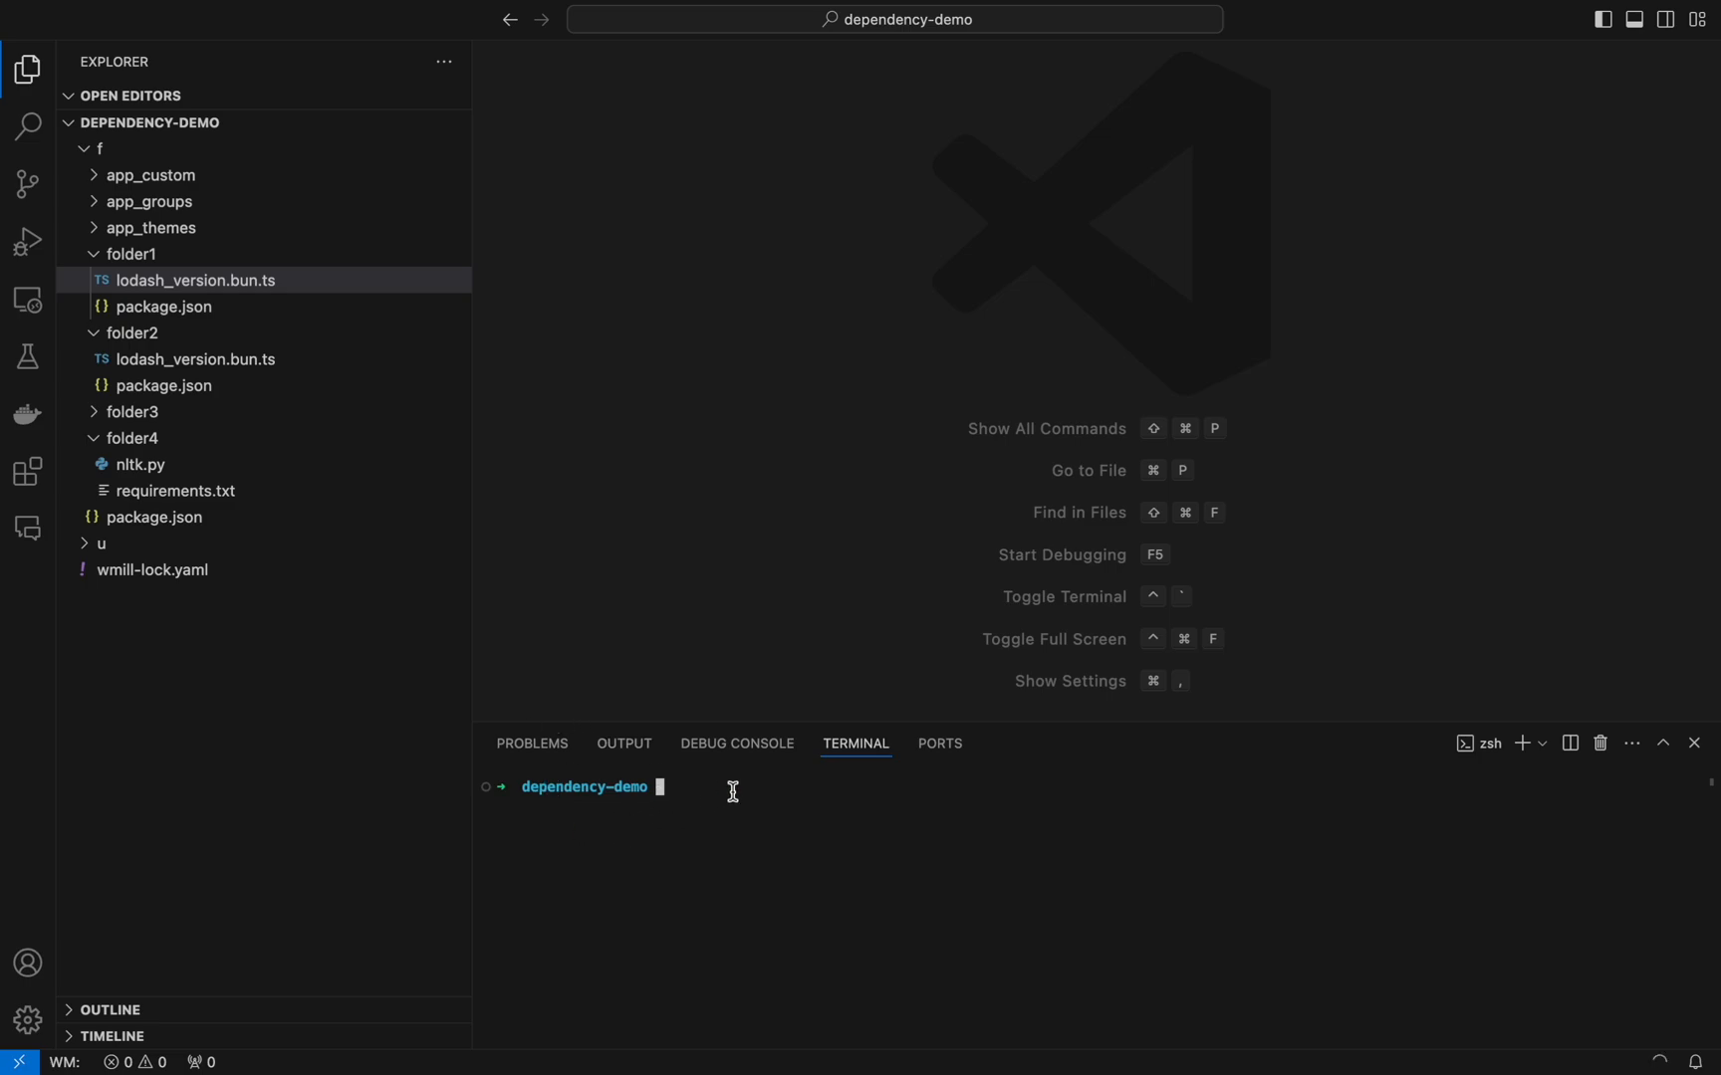
Step: Run 'wmill script generate-metadata' in the terminal to create lock and yaml files beside the folder scripts
{"action": "type", "text": "wmill script generate-meta"}
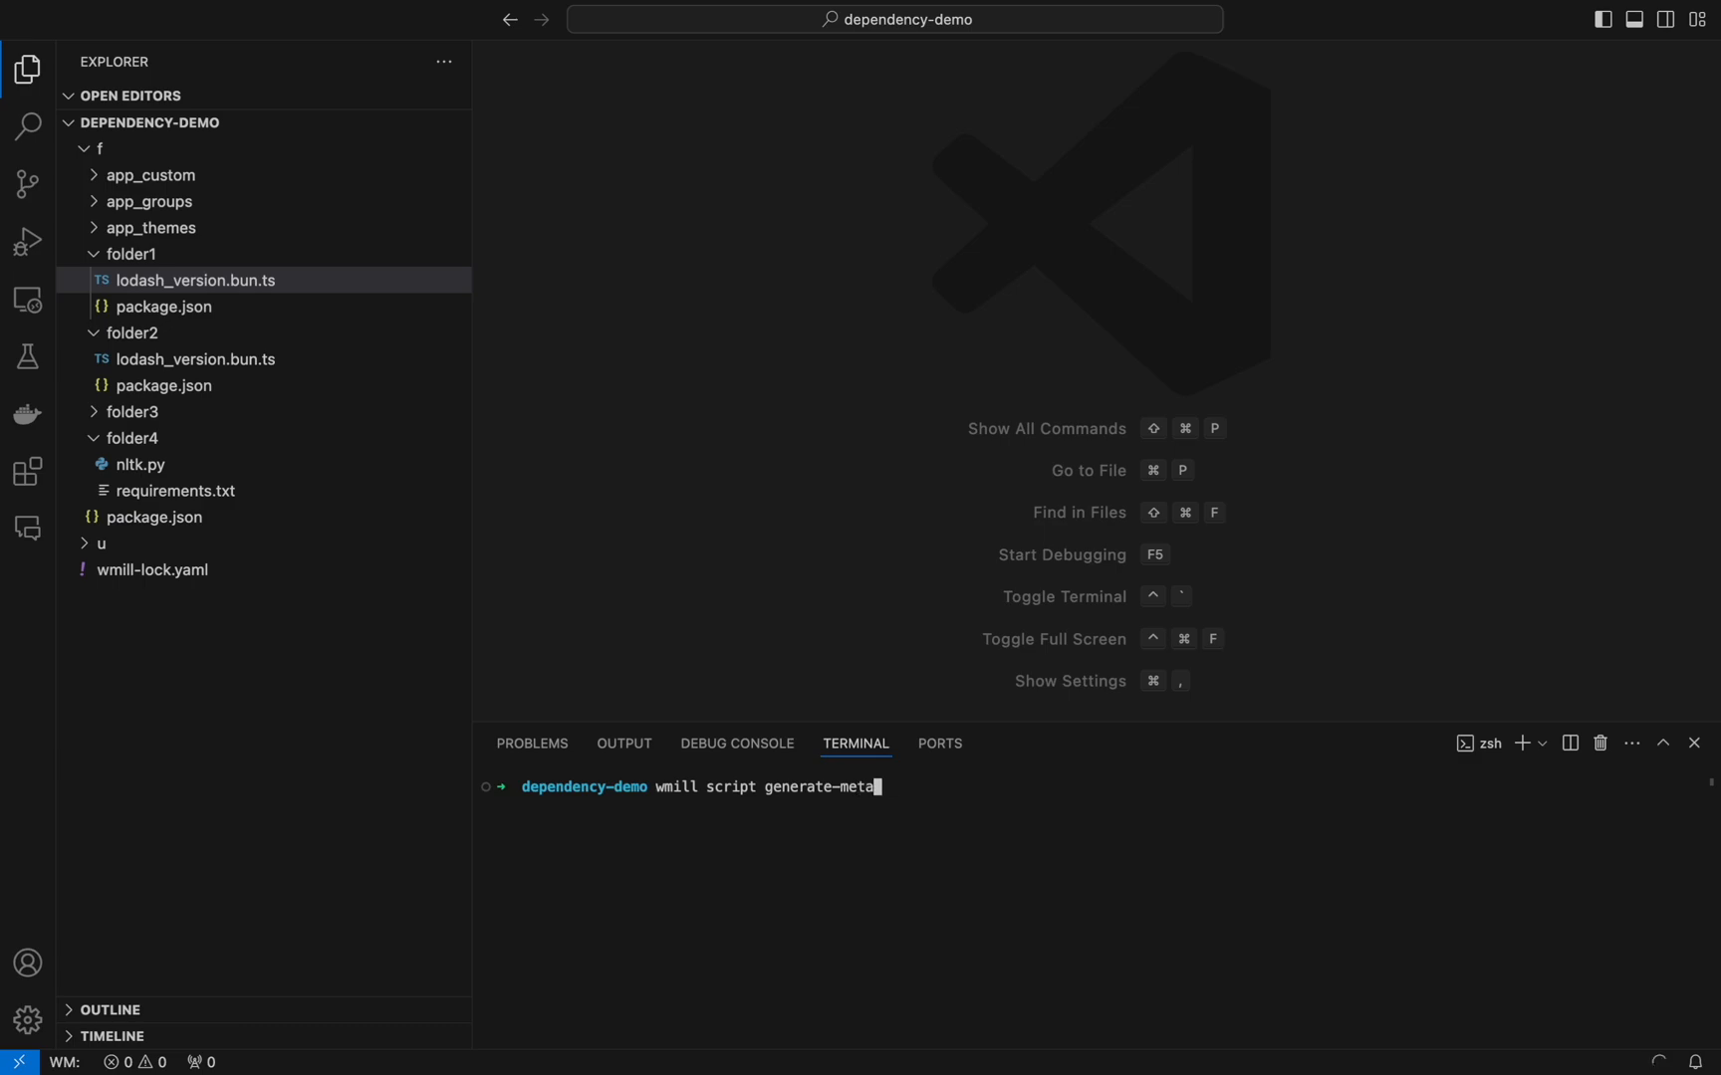
{"action": "key", "text": "Return"}
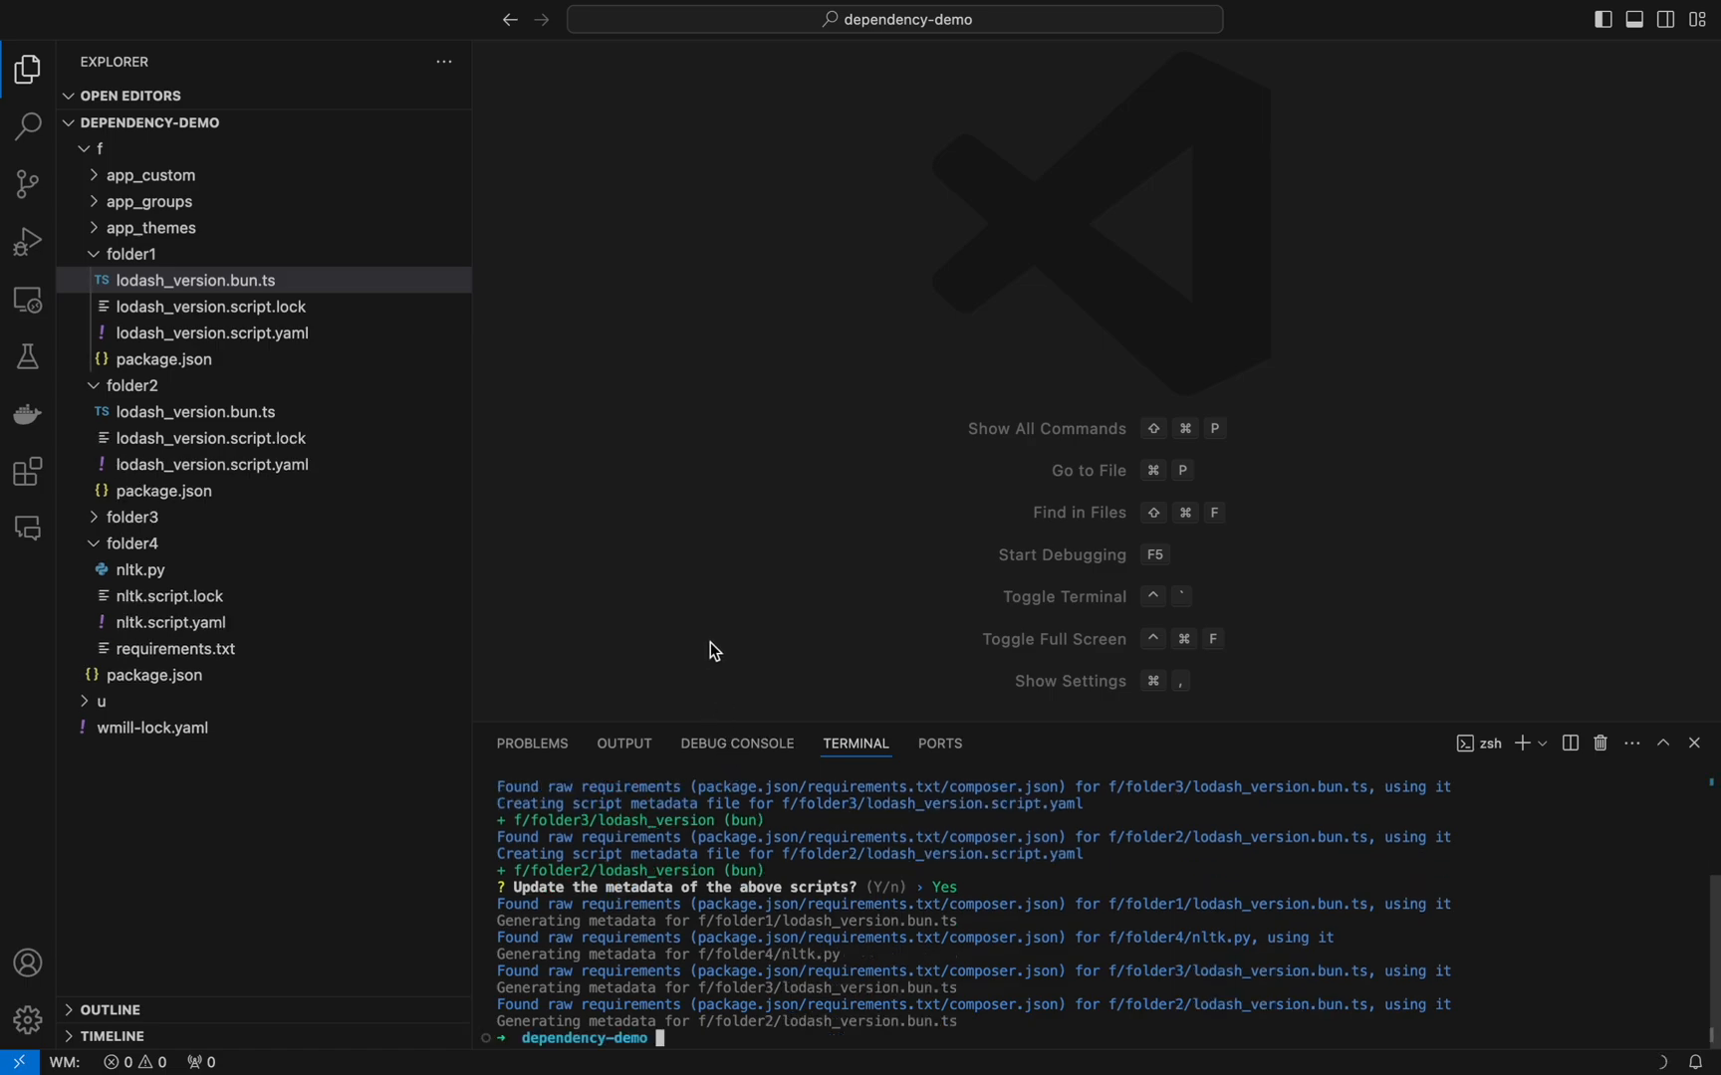
{"action": "mouse_move", "coordinate": [289, 313]}
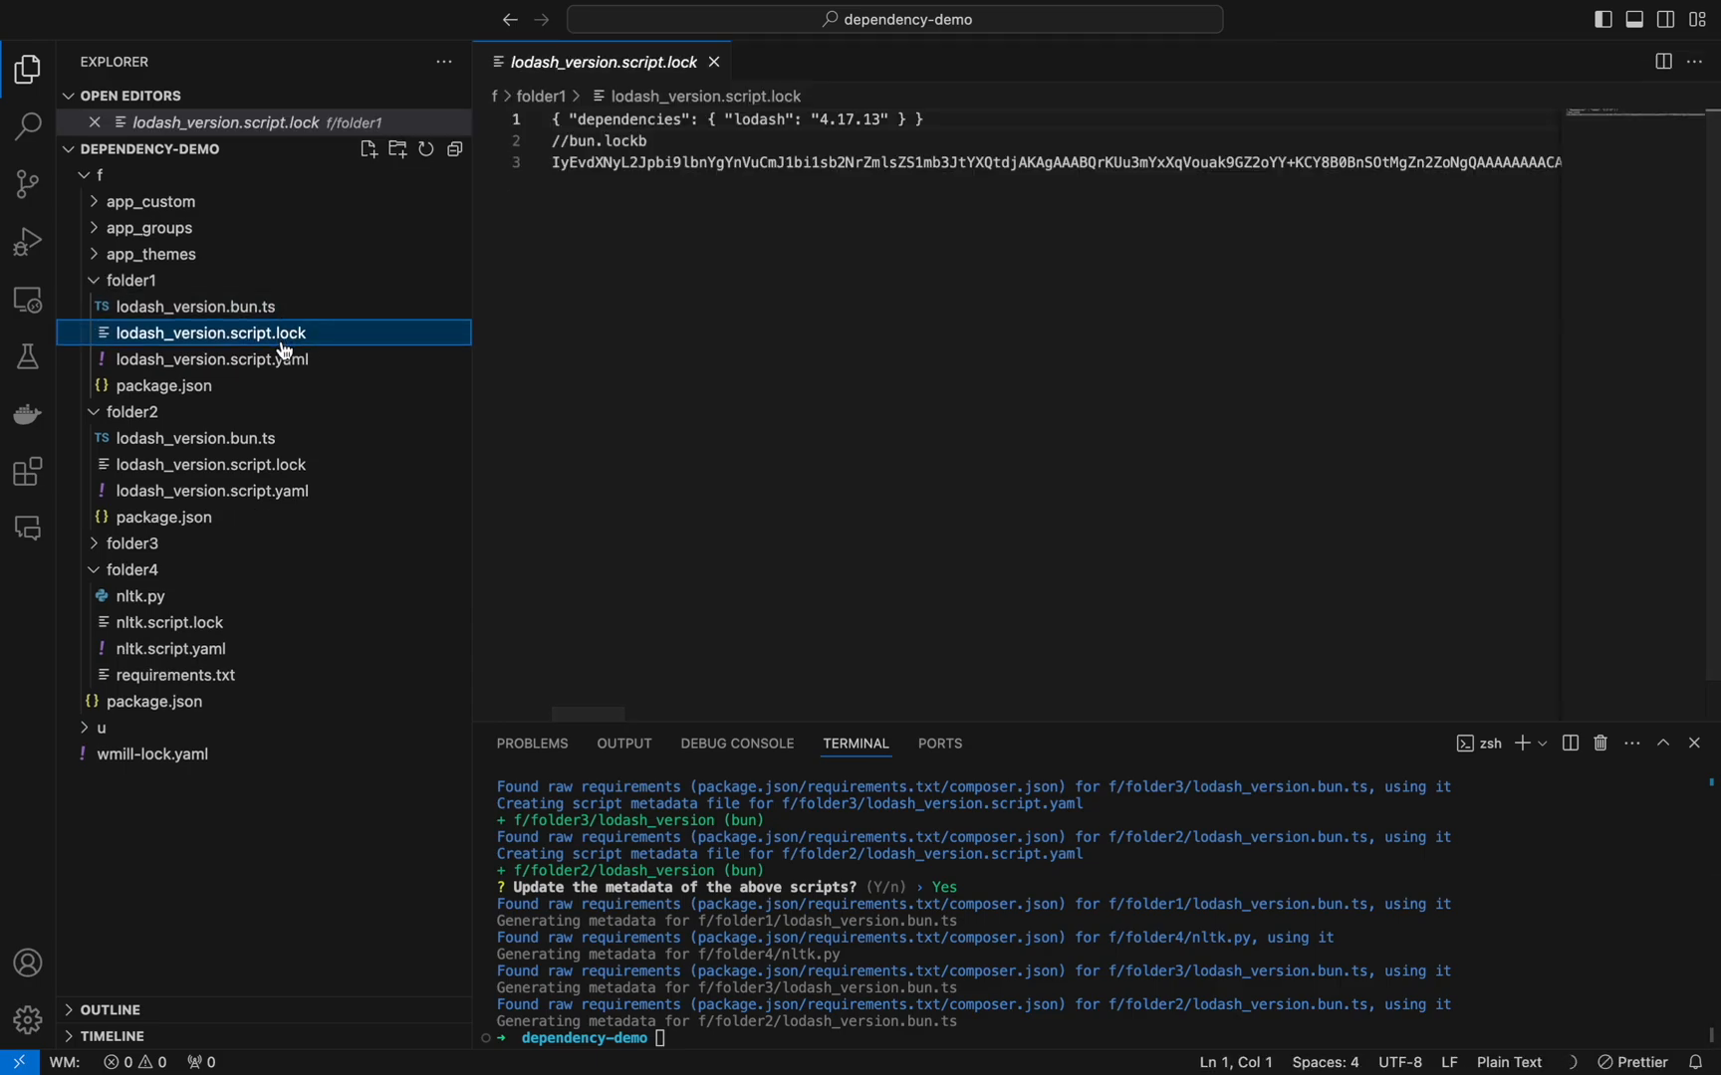
Step: Inspect folder2's lodash_version lock file and expand folder3 to reach its lockfile pinning lodash 4.17.15
{"action": "left_click", "coordinate": [209, 464]}
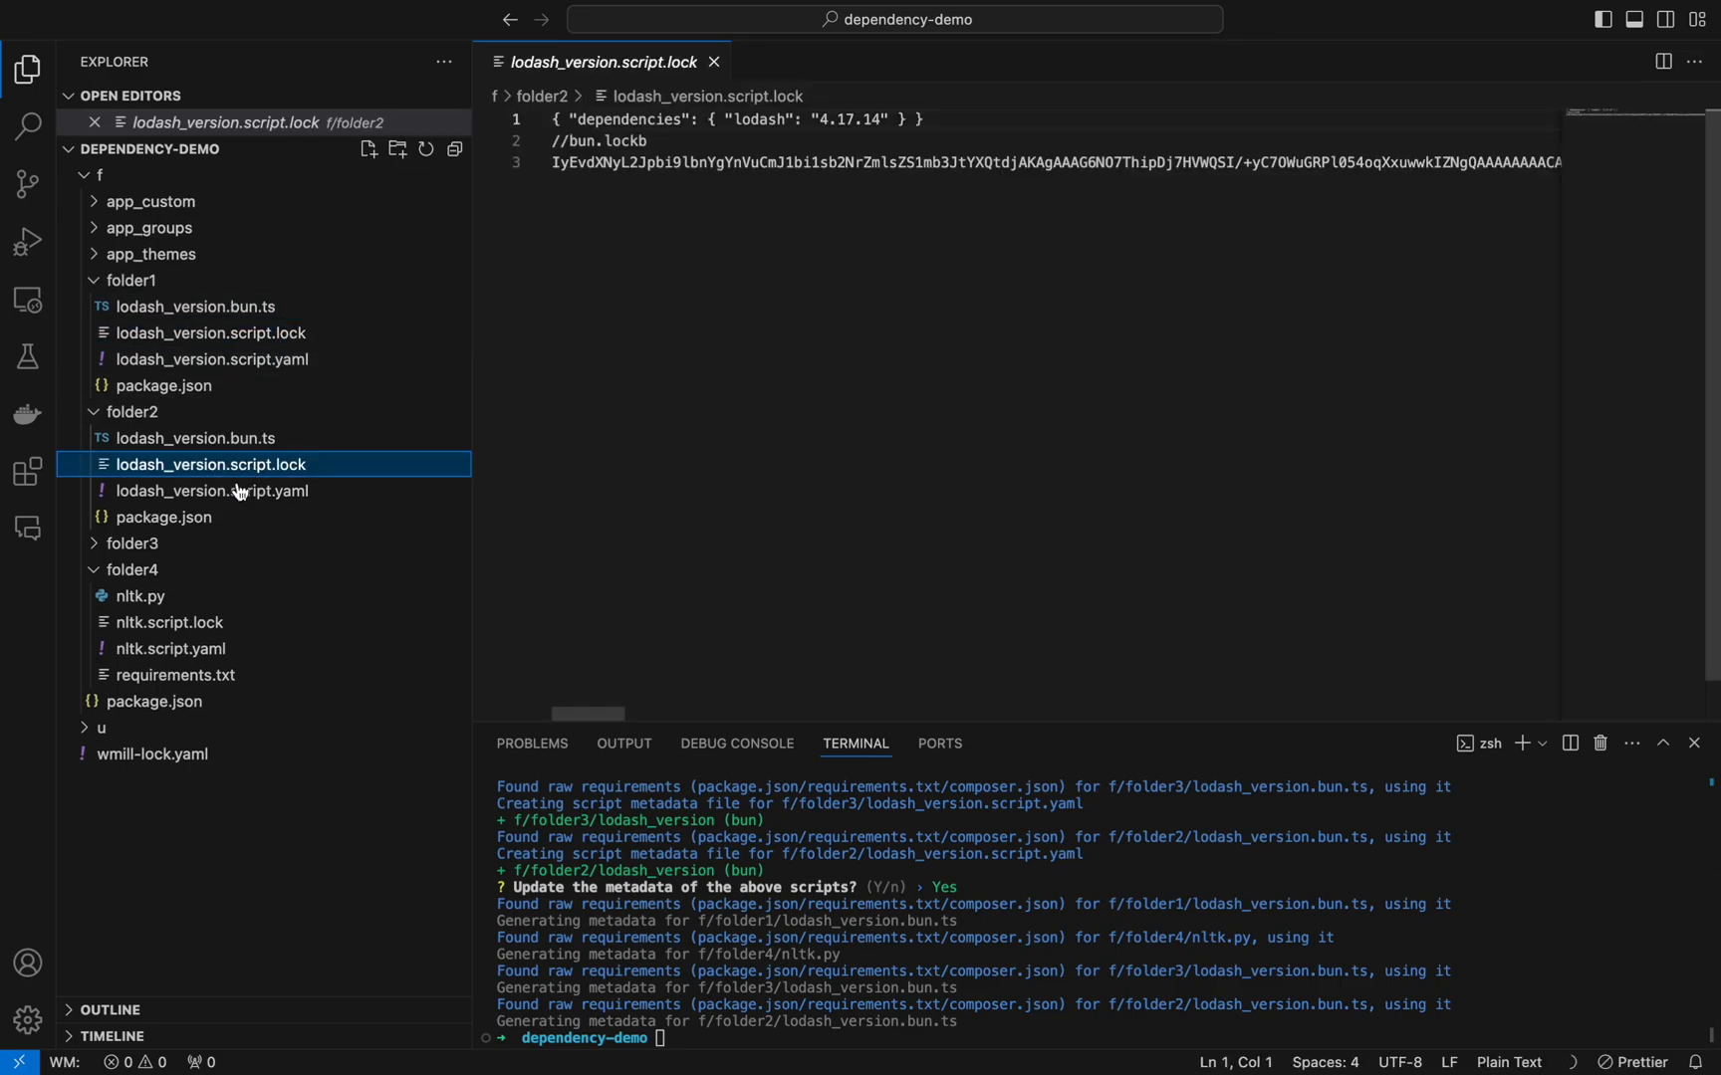
{"action": "left_click", "coordinate": [169, 621]}
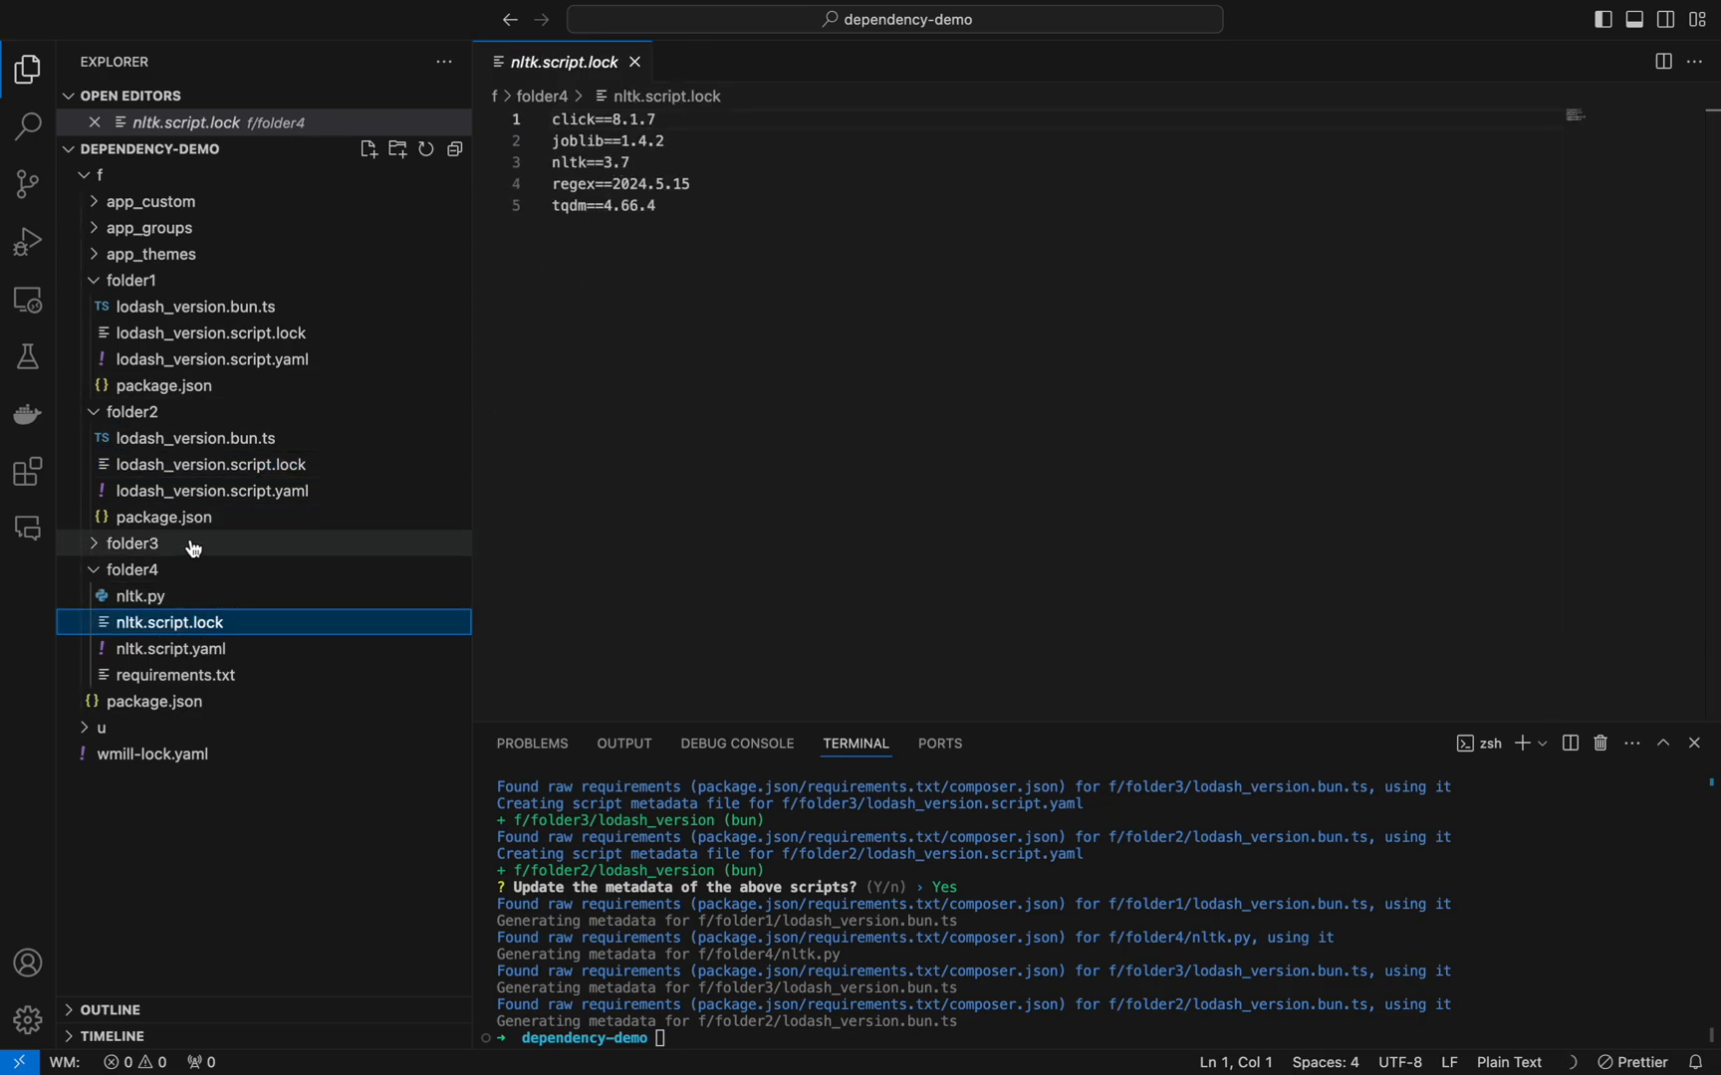
{"action": "left_click", "coordinate": [131, 543]}
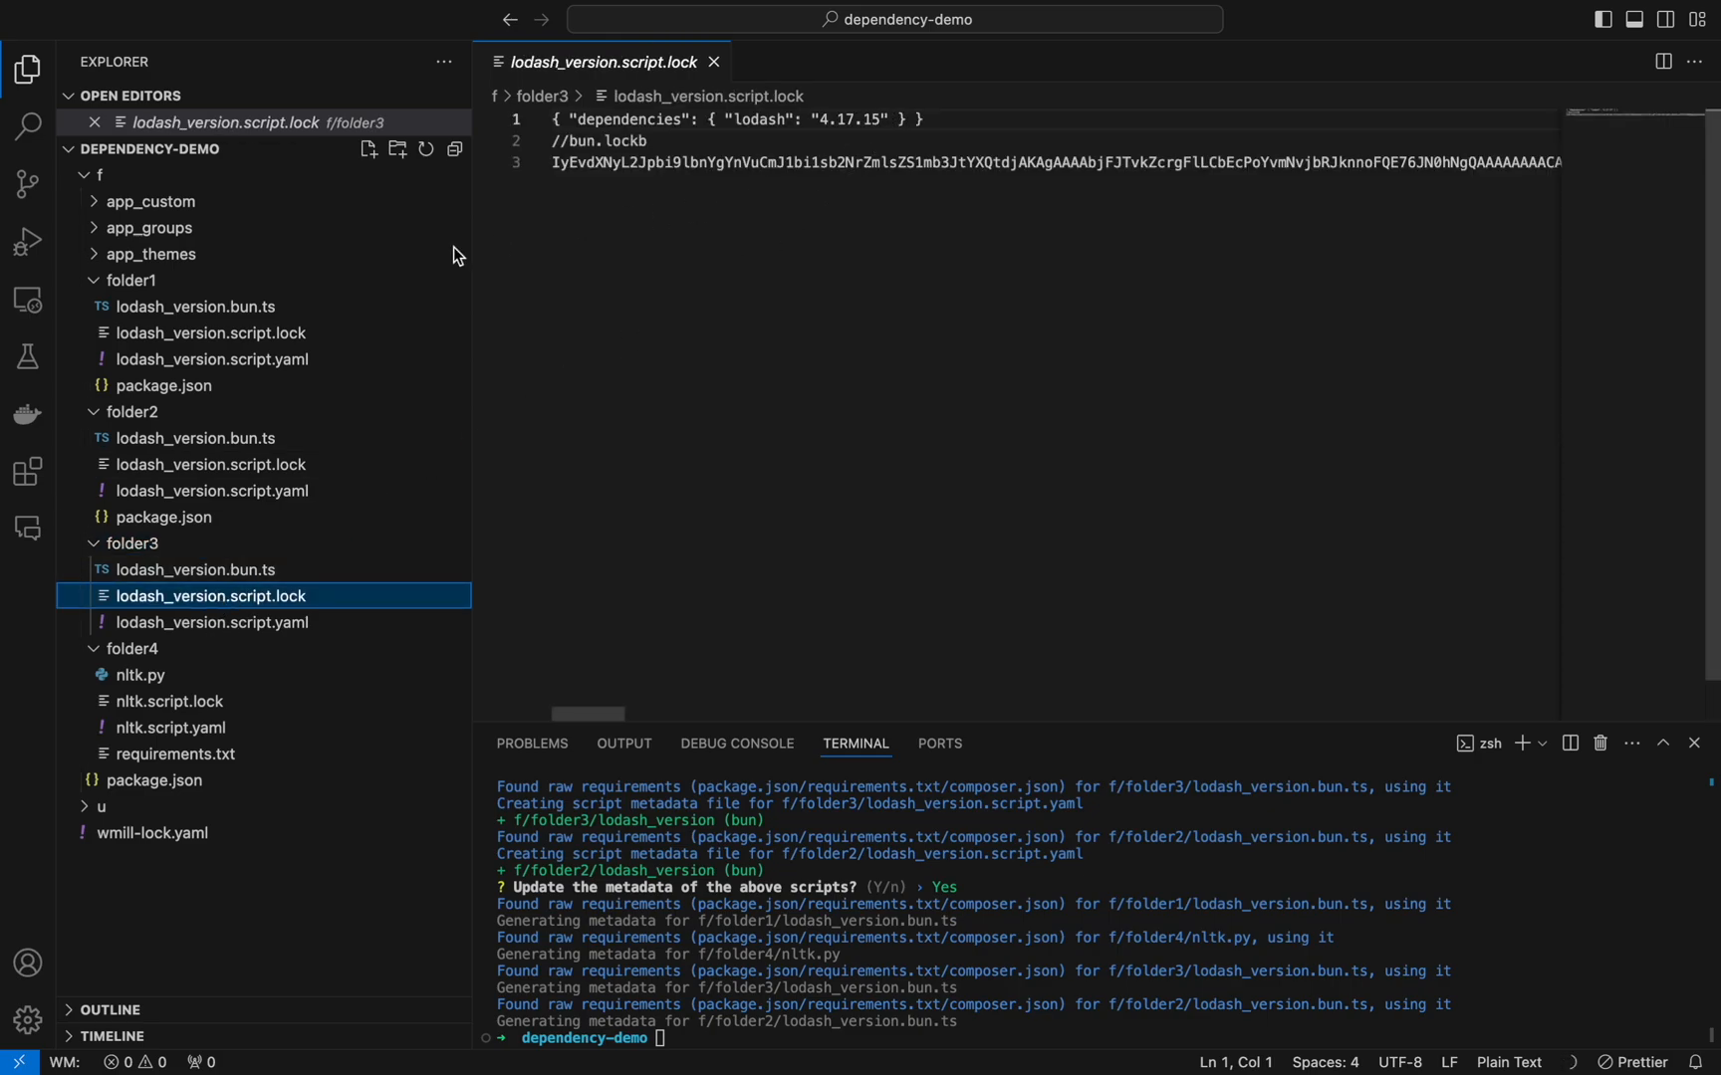
{"action": "mouse_move", "coordinate": [196, 307]}
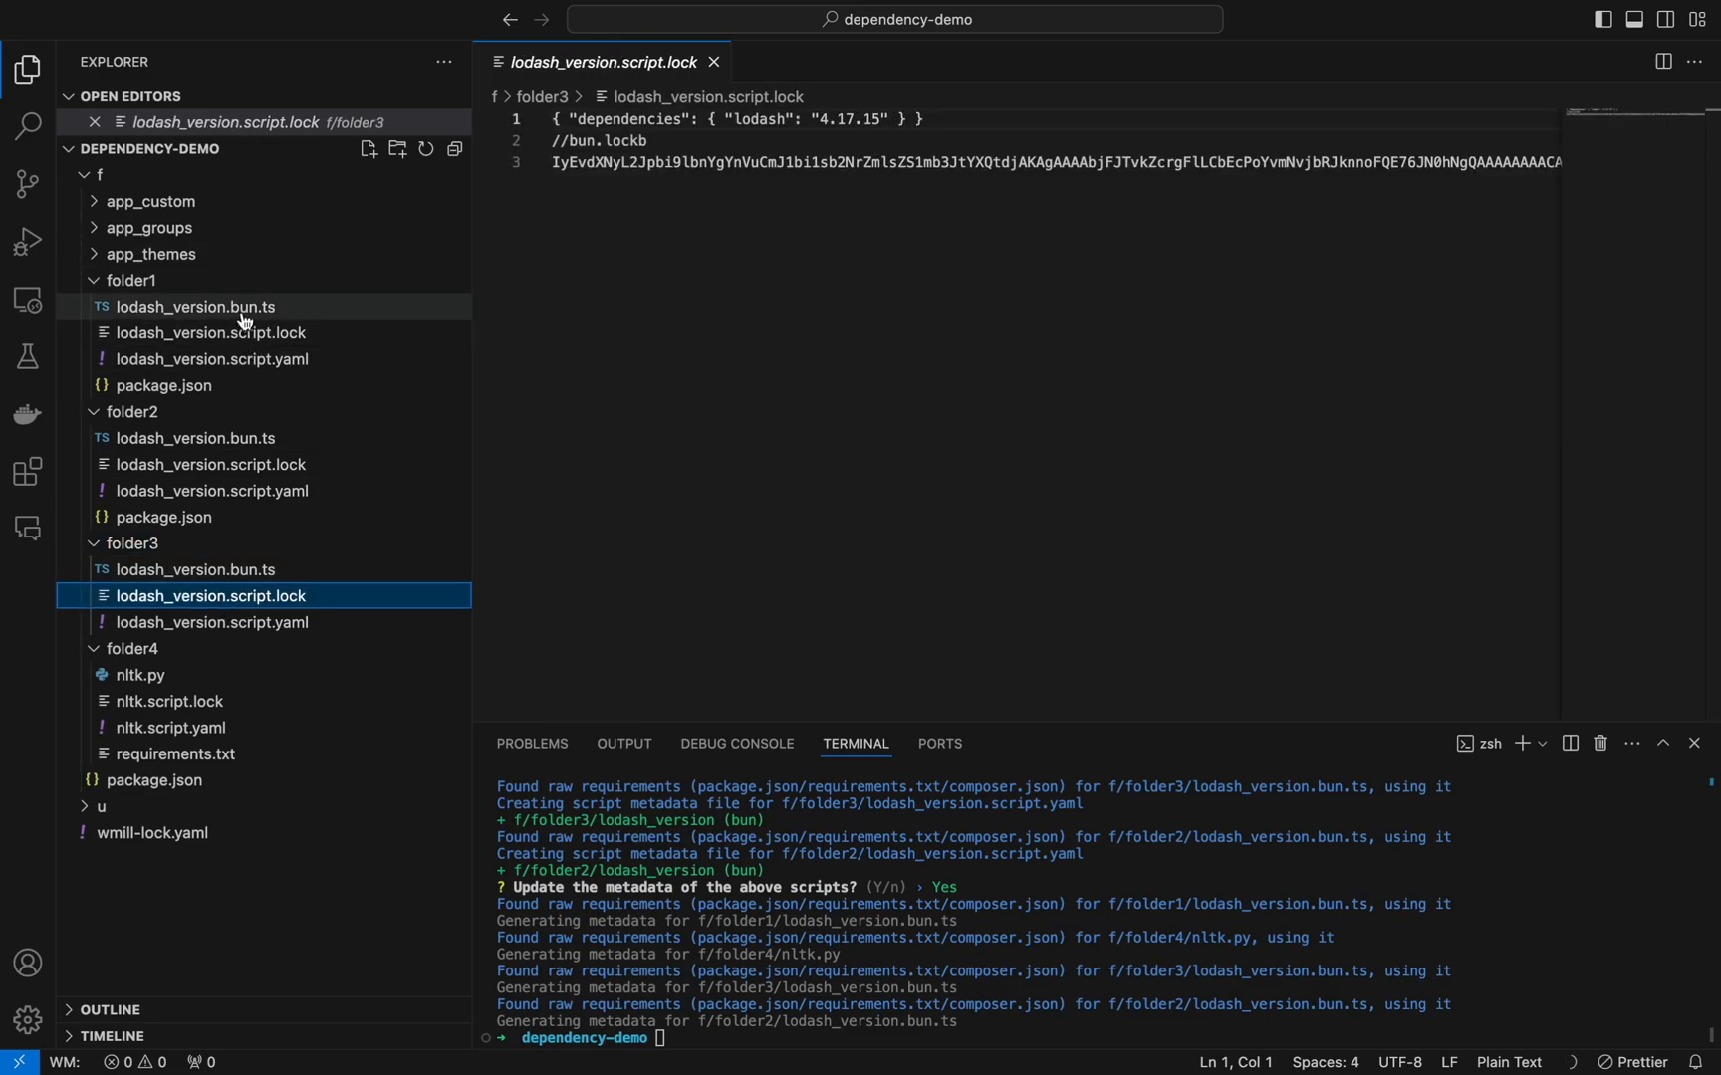
Step: Test-run folder1's lodash_version with 'Use current lockfile' enabled, returning lodash 4.17.13
{"action": "left_click", "coordinate": [195, 306]}
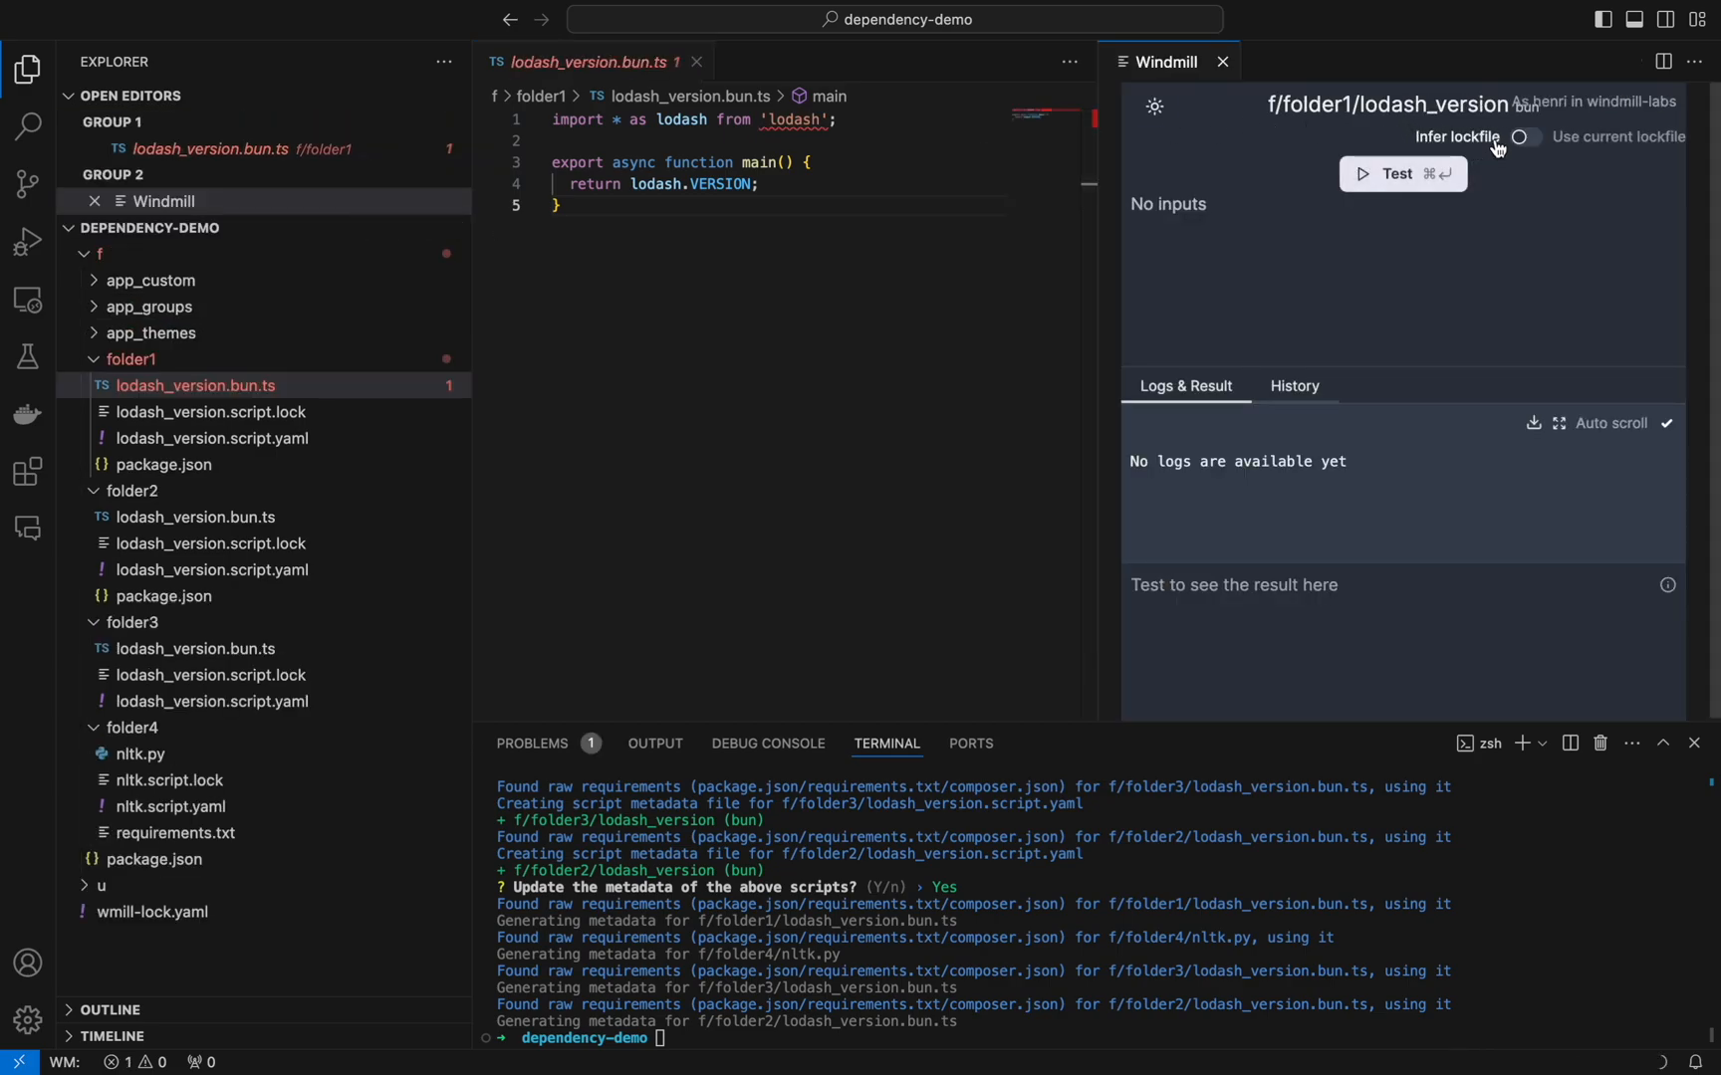
{"action": "left_click", "coordinate": [1402, 173]}
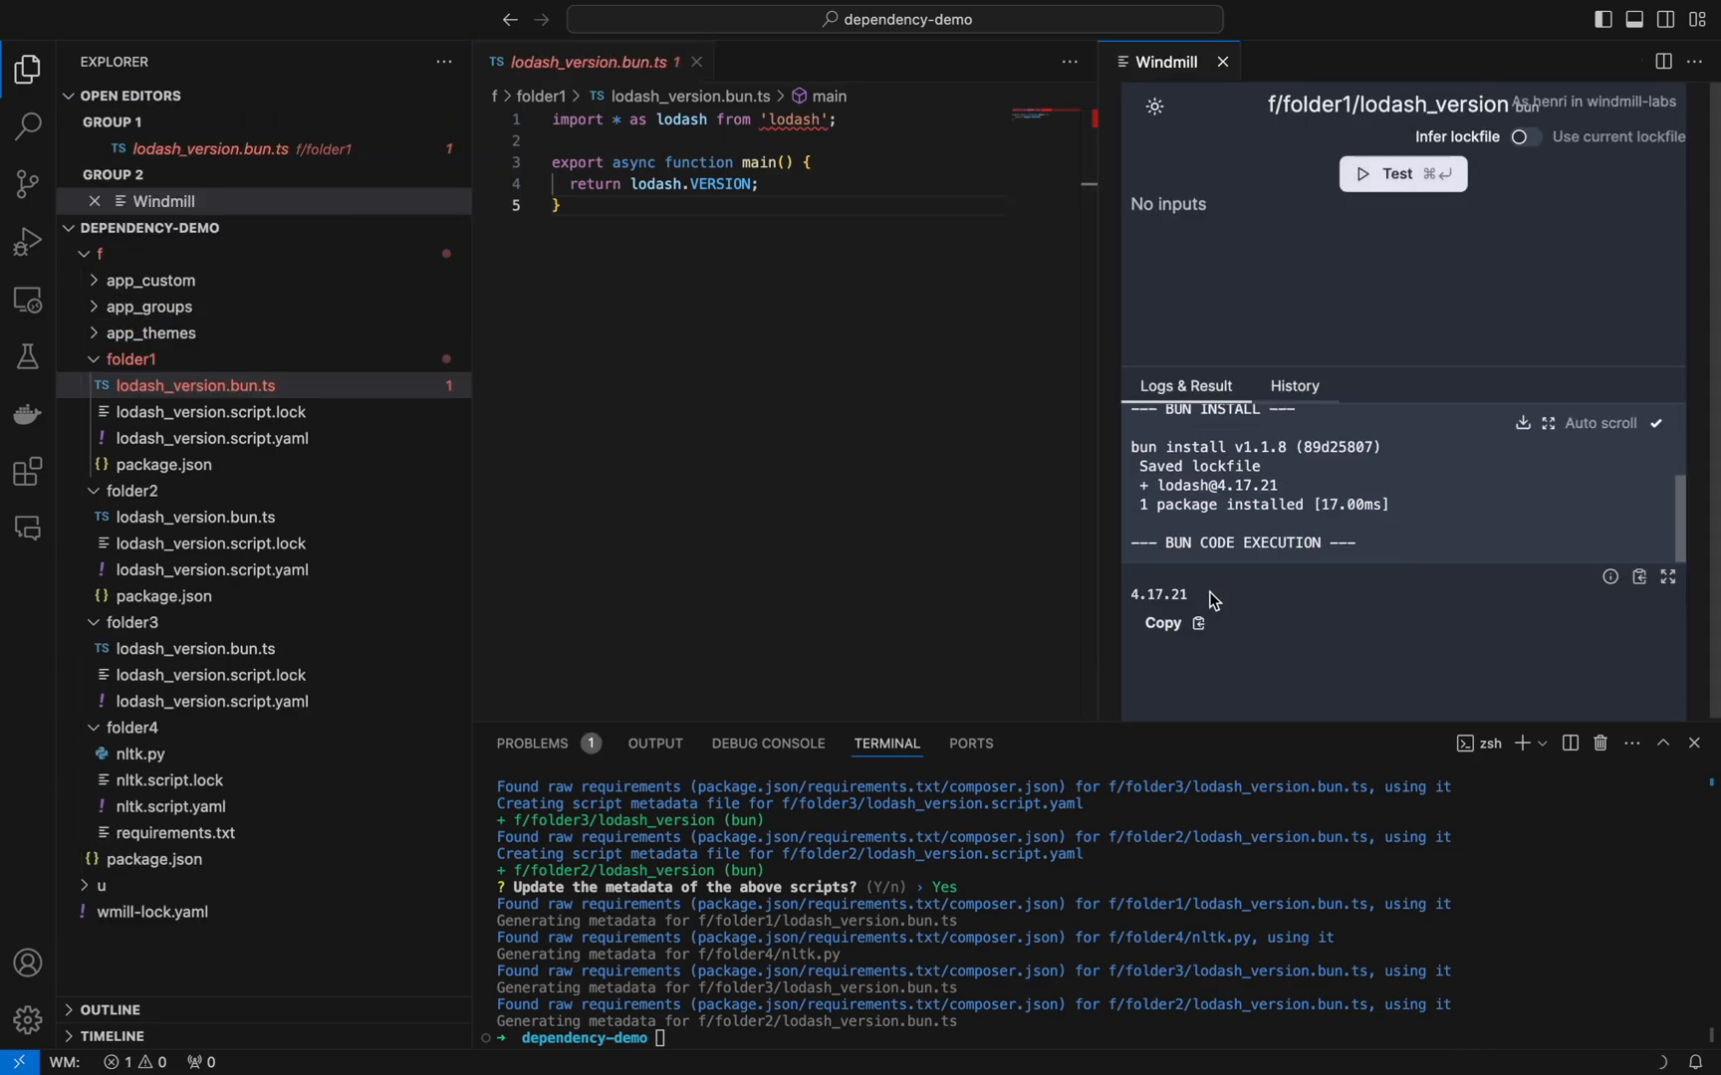
{"action": "left_click", "coordinate": [1522, 135]}
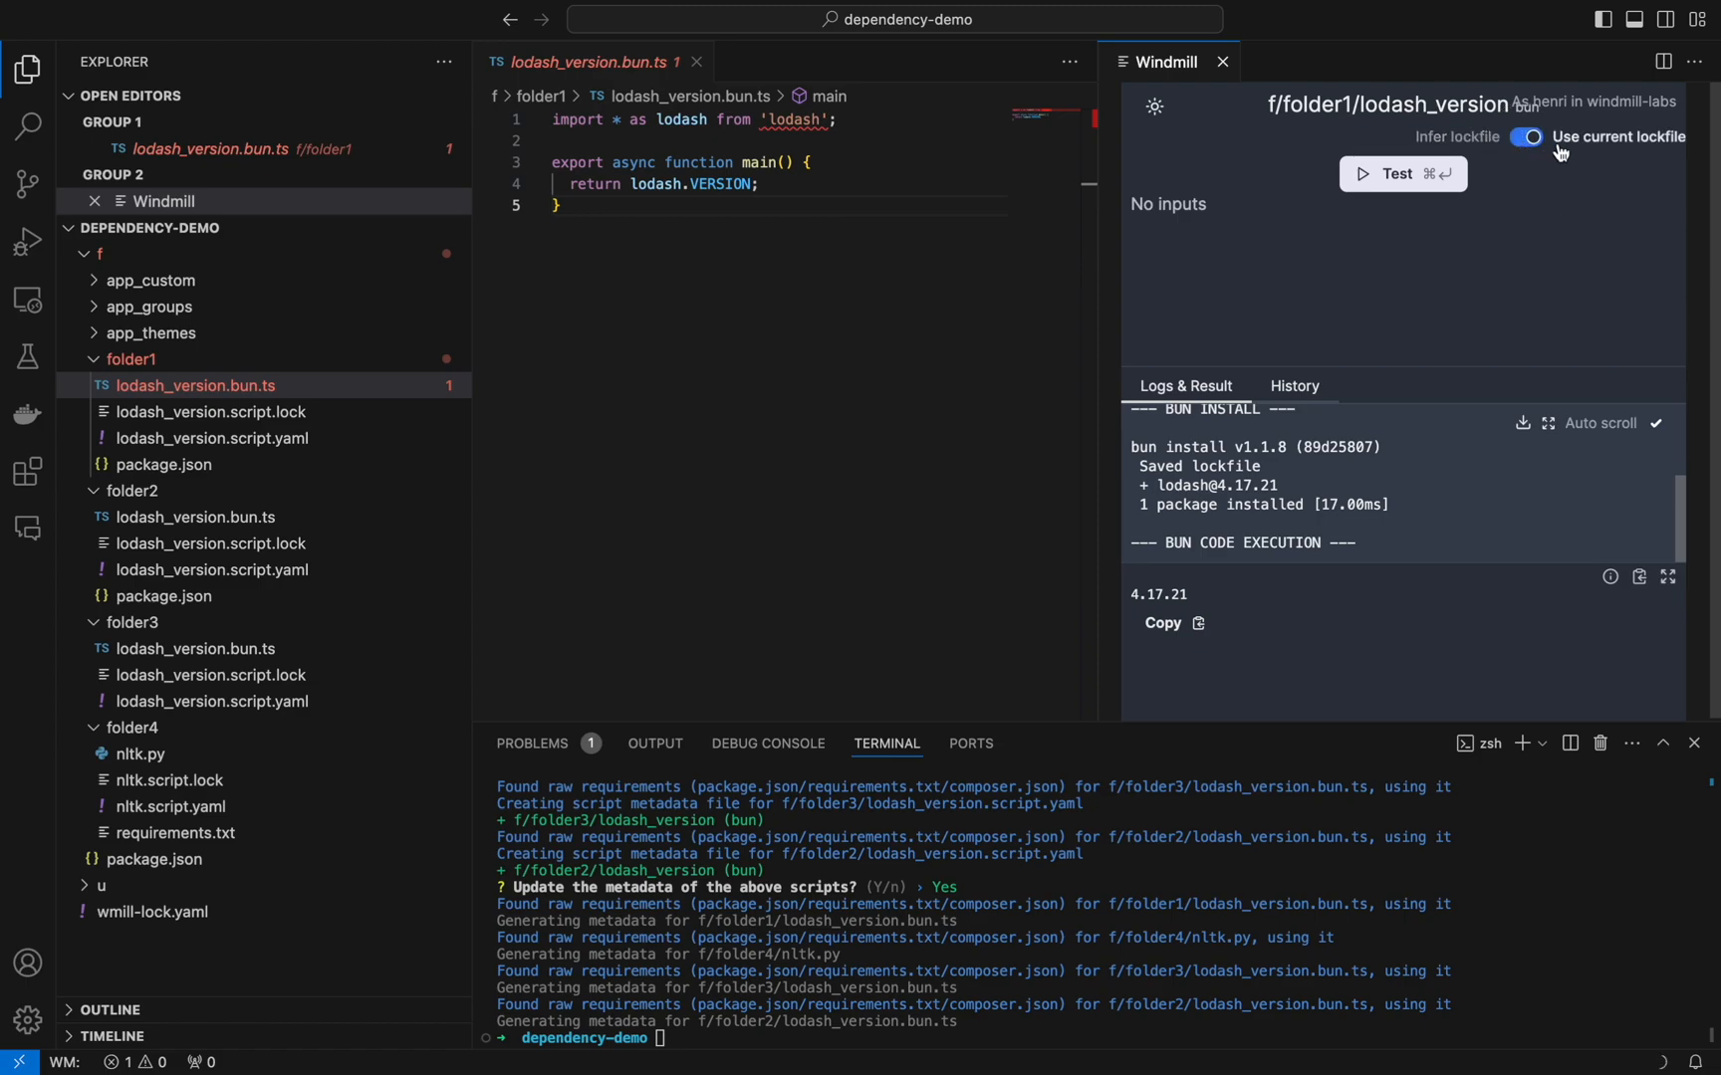
{"action": "left_click", "coordinate": [1402, 174]}
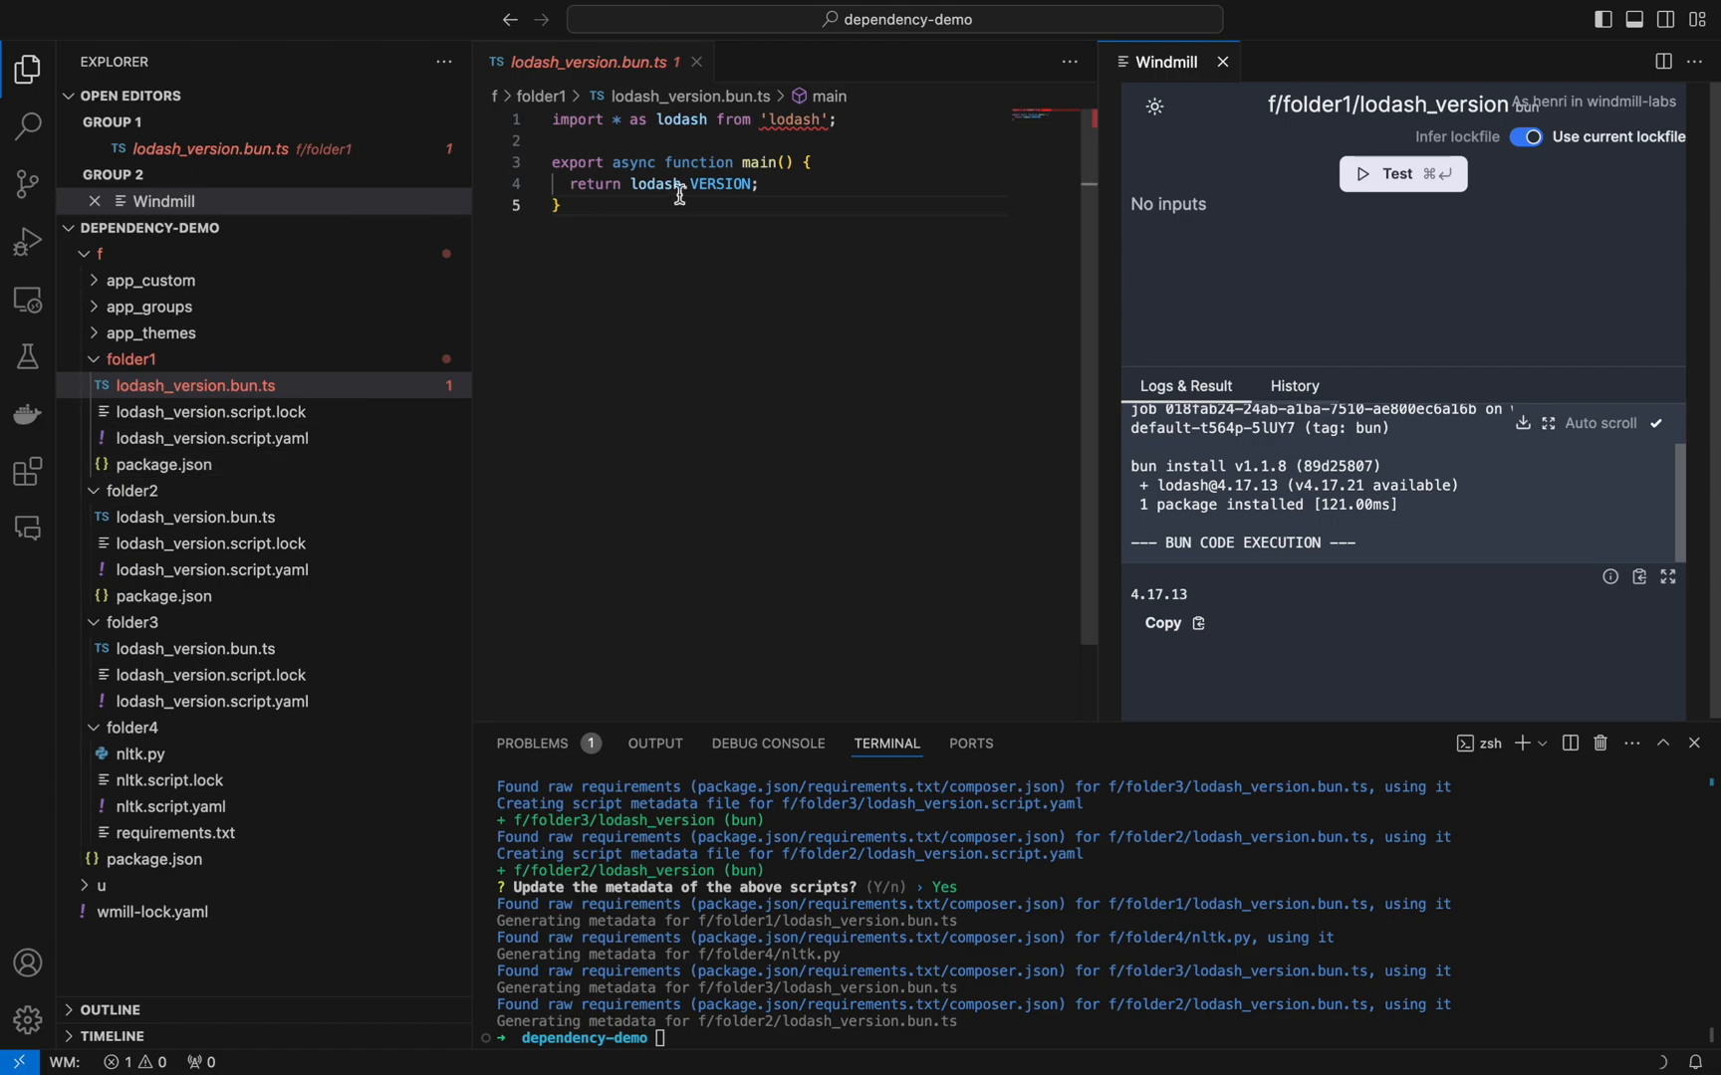
Step: Test-run folder2's lodash_version returning 4.17.14, then inspect the package.json directly under f
{"action": "left_click", "coordinate": [195, 518]}
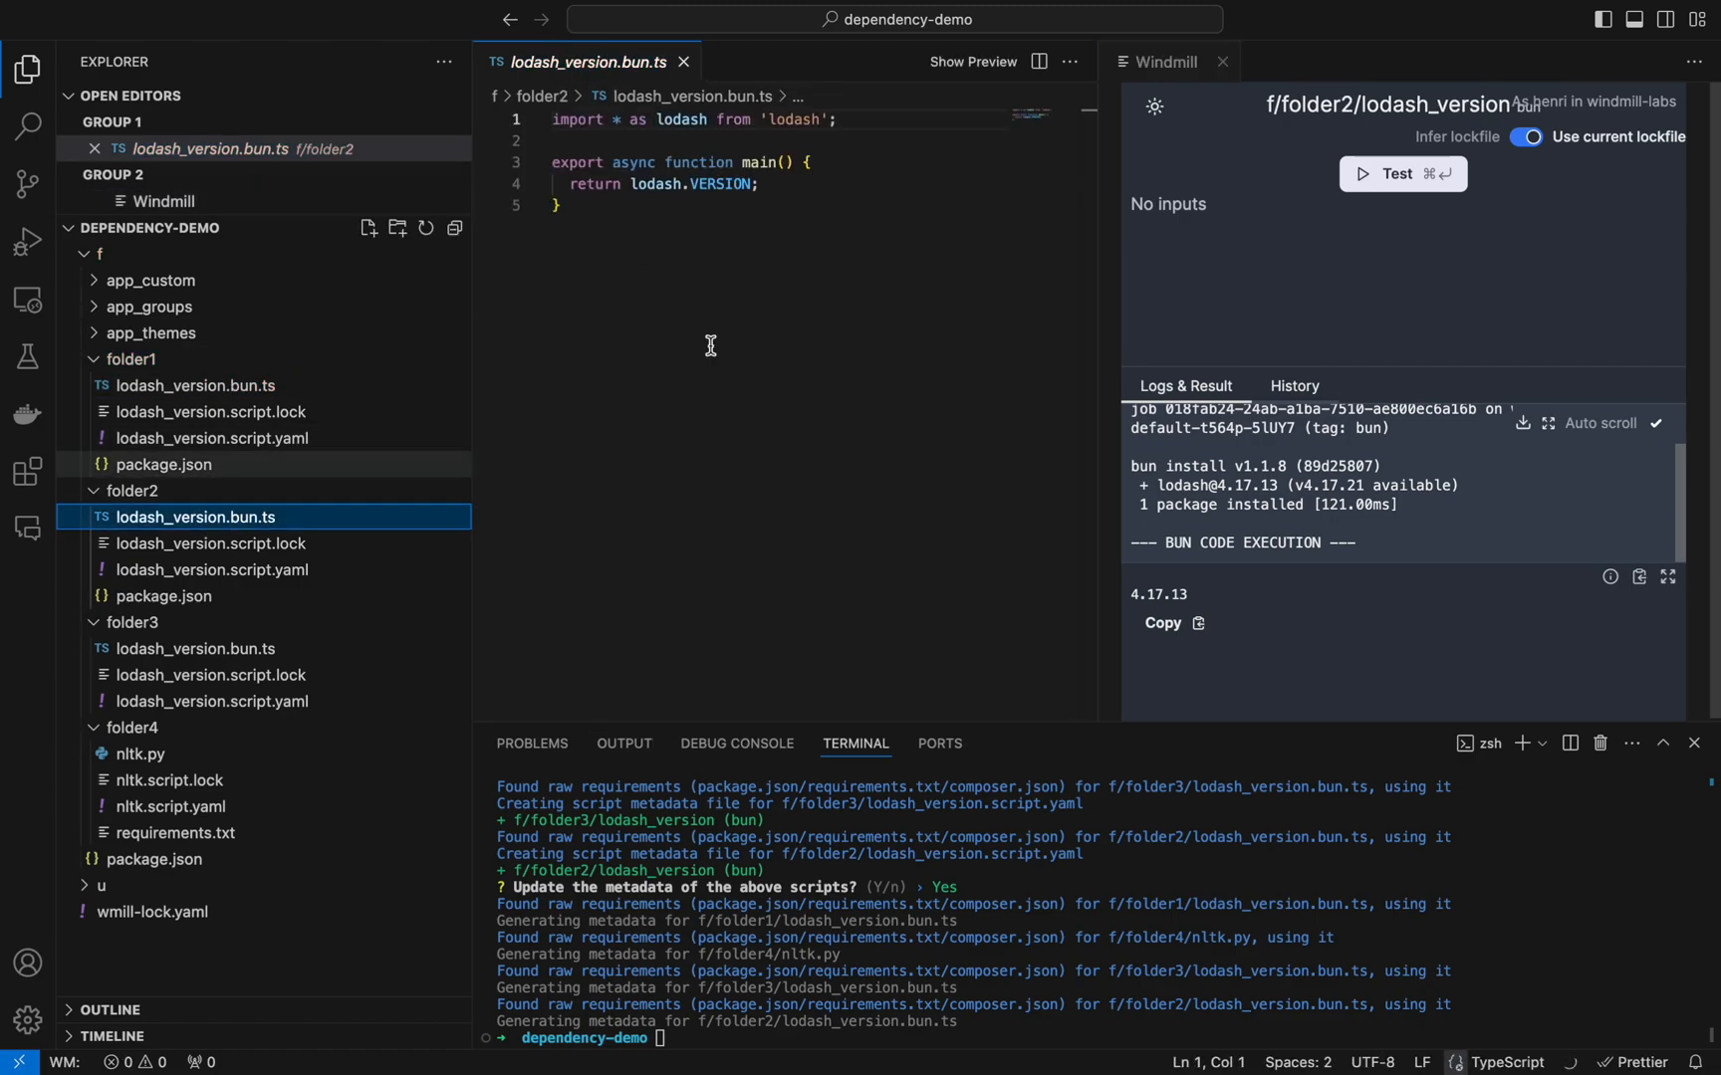
{"action": "left_click", "coordinate": [1402, 173]}
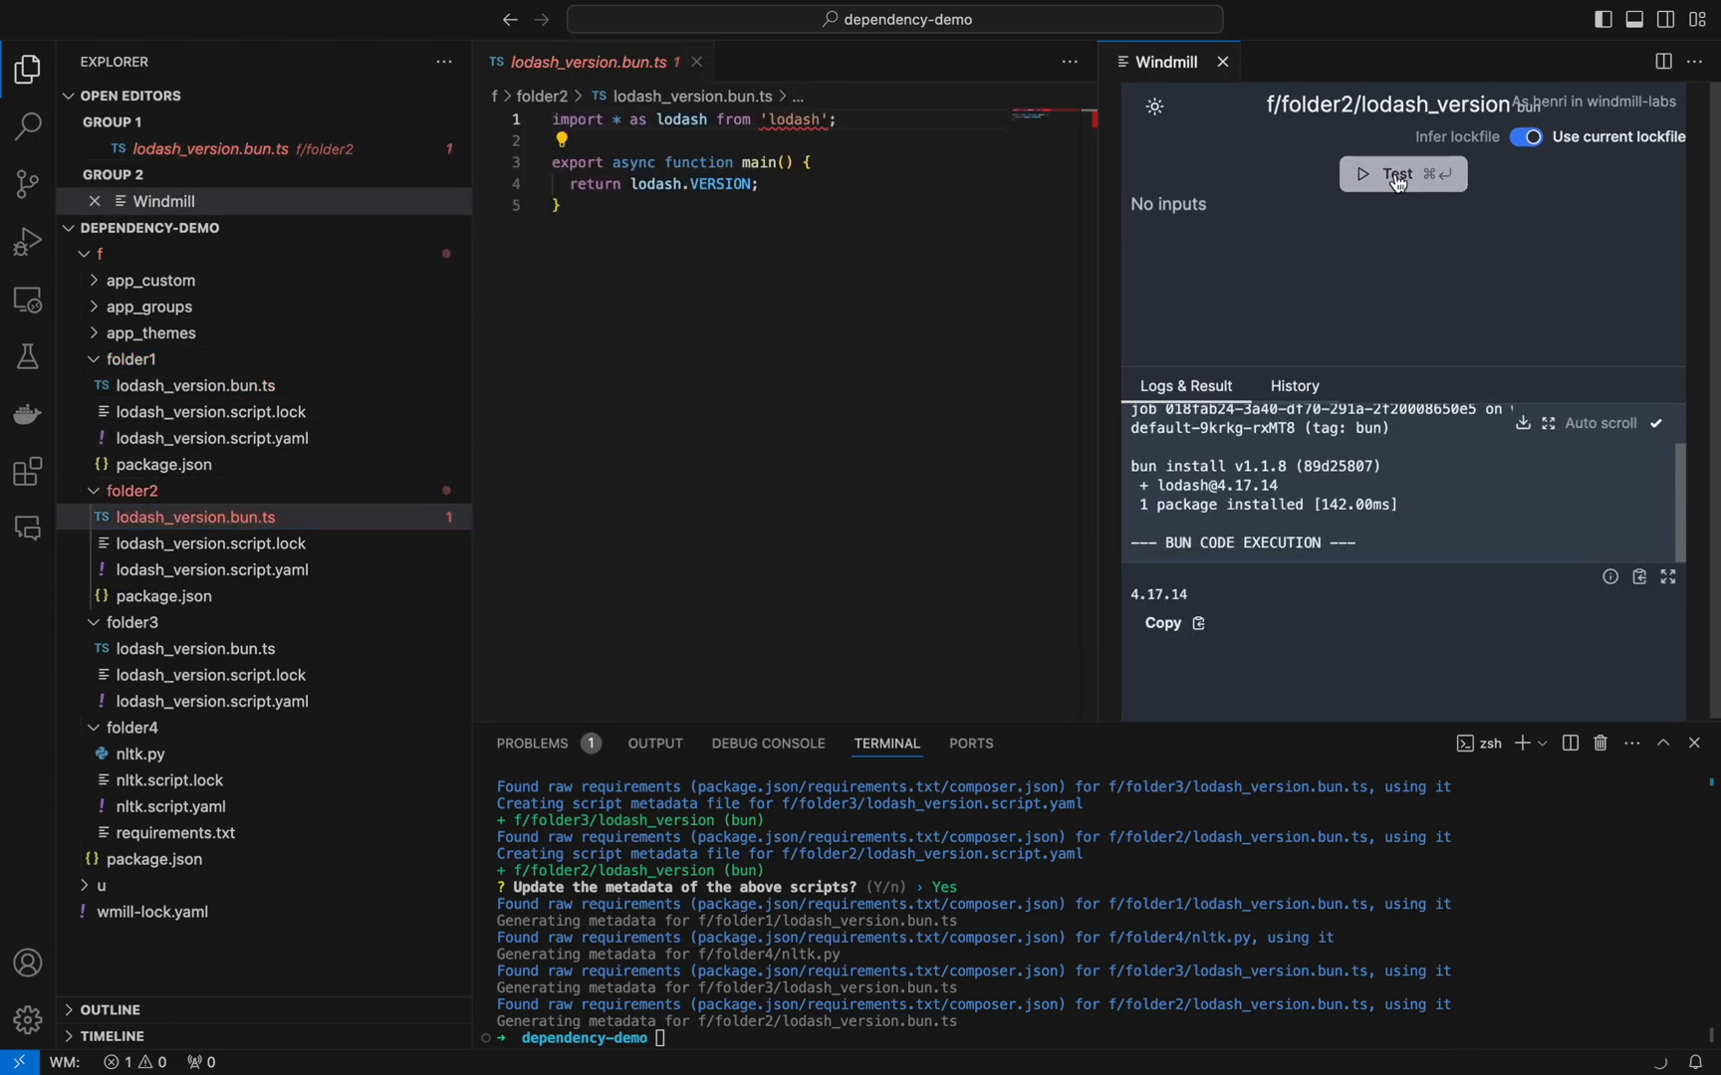
{"action": "mouse_move", "coordinate": [303, 659]}
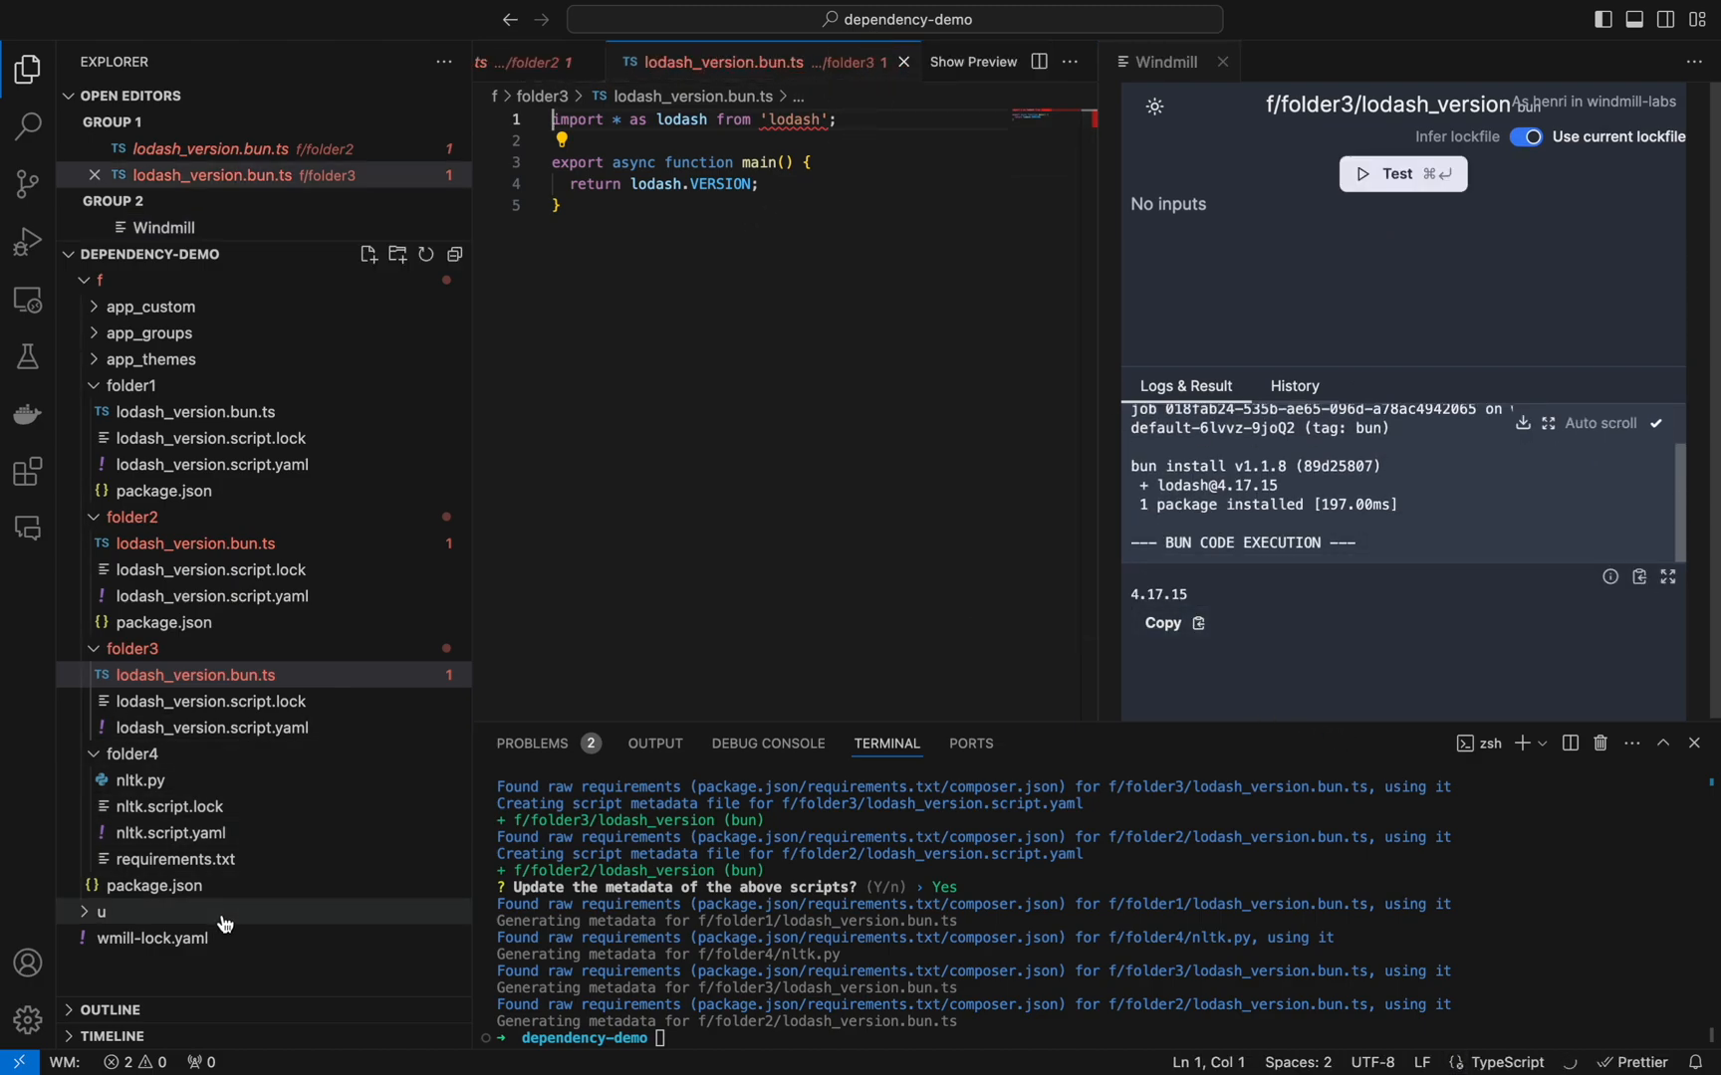
{"action": "left_click", "coordinate": [153, 886]}
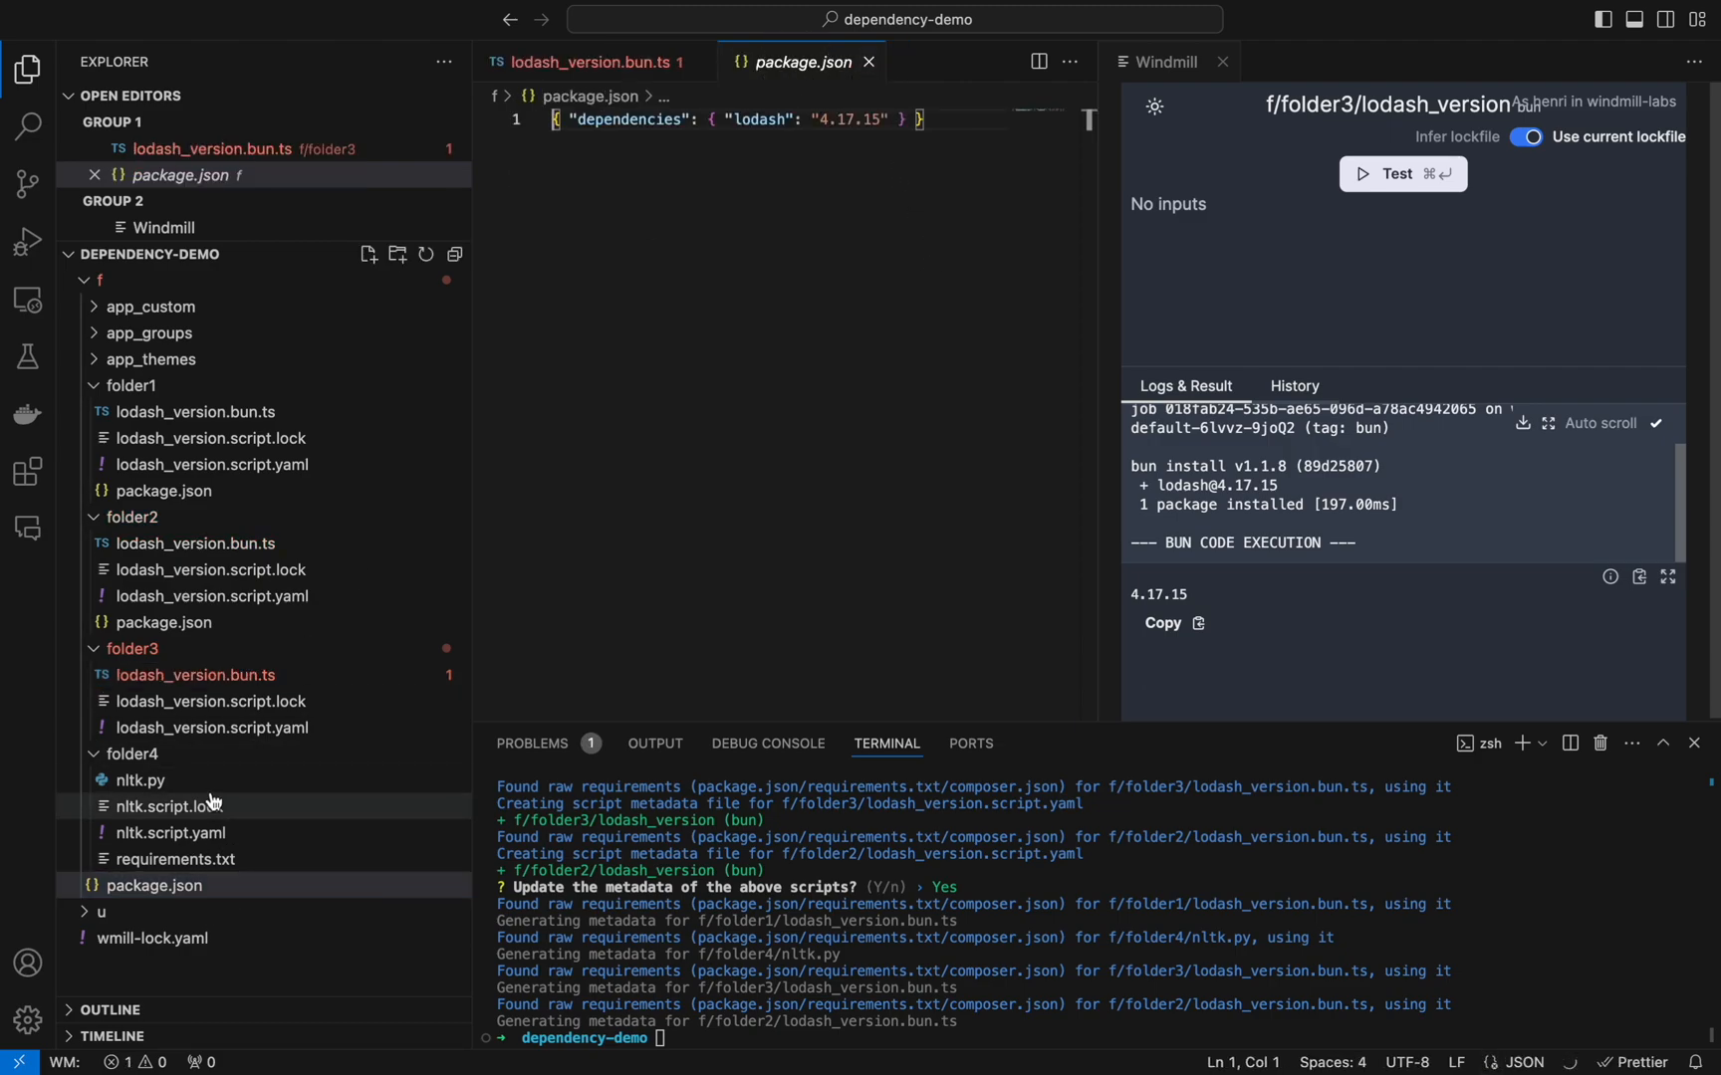
Step: Test-run folder4's nltk.py in the Windmill panel, returning nltk 3.7
{"action": "left_click", "coordinate": [140, 780]}
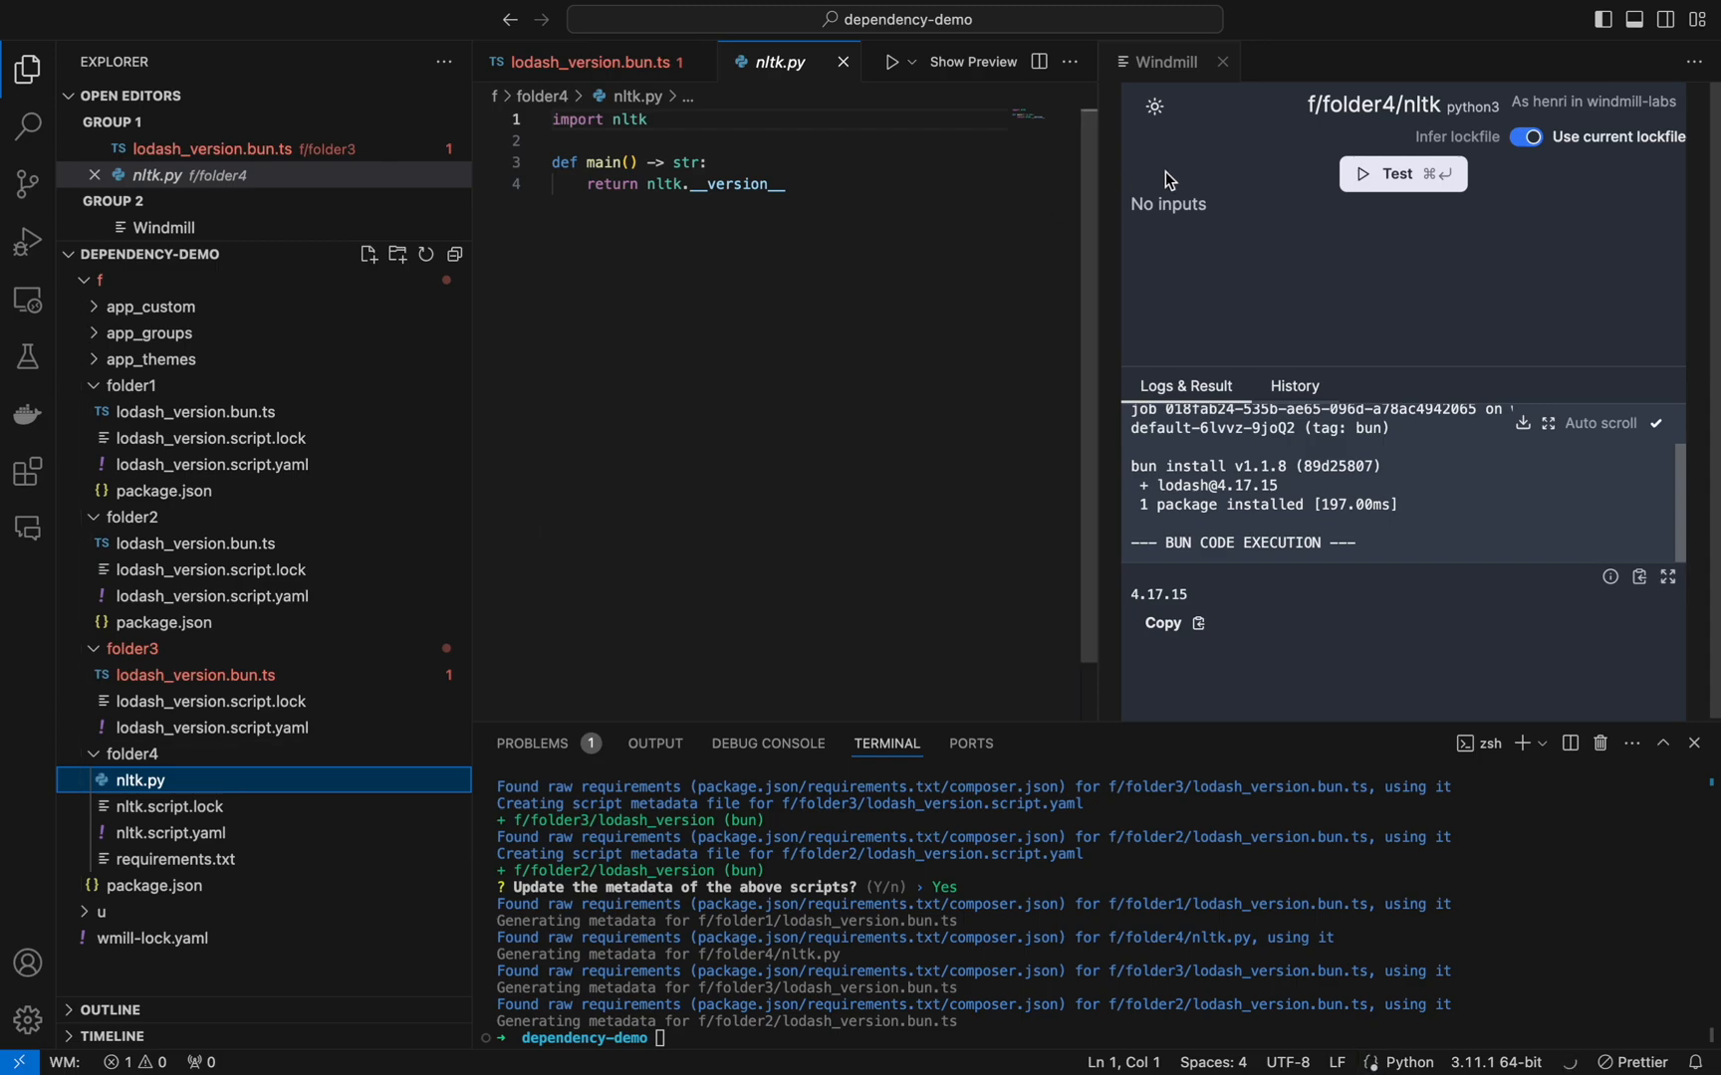
{"action": "left_click", "coordinate": [1402, 174]}
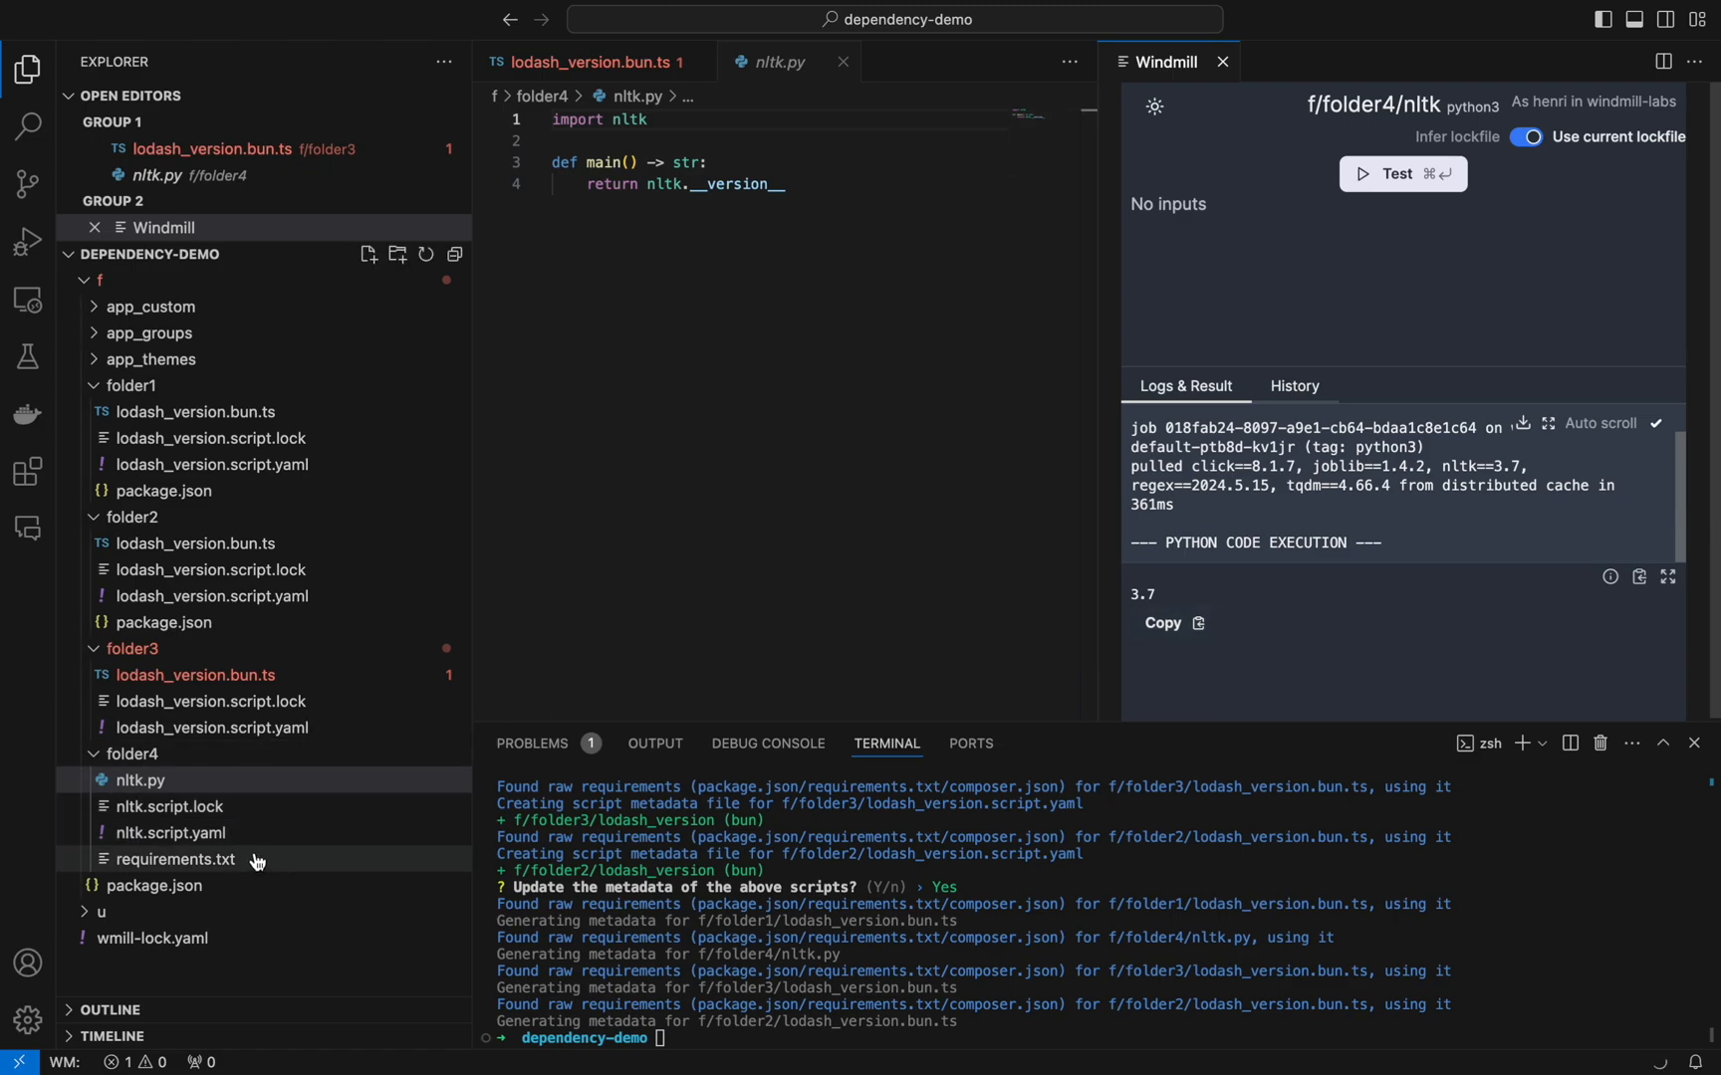
{"action": "mouse_move", "coordinate": [239, 855]}
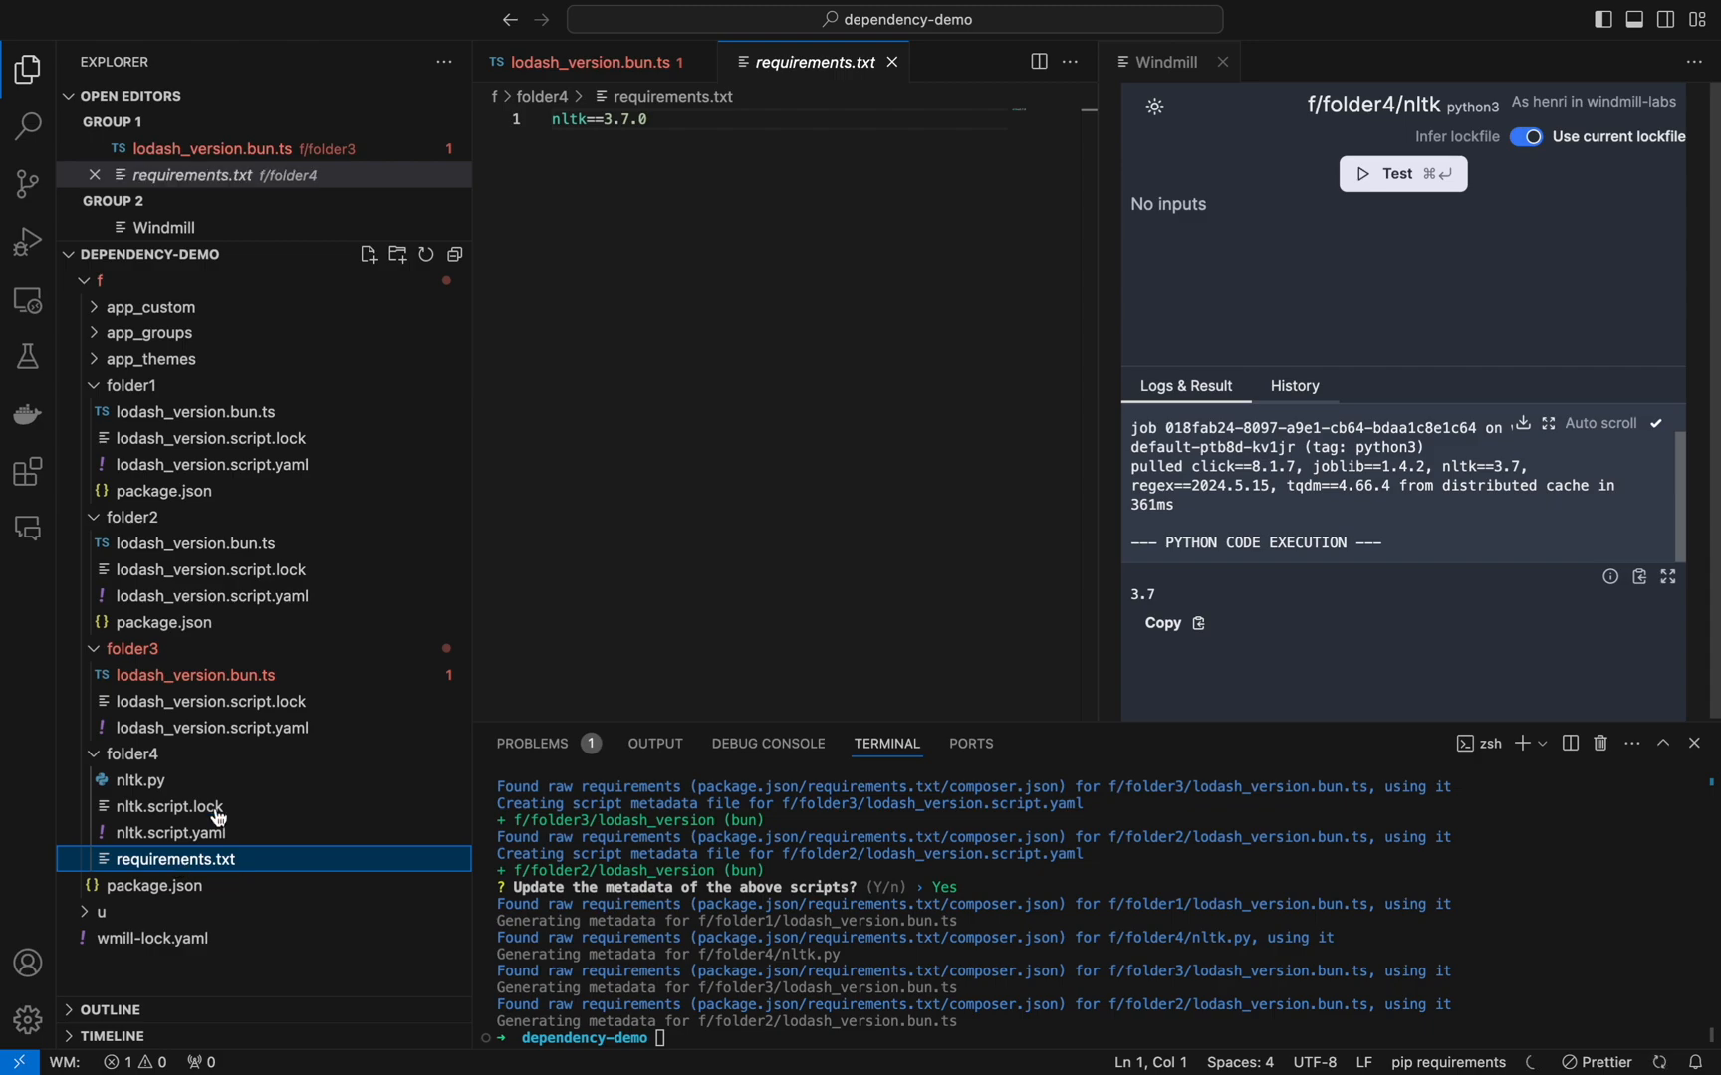
{"action": "mouse_move", "coordinate": [758, 143]}
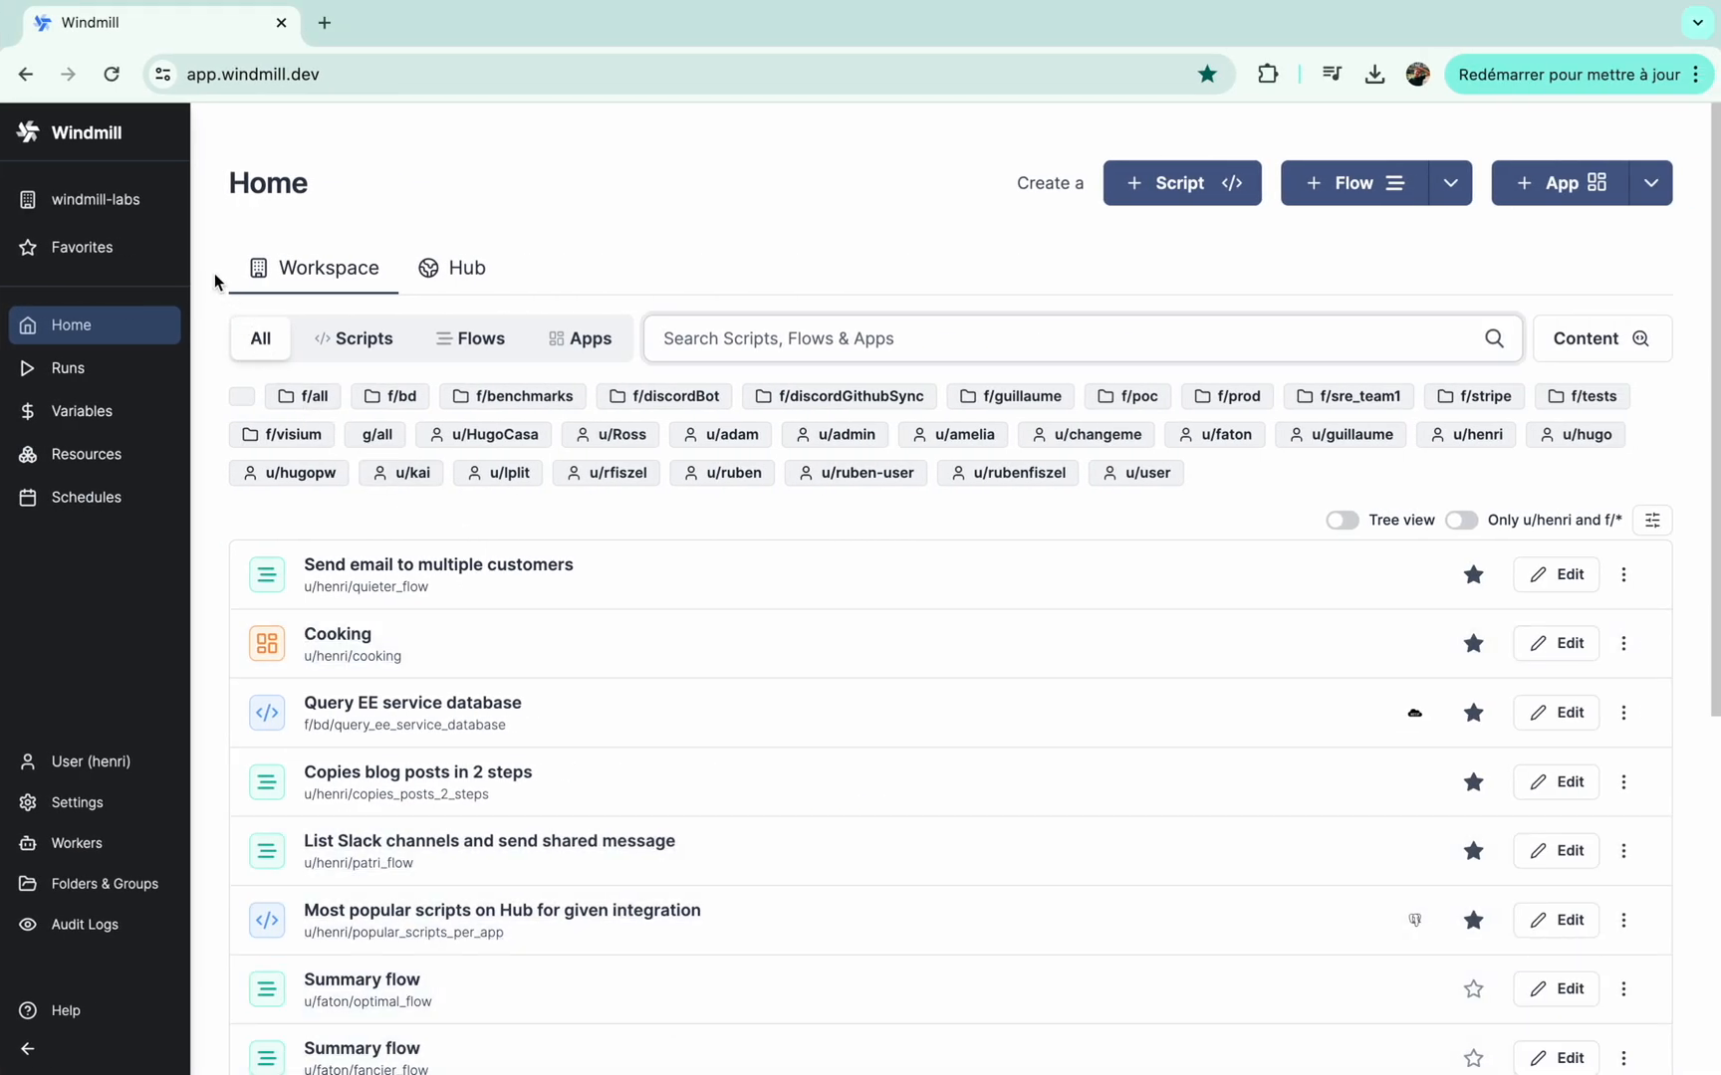
Step: Start creating a new Windmill workspace from the workspace list and focus its name field
{"action": "left_click", "coordinate": [96, 199]}
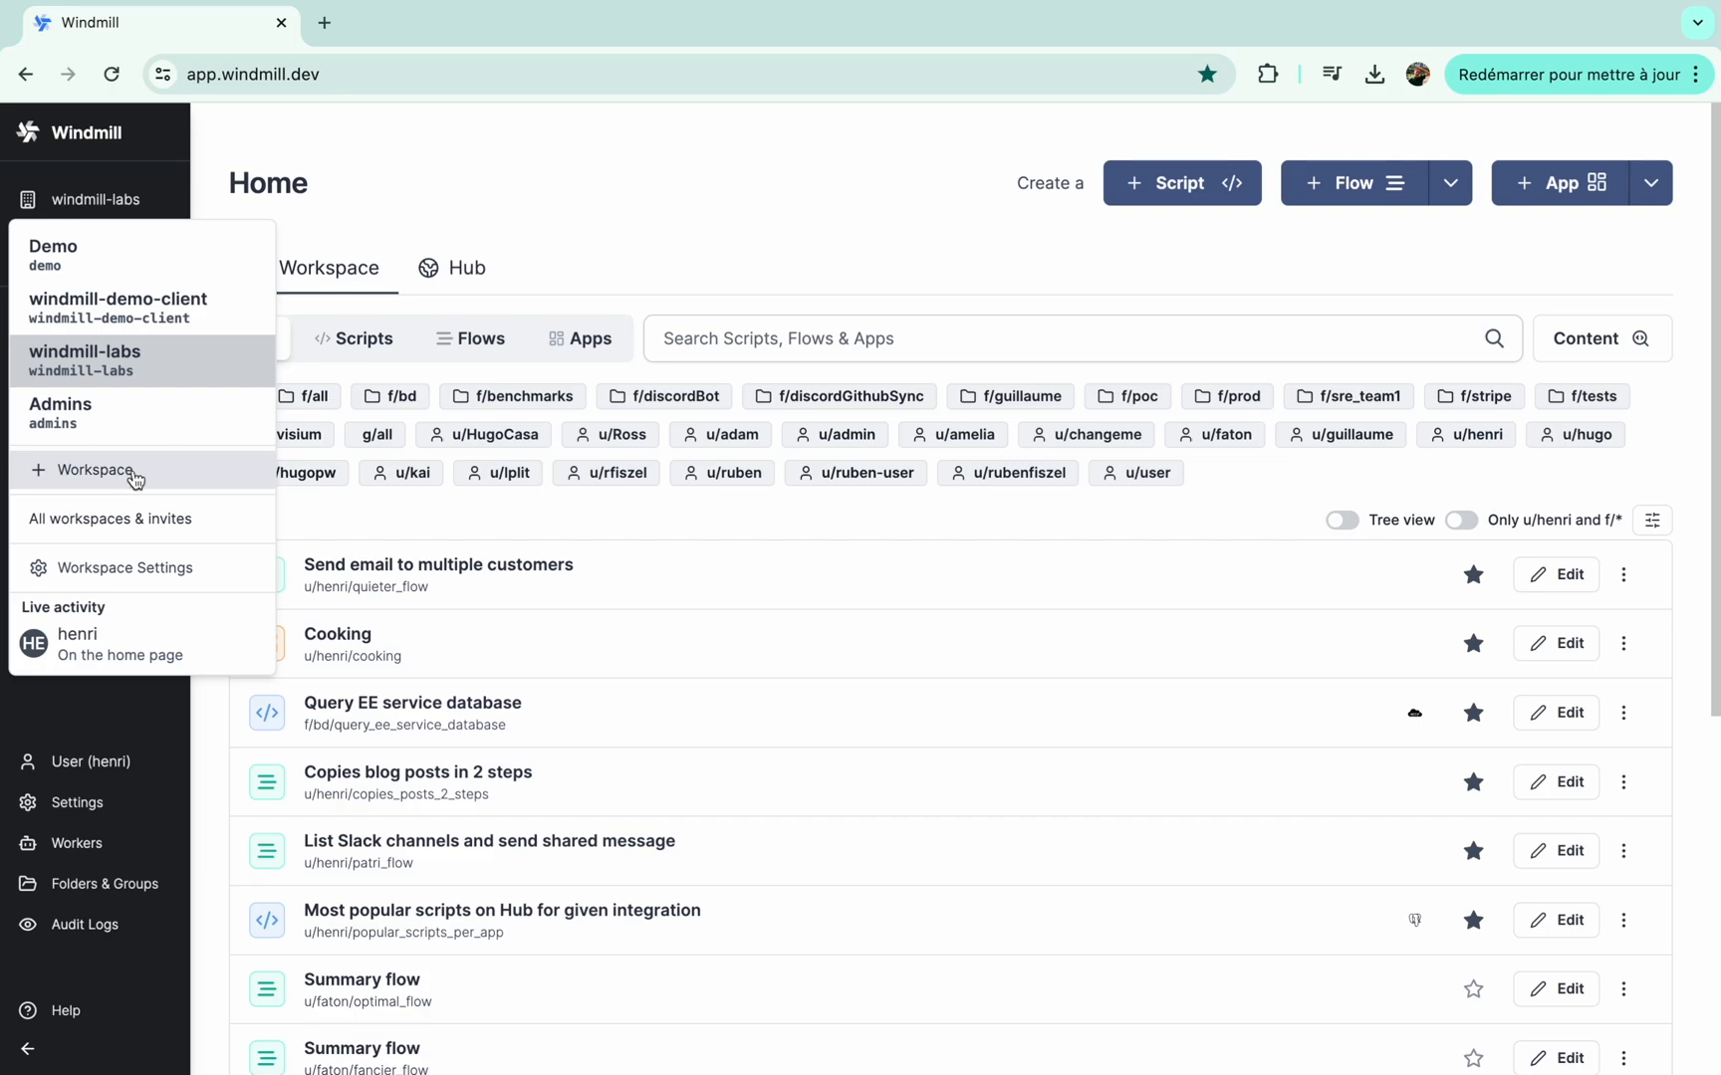
{"action": "left_click", "coordinate": [94, 470]}
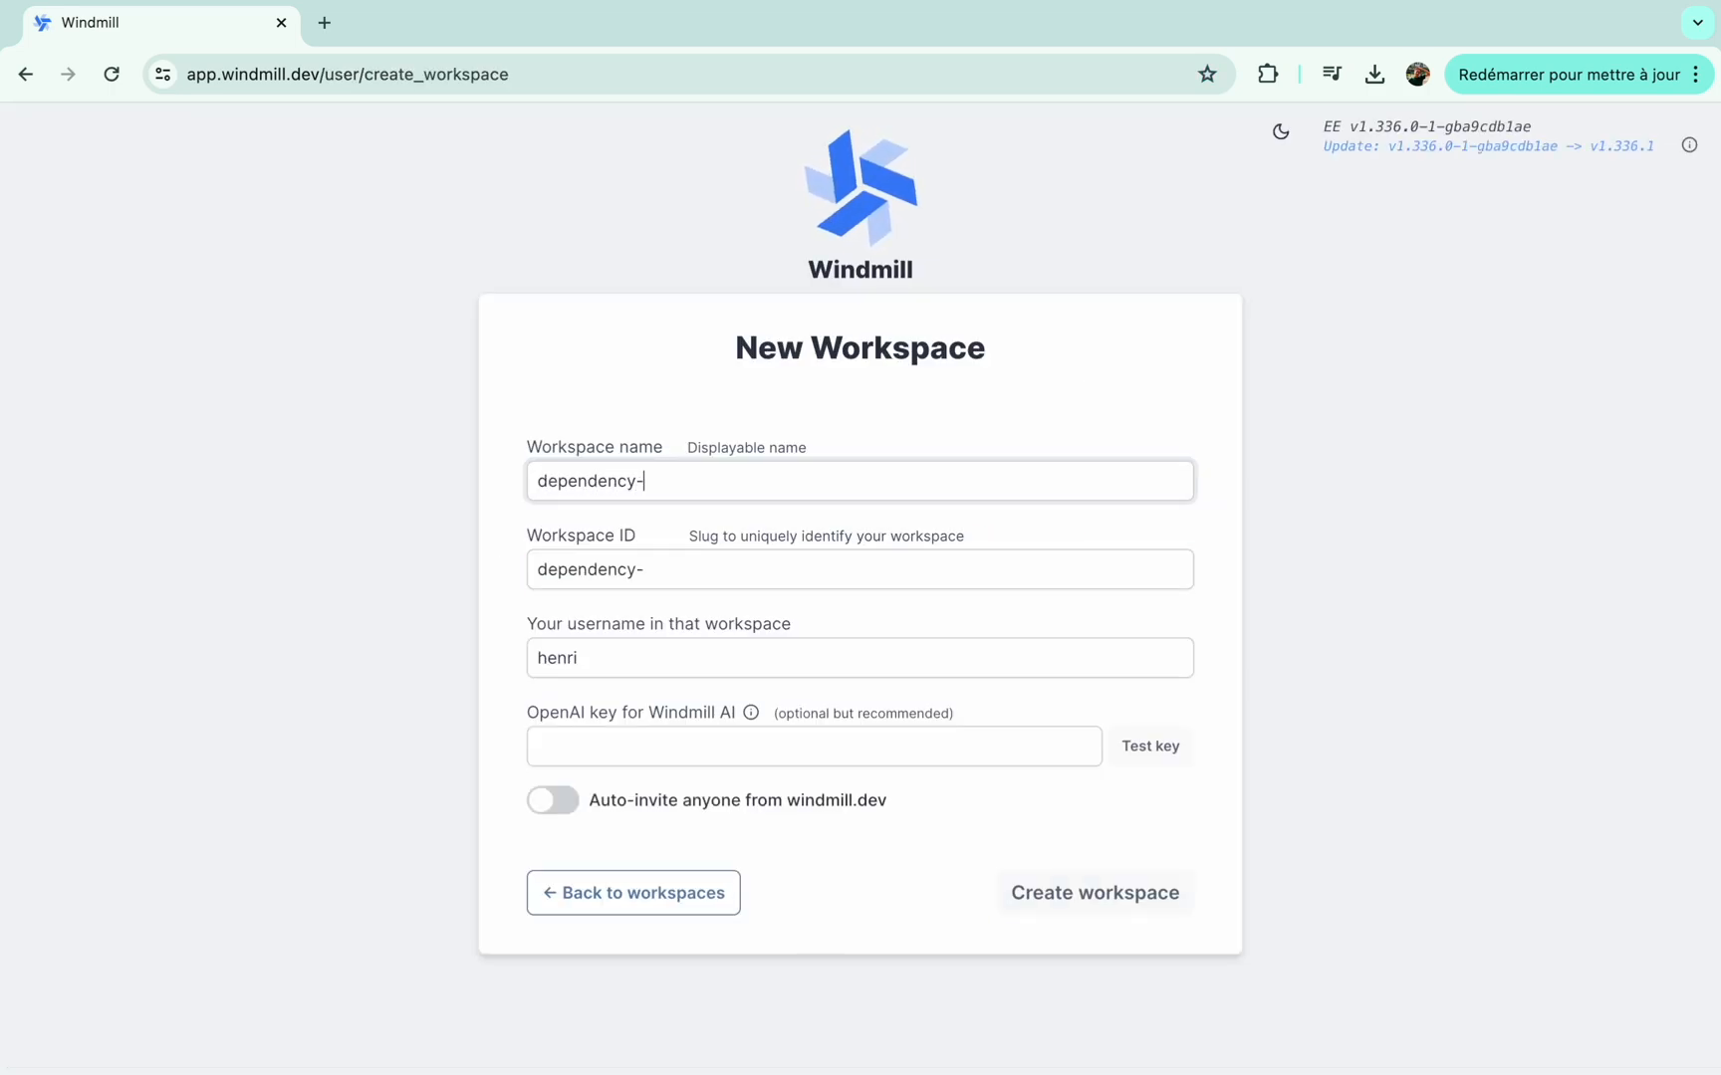
{"action": "left_click", "coordinate": [1093, 893]}
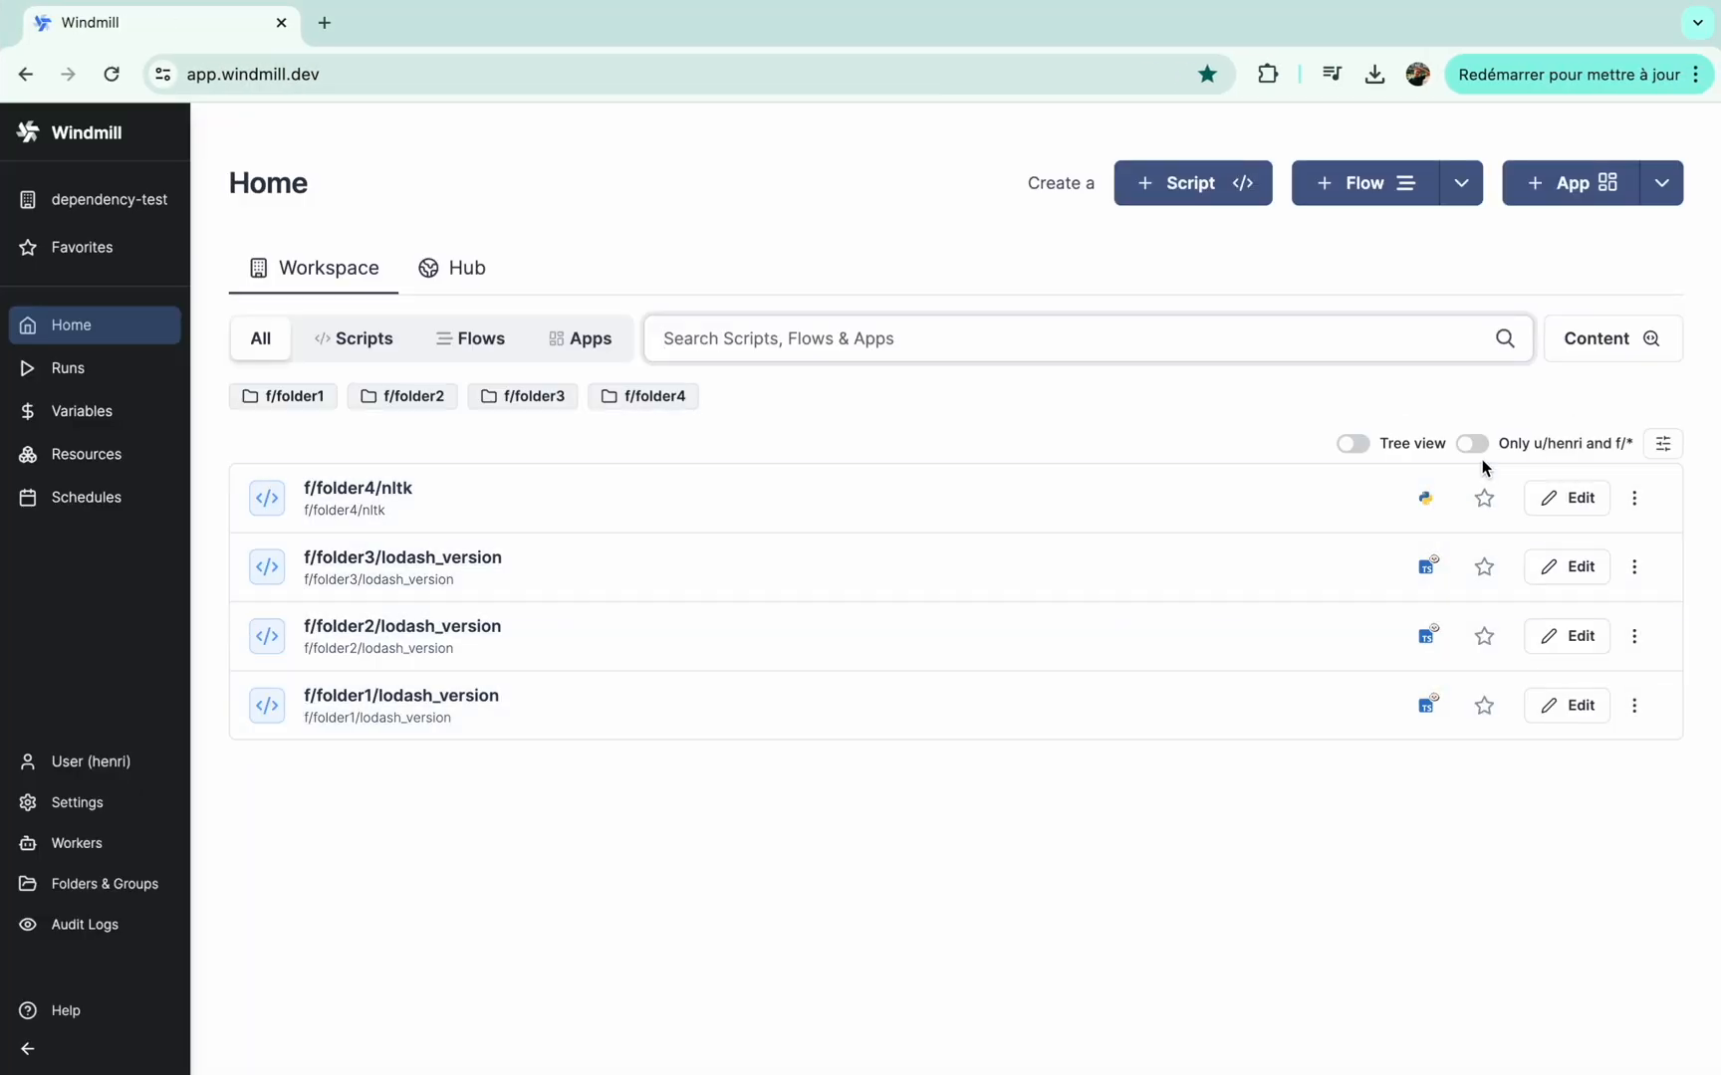
{"action": "mouse_move", "coordinate": [1396, 524]}
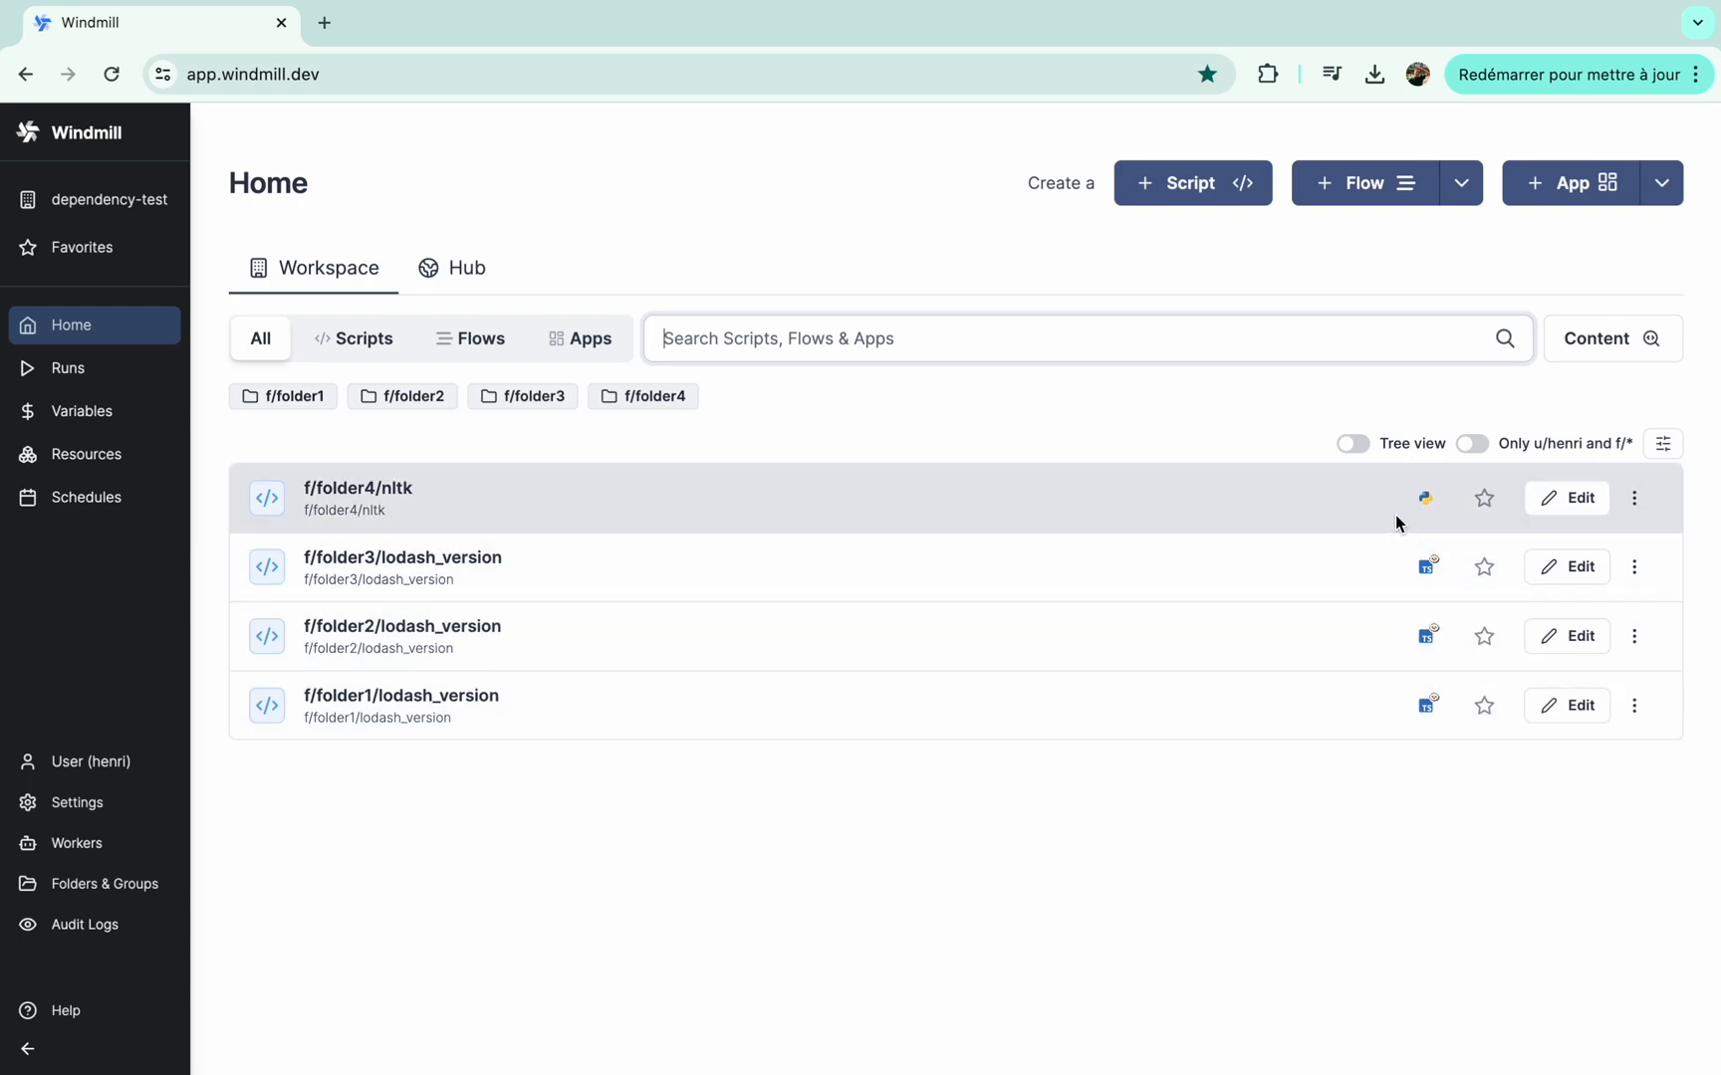
{"action": "mouse_move", "coordinate": [619, 699]}
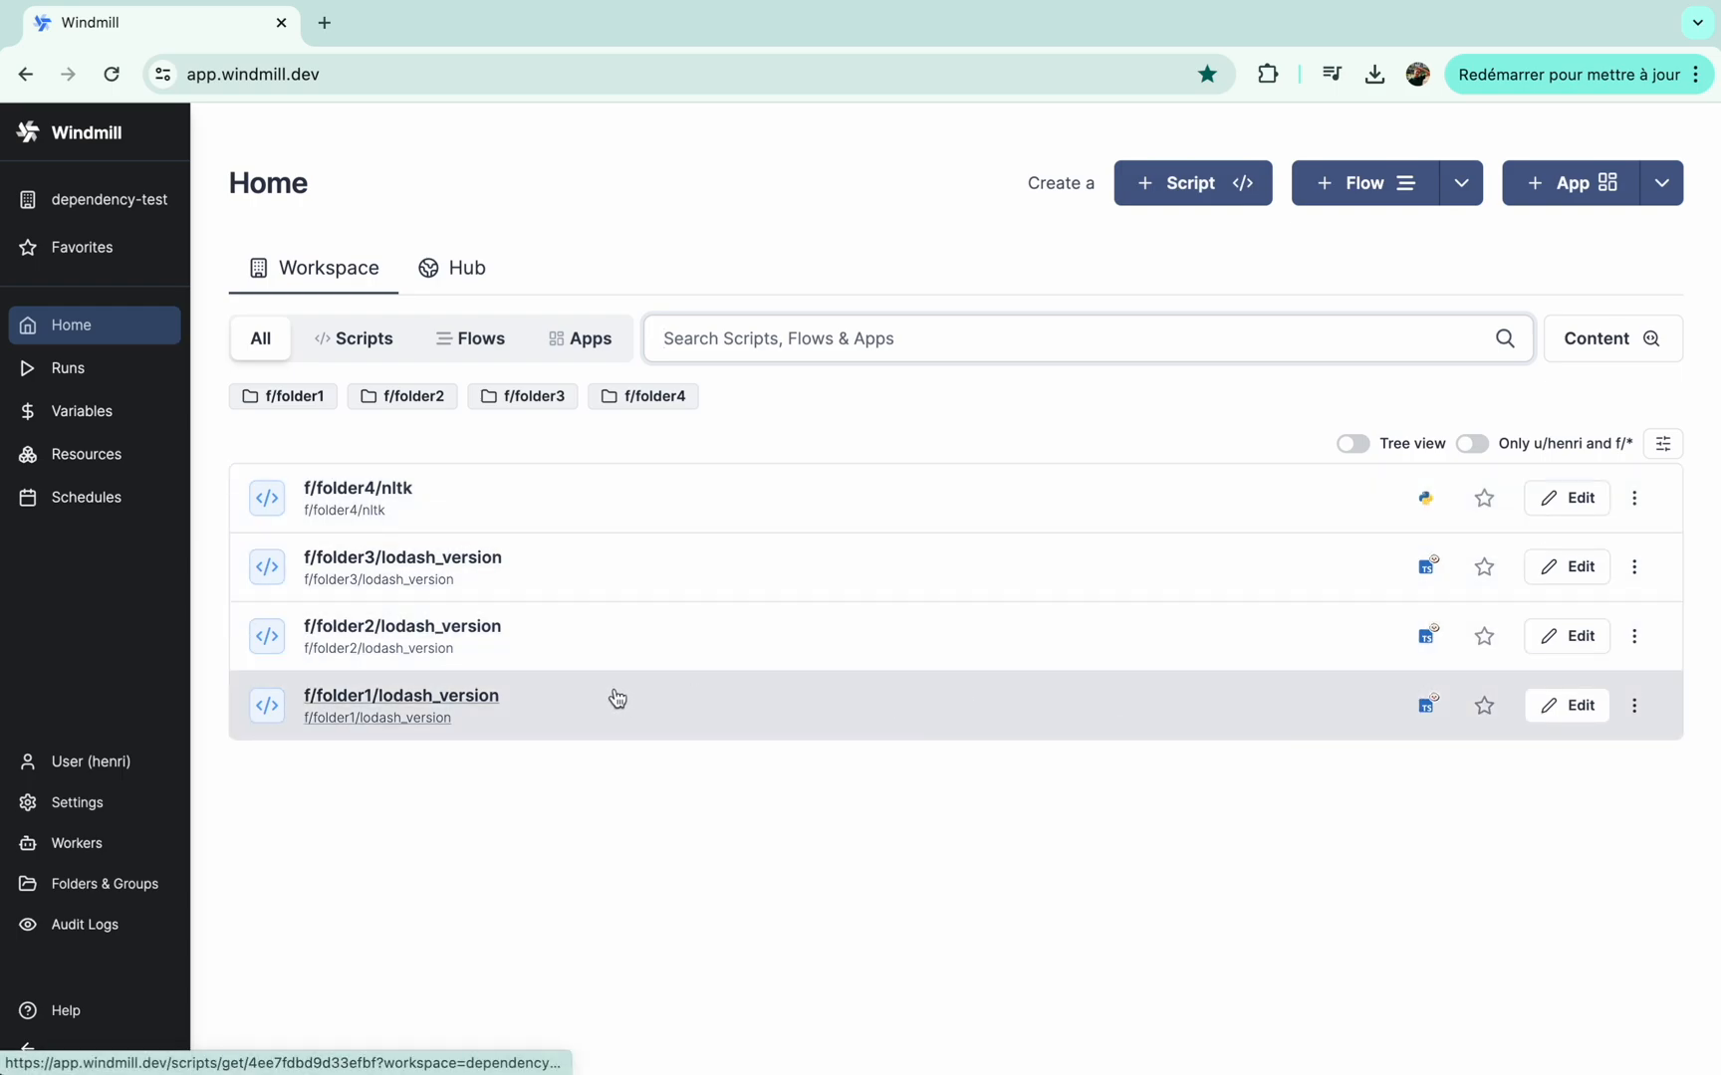
Step: Open f/folder1/lodash_version from the dependency-test workspace Home page
{"action": "left_click", "coordinate": [400, 695]}
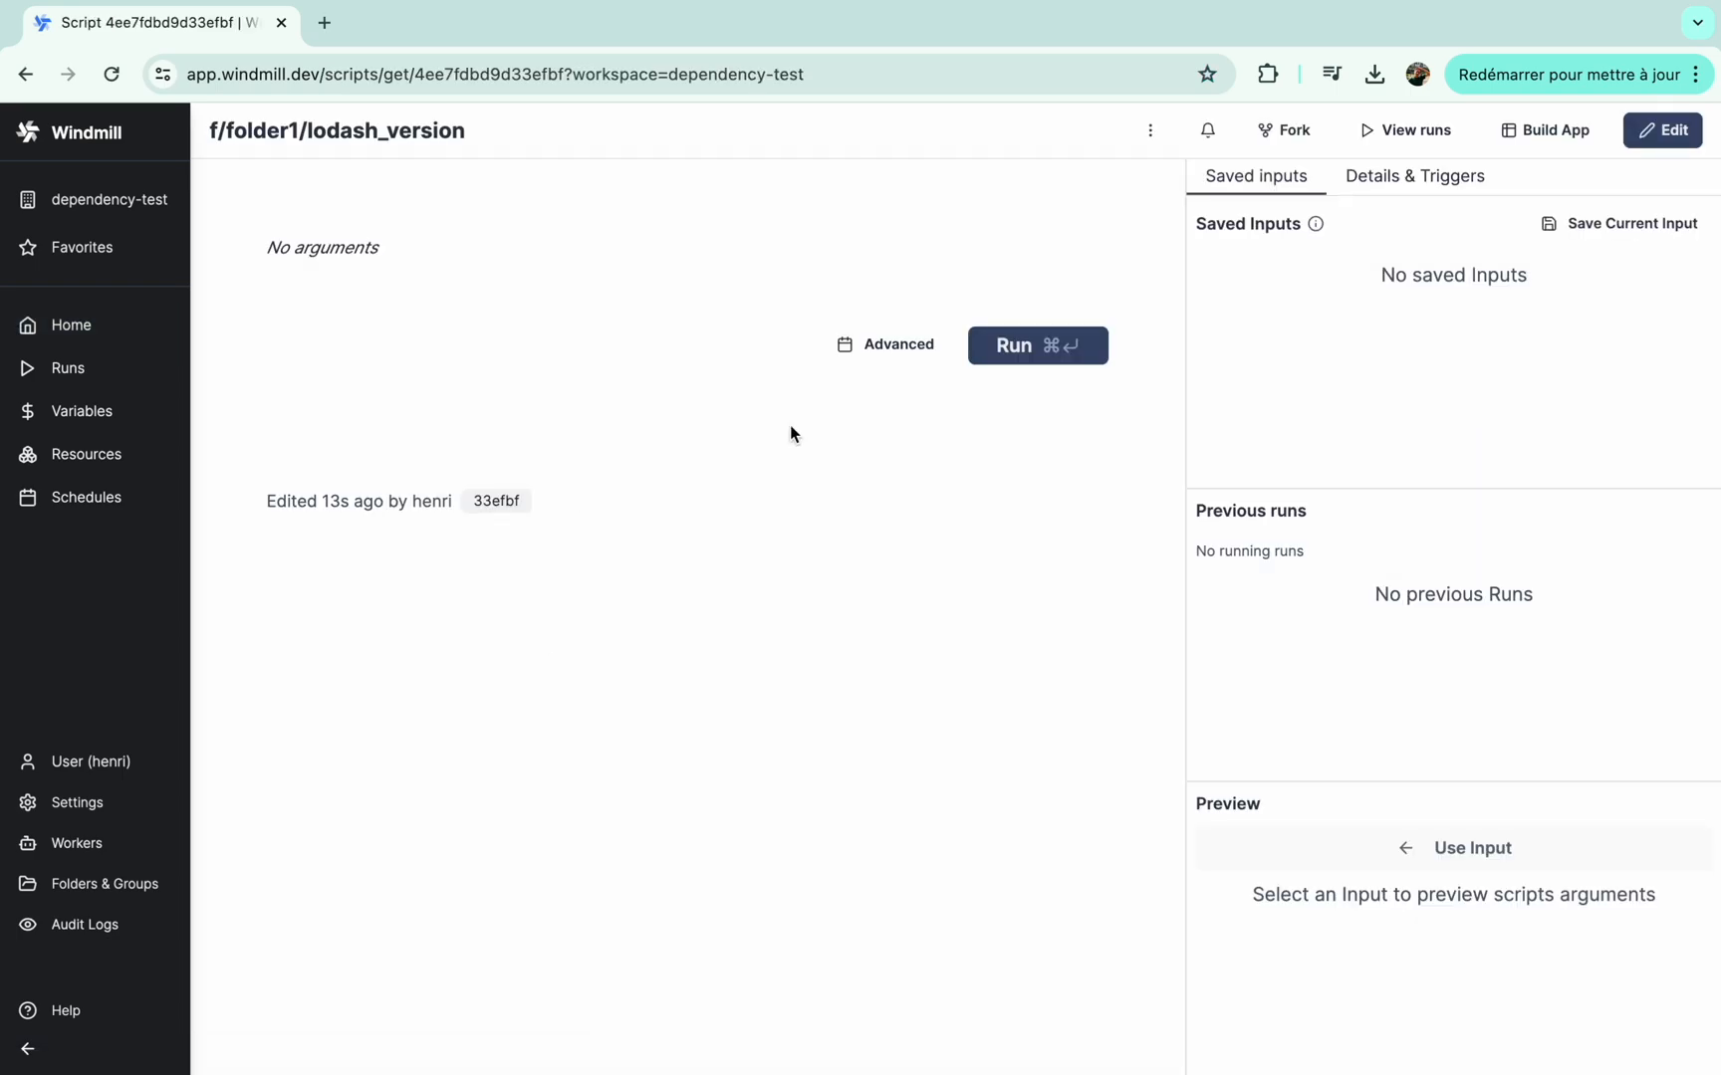
Step: Run folder1's lodash_version returning 4.17.13, then head back toward folder2's script
{"action": "left_click", "coordinate": [1035, 344]}
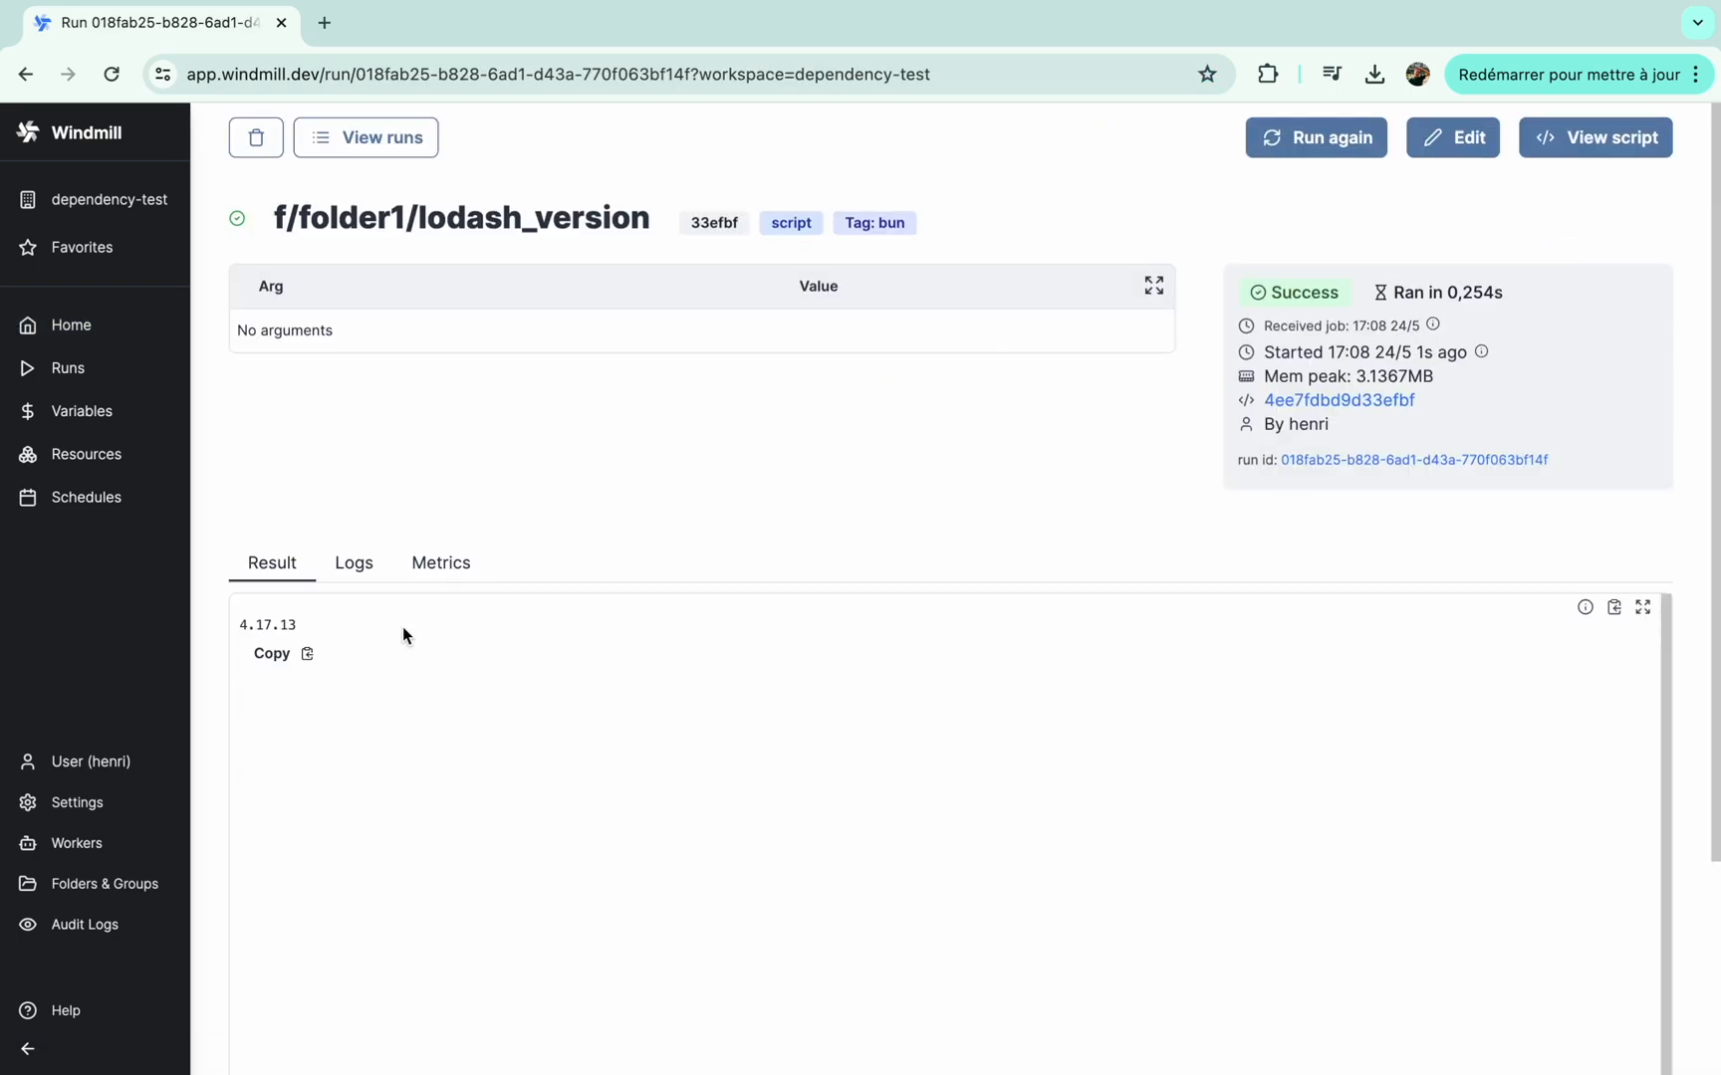
{"action": "left_click", "coordinate": [77, 133]}
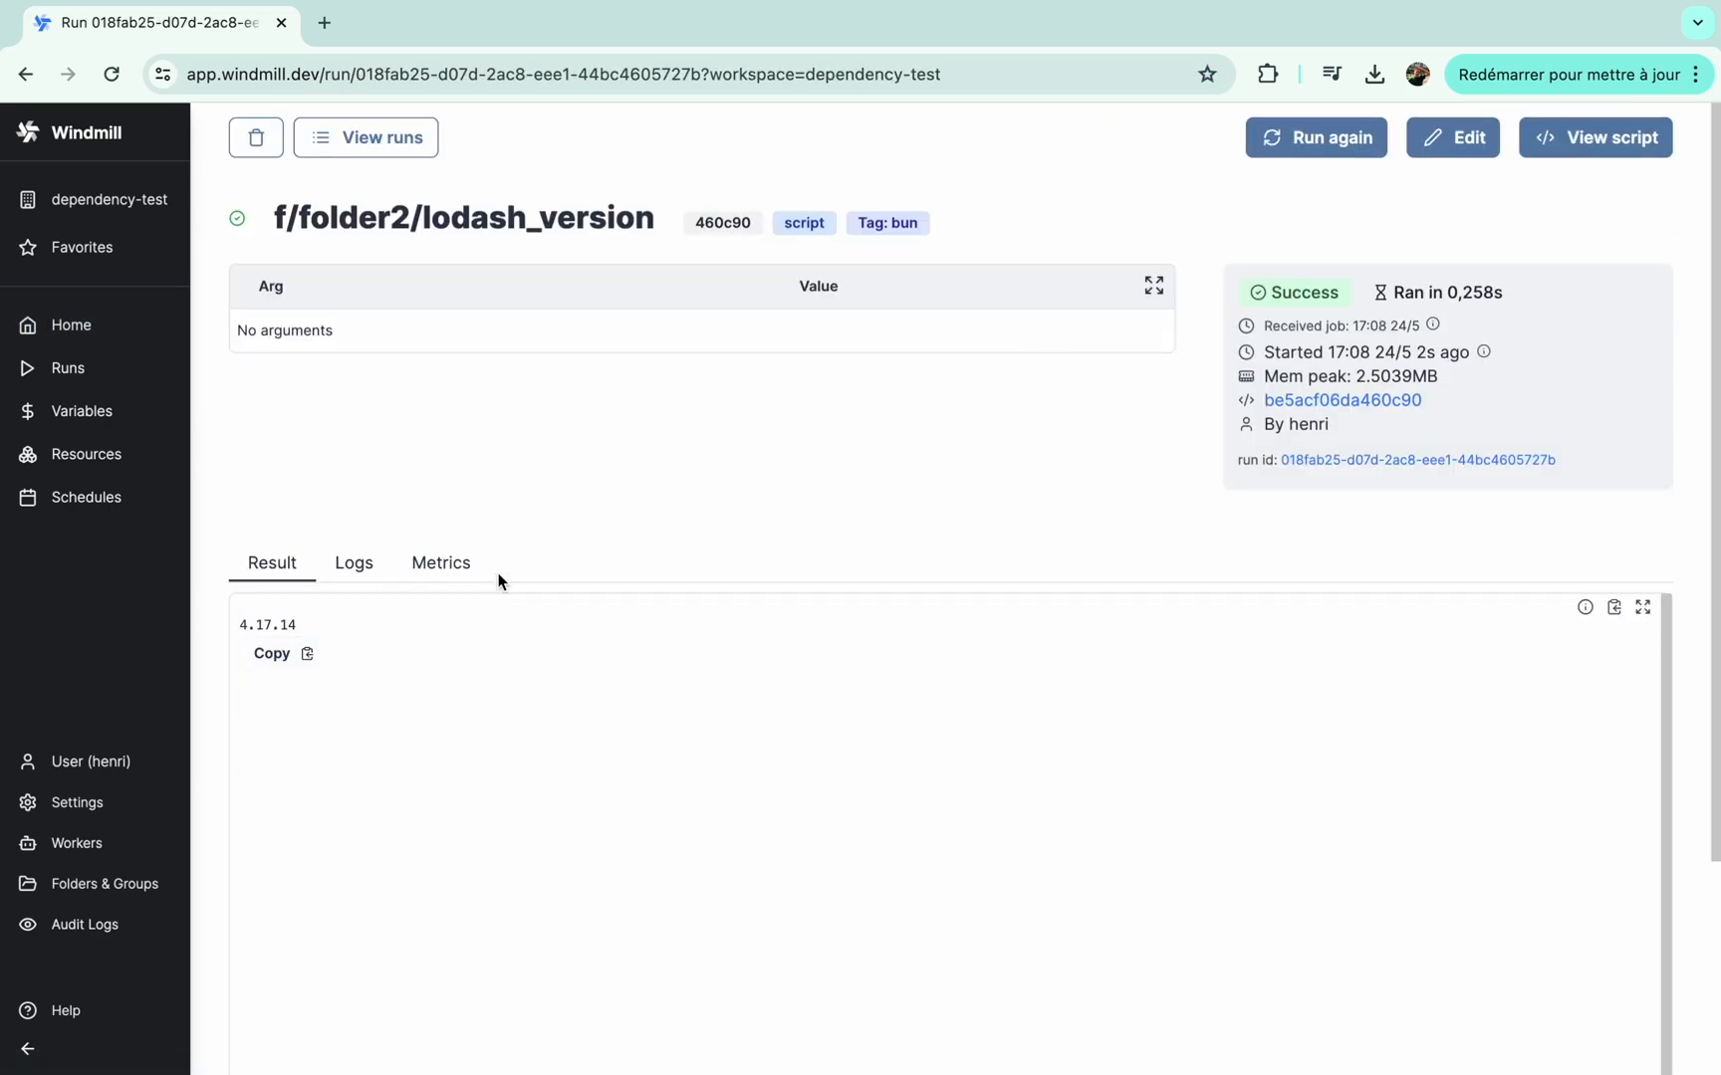
{"action": "mouse_move", "coordinate": [508, 412]}
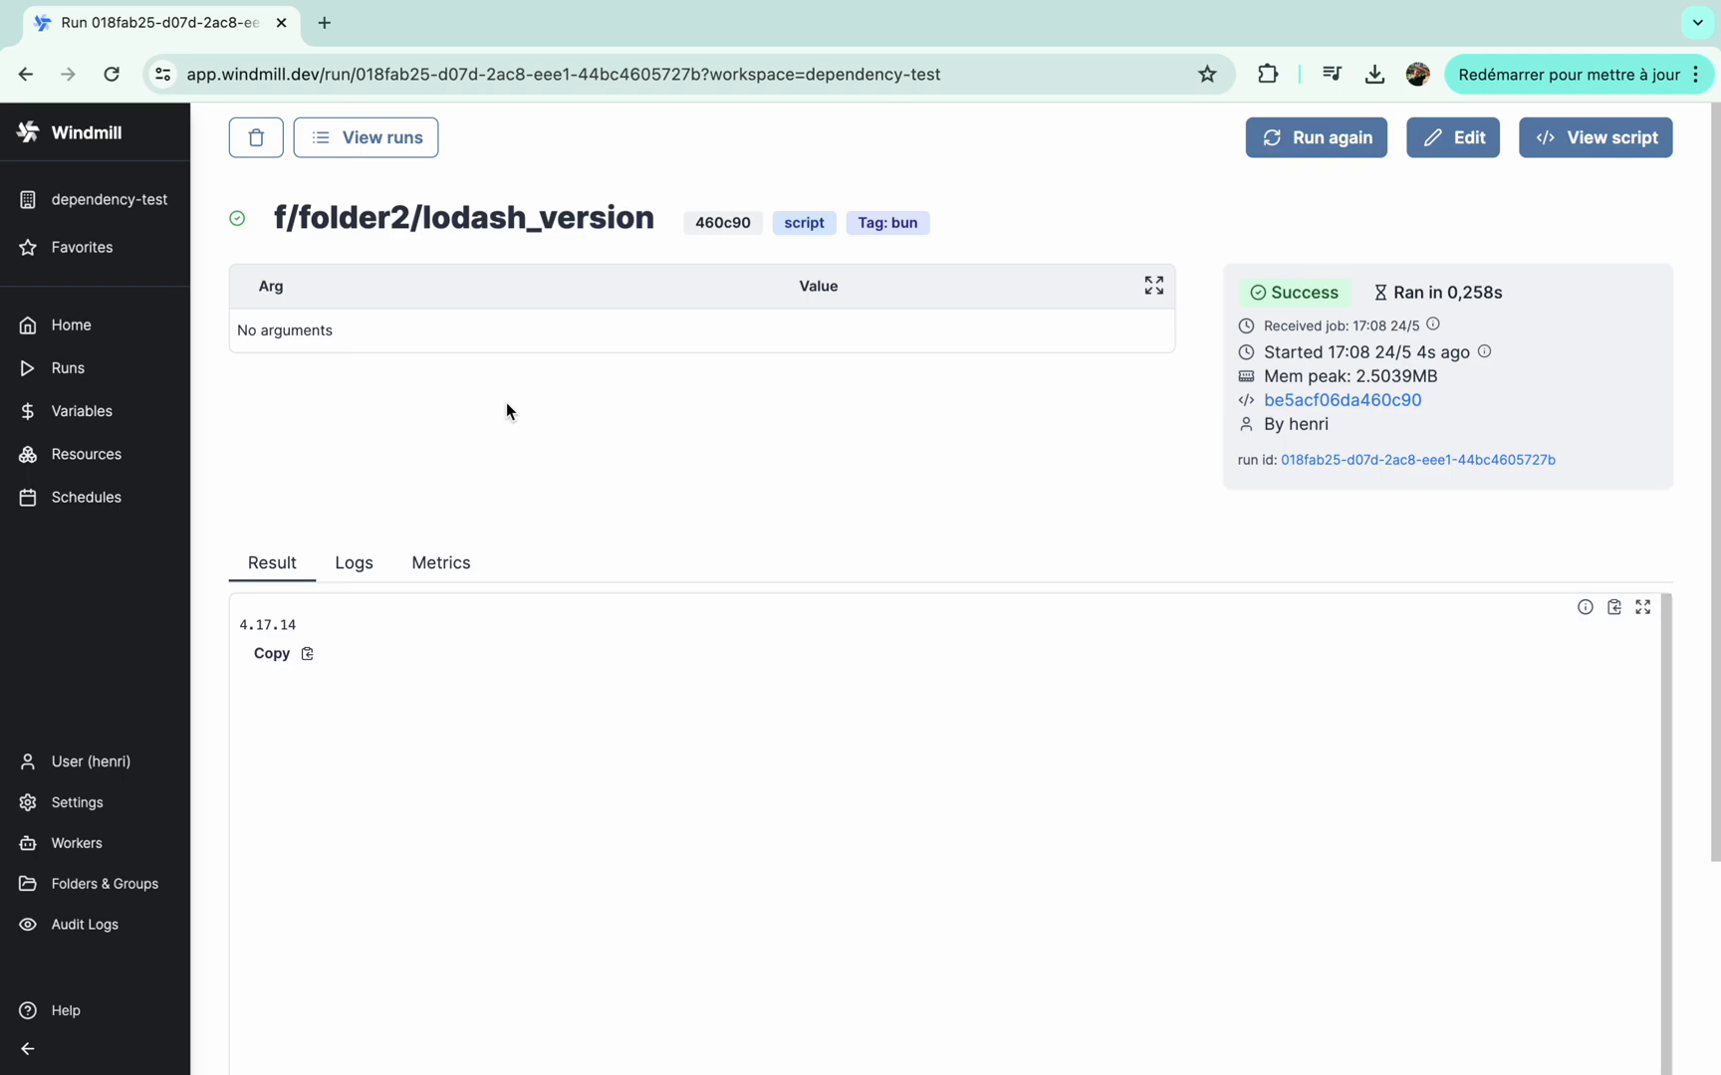